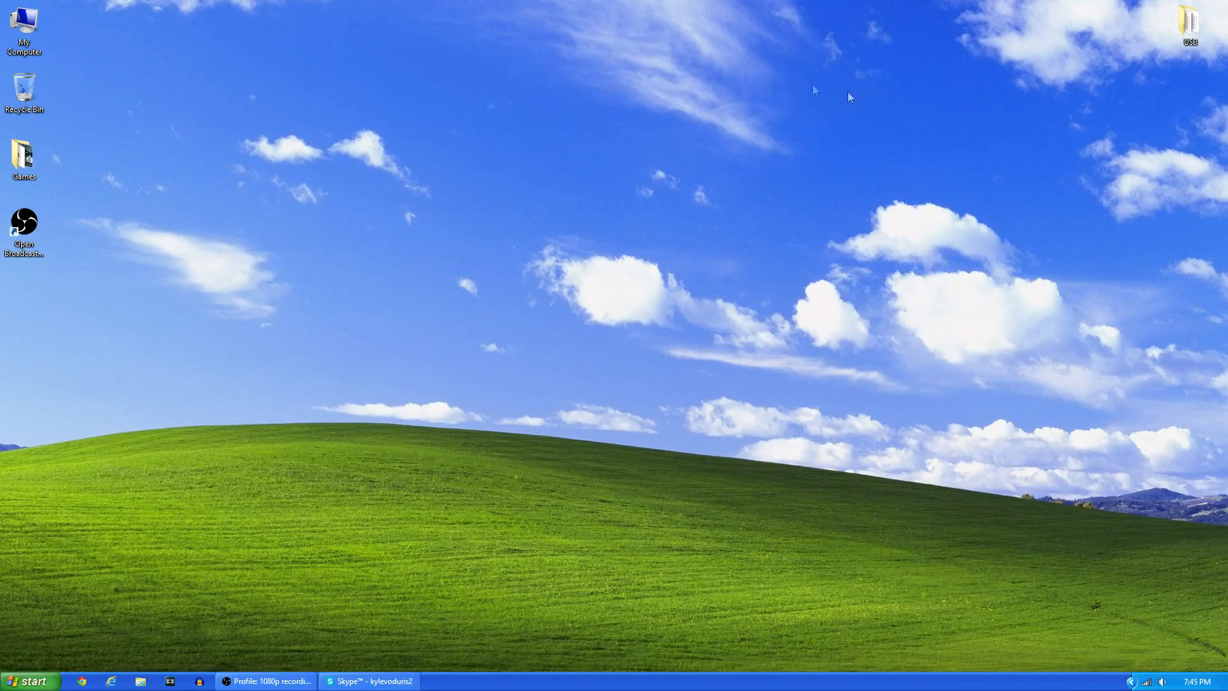
{"action": "mouse_move", "coordinate": [330, 165]}
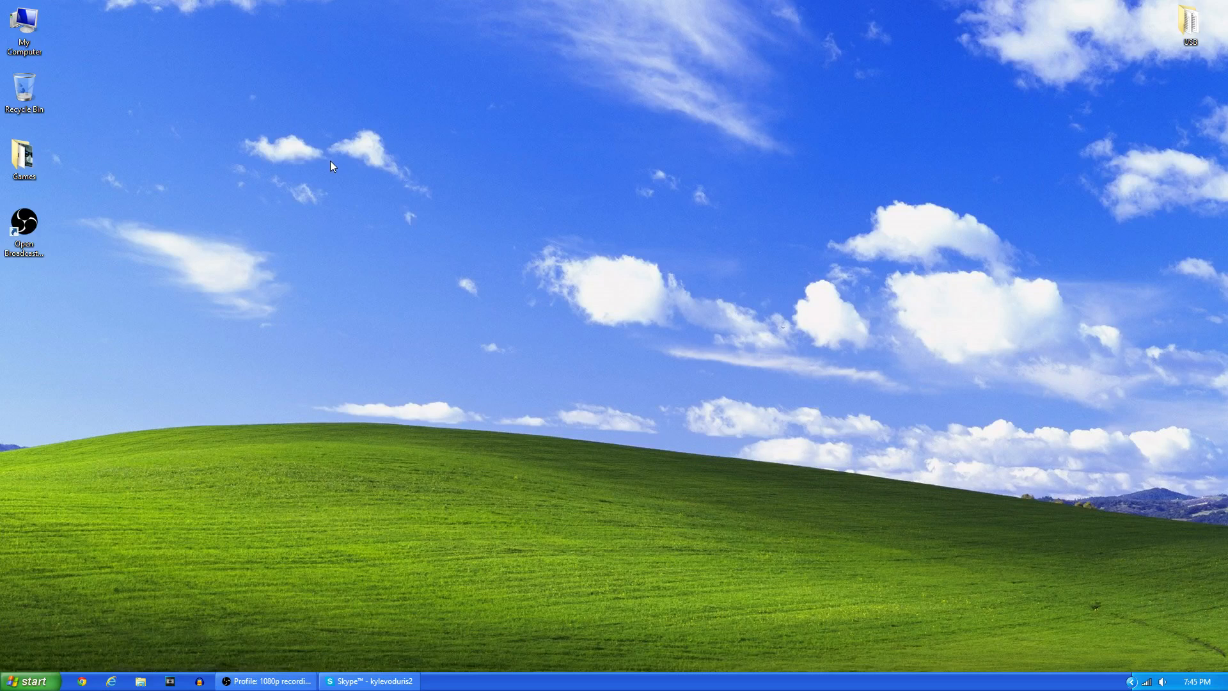
{"action": "mouse_move", "coordinate": [391, 37]}
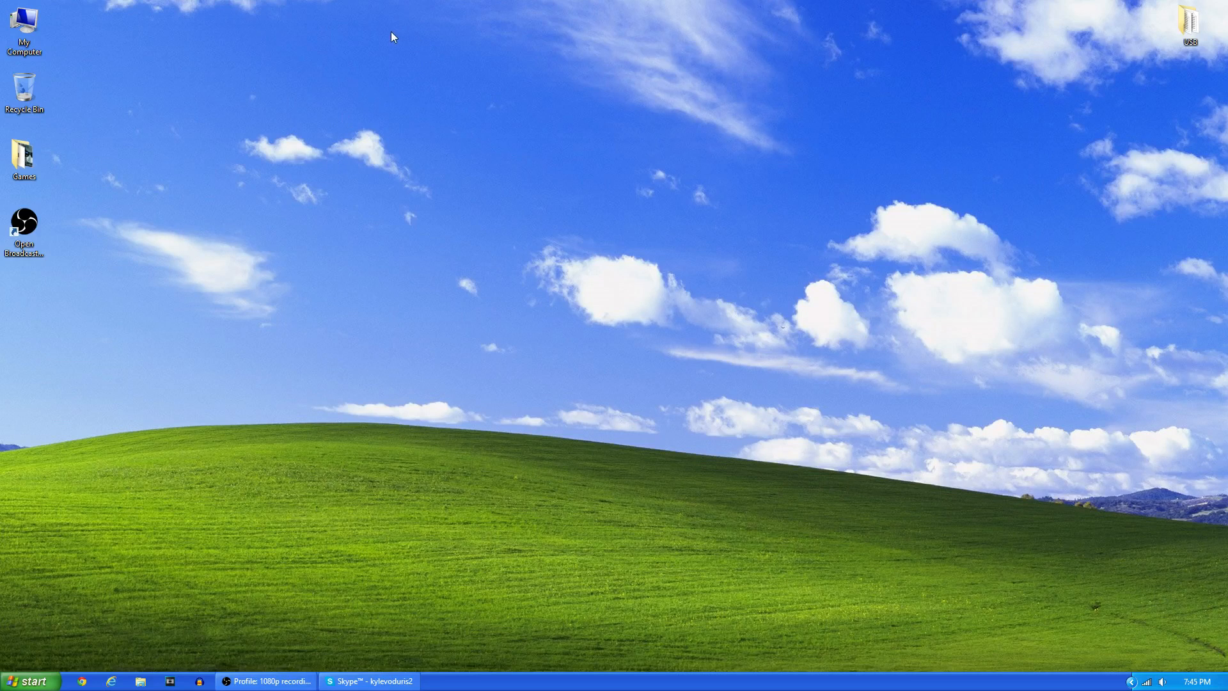
{"action": "mouse_move", "coordinate": [549, 78]}
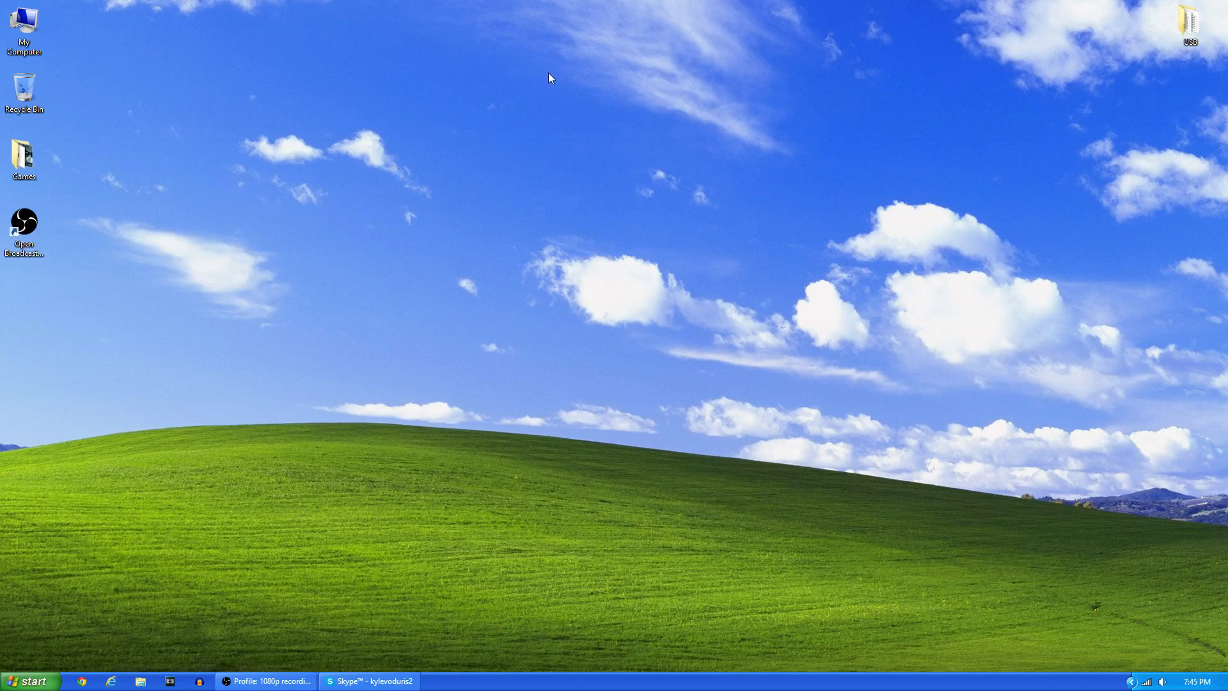
{"action": "mouse_move", "coordinate": [486, 446]}
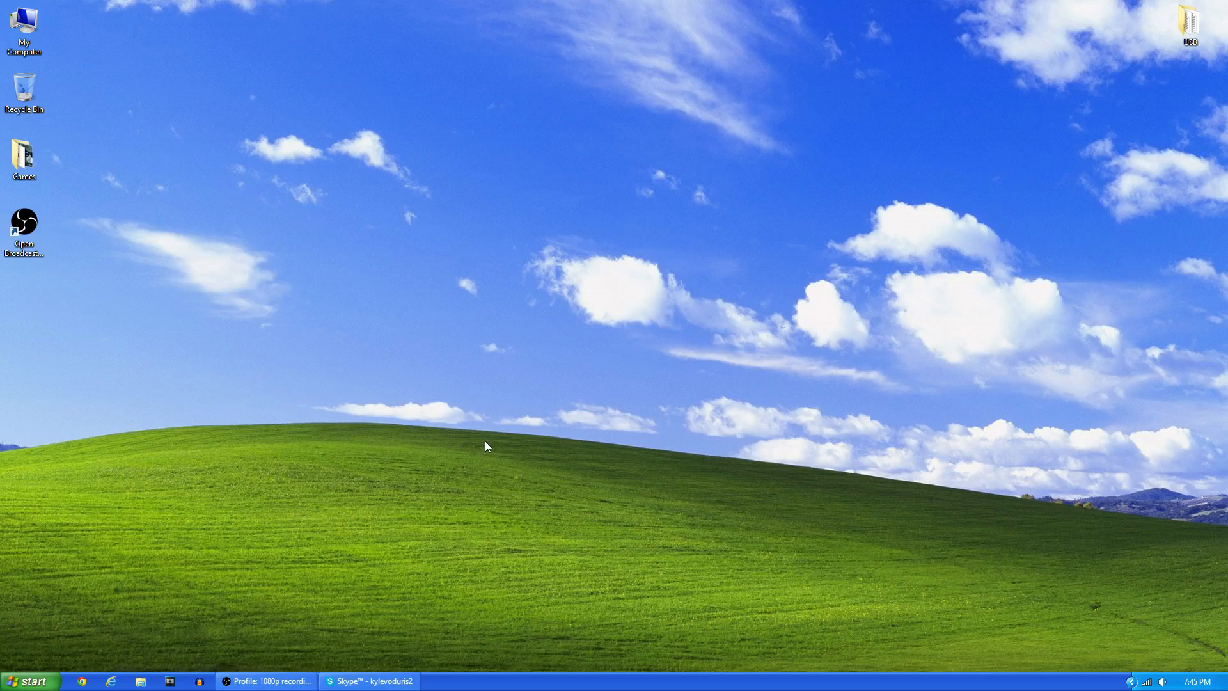
{"action": "mouse_move", "coordinate": [438, 61]}
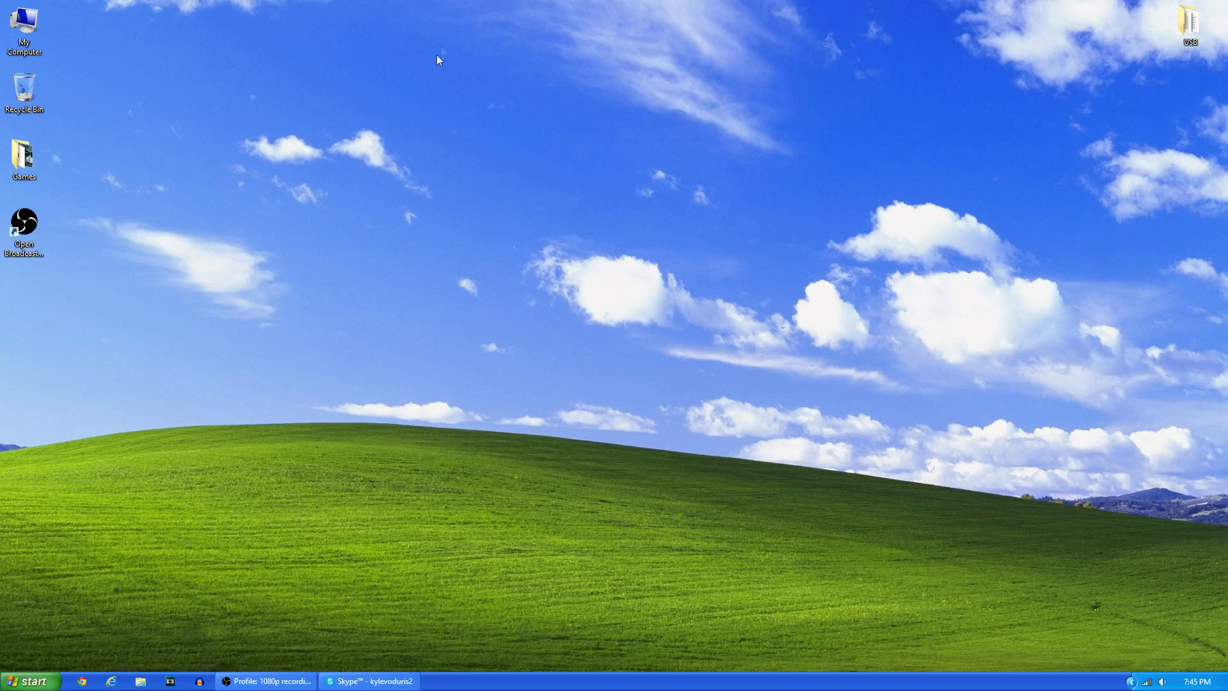
{"action": "mouse_move", "coordinate": [348, 401]}
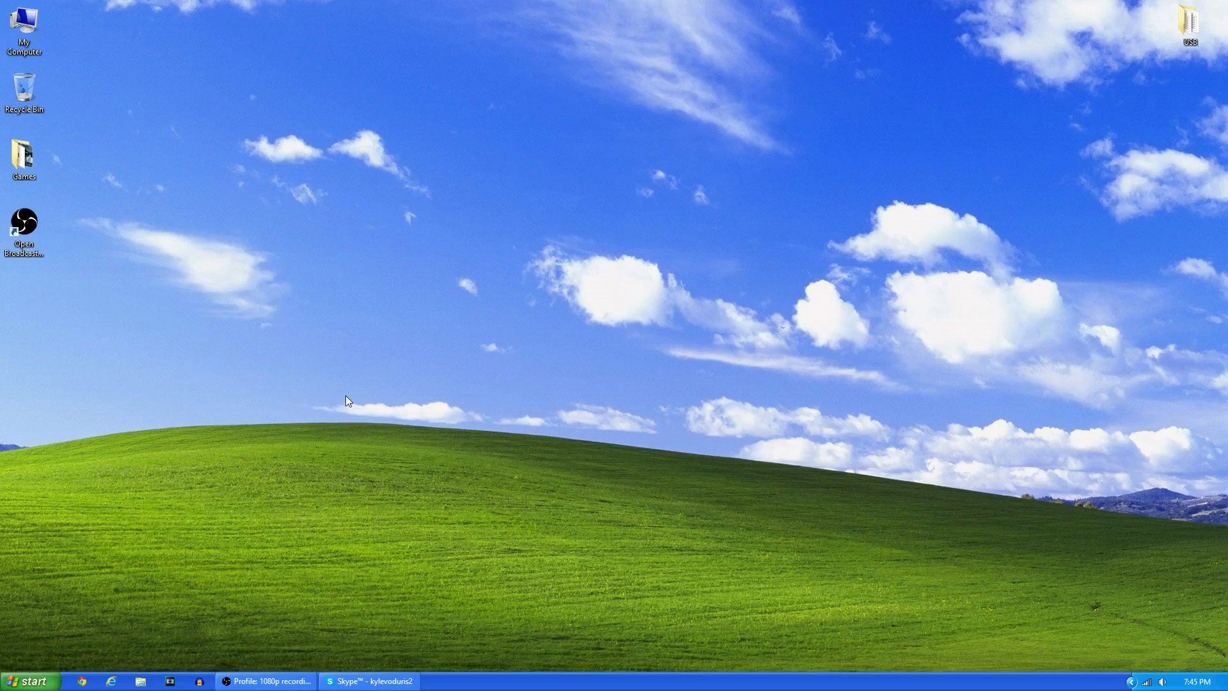
{"action": "mouse_move", "coordinate": [4, 498]}
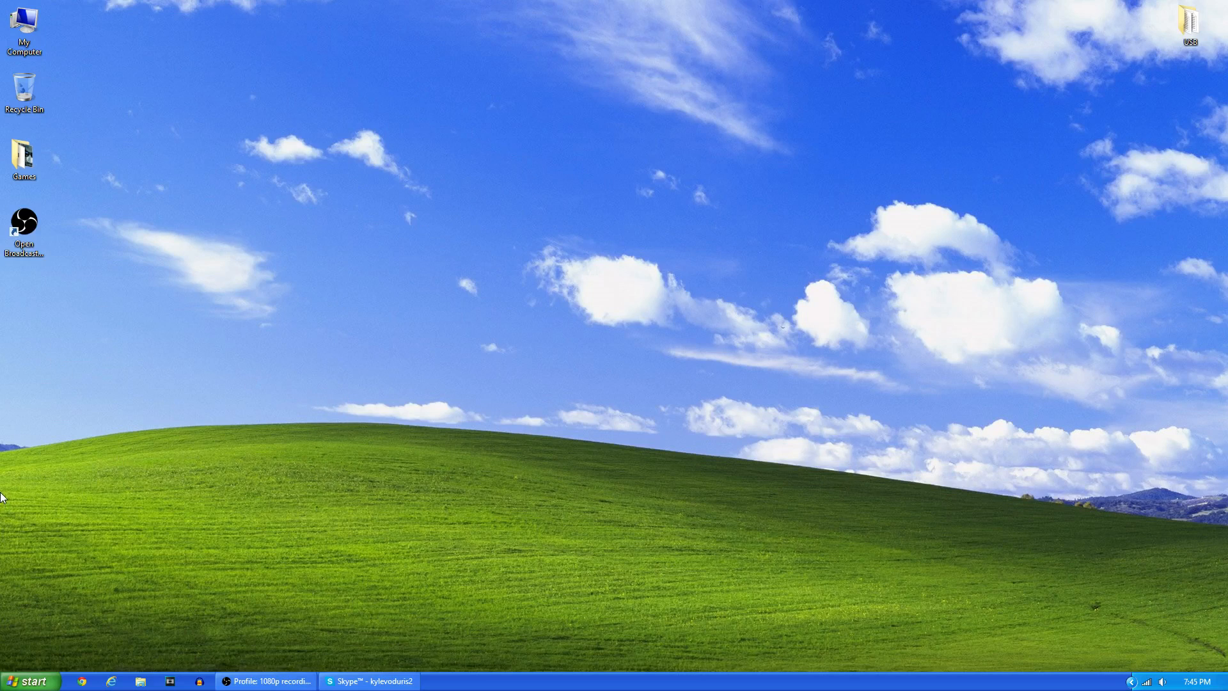
{"action": "mouse_move", "coordinate": [1086, 481]}
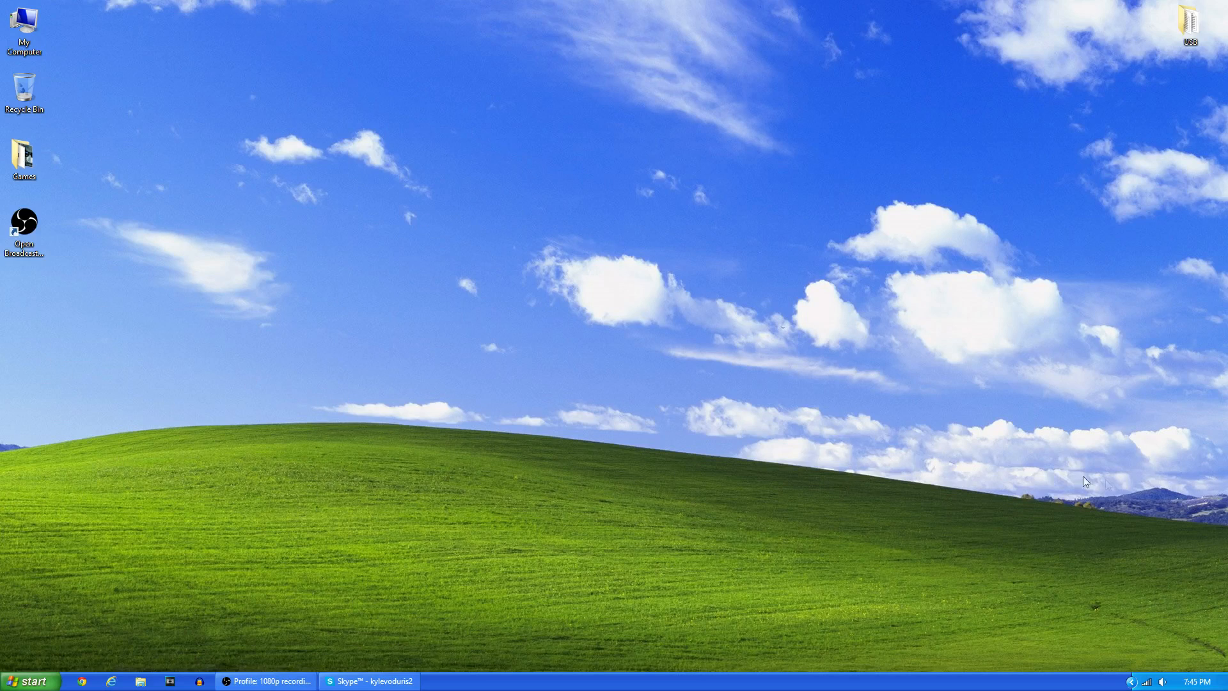
{"action": "mouse_move", "coordinate": [648, 649]}
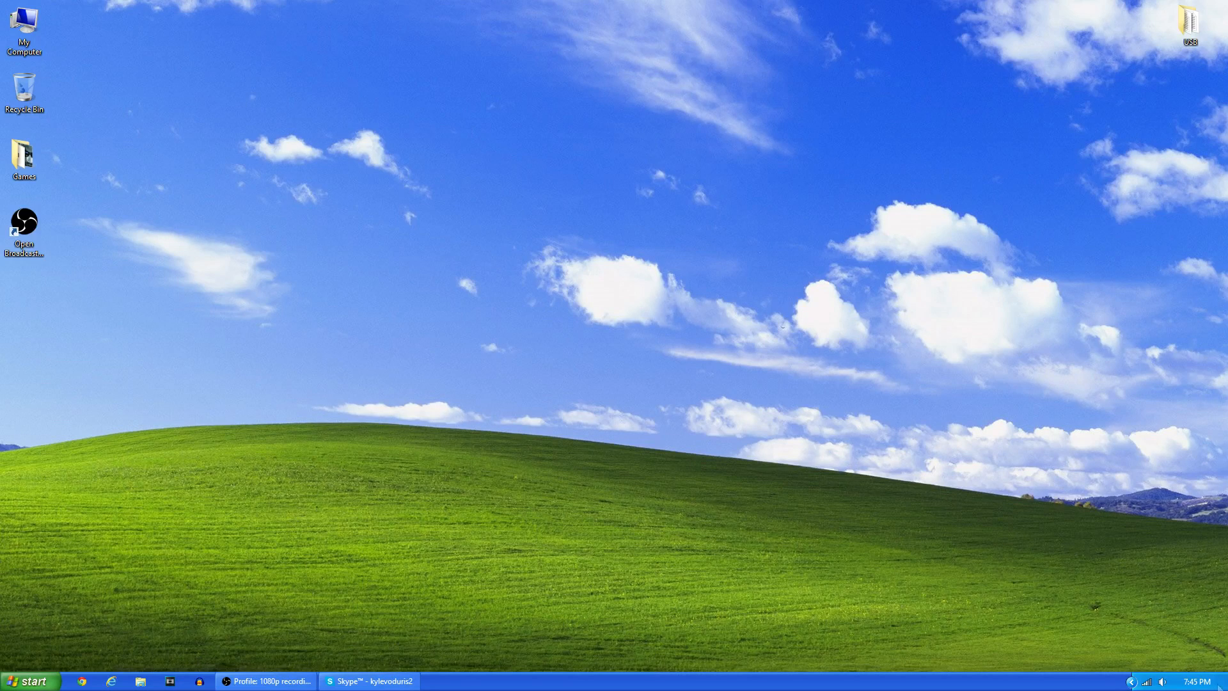
Step: Briefly look through the Start menu and the Recycle Bin, then close the Recycle Bin
{"action": "left_click", "coordinate": [29, 681]}
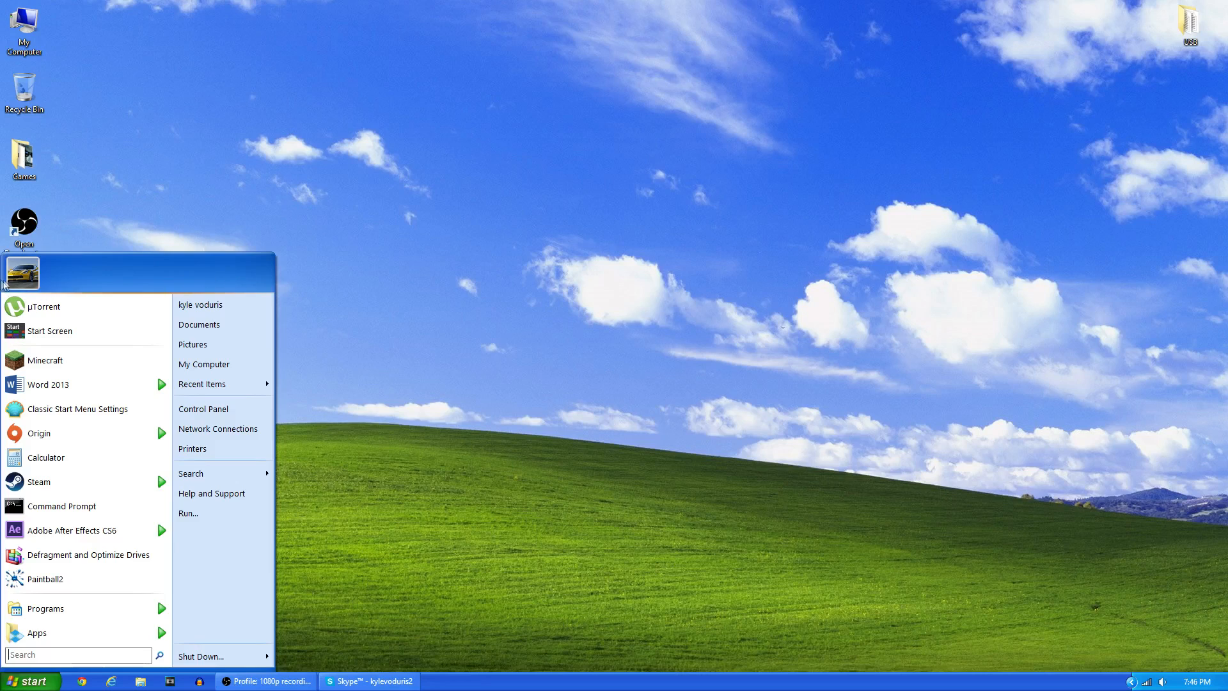
{"action": "mouse_move", "coordinate": [74, 257]}
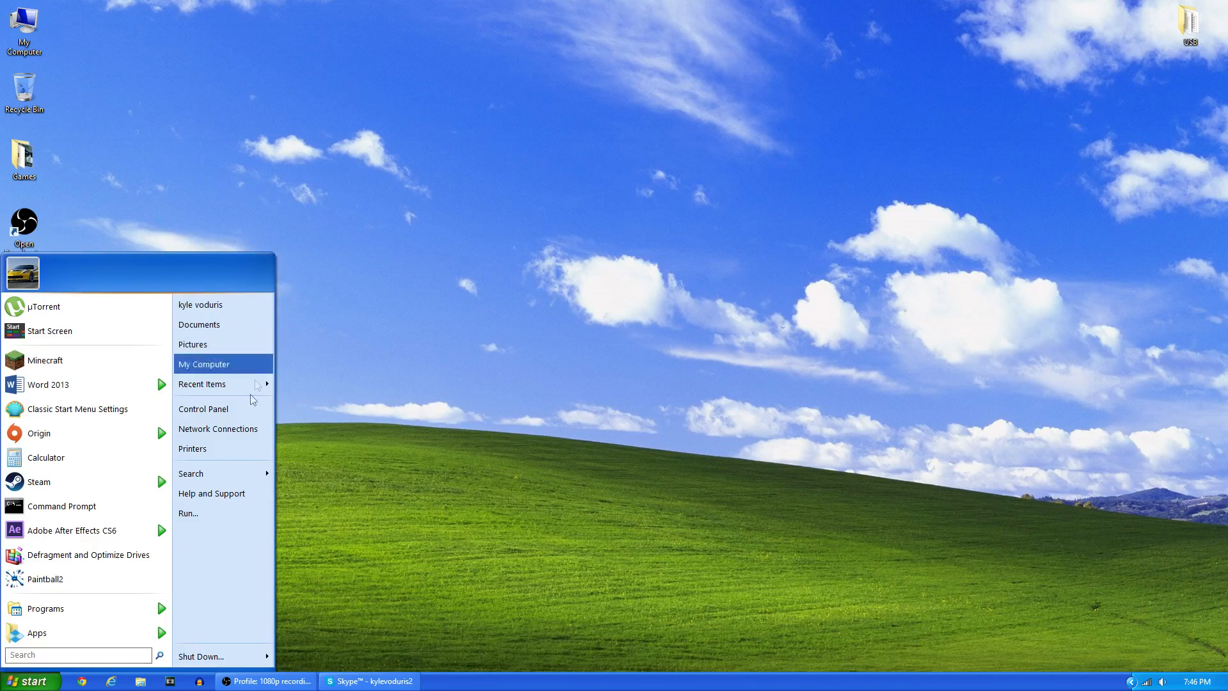
{"action": "mouse_move", "coordinate": [318, 549]}
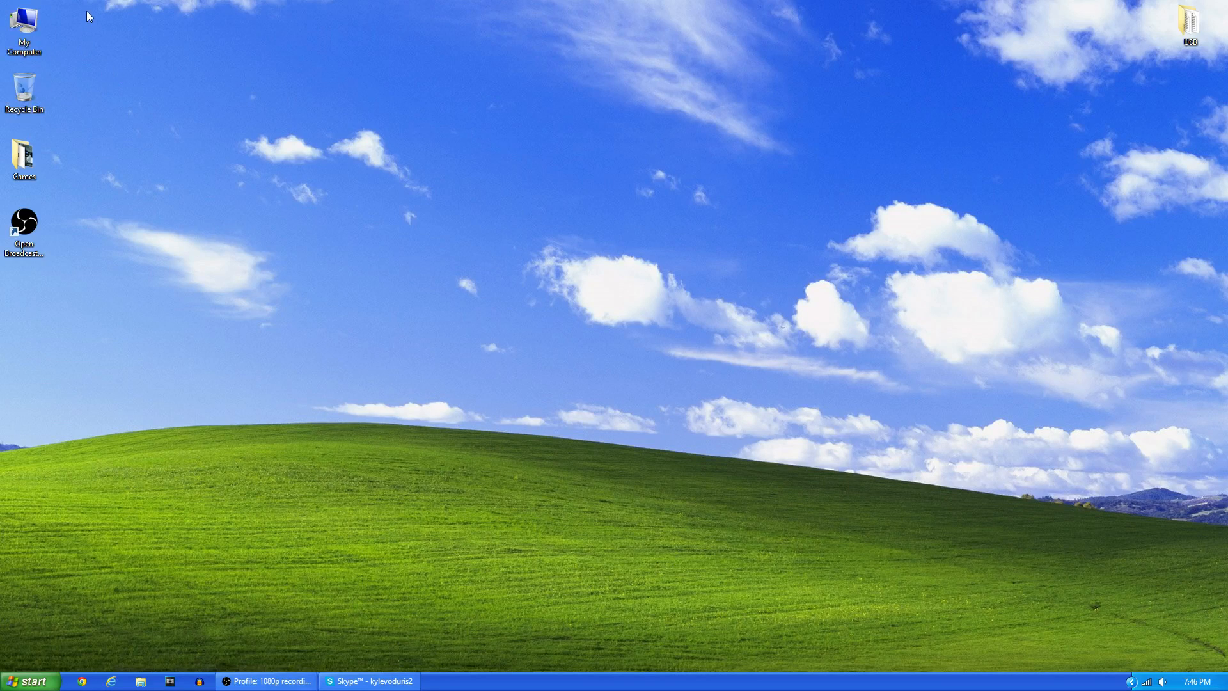
{"action": "left_click", "coordinate": [24, 92]}
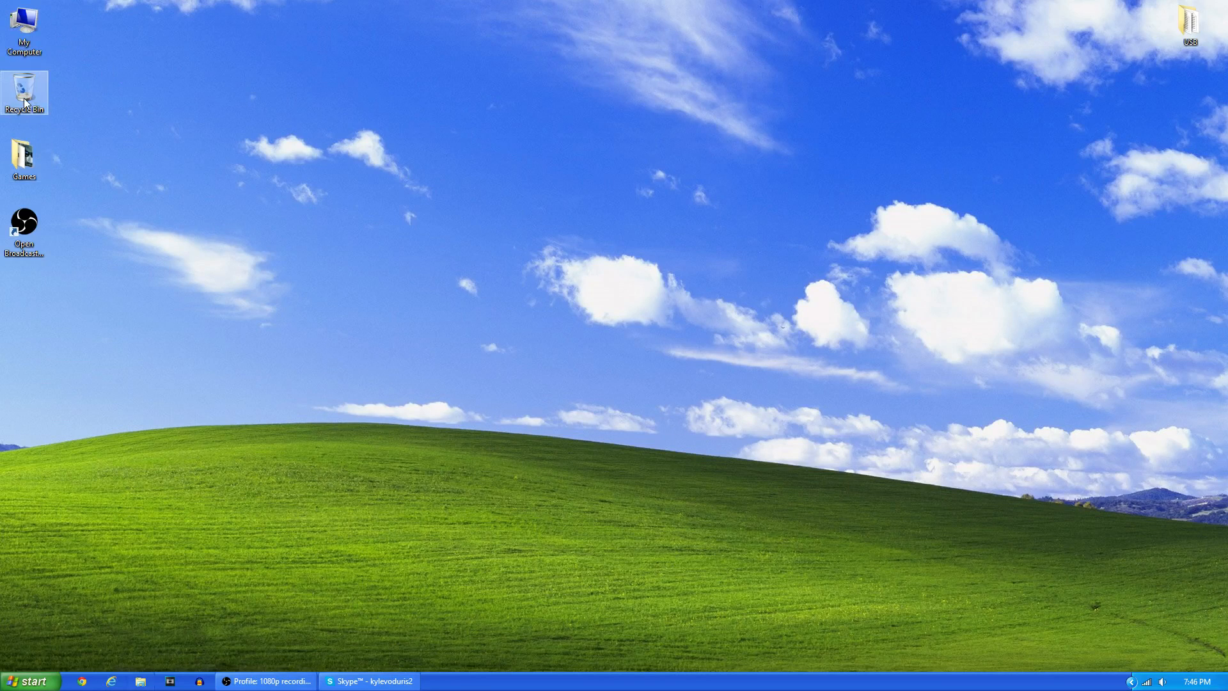
{"action": "double_click", "coordinate": [24, 92]}
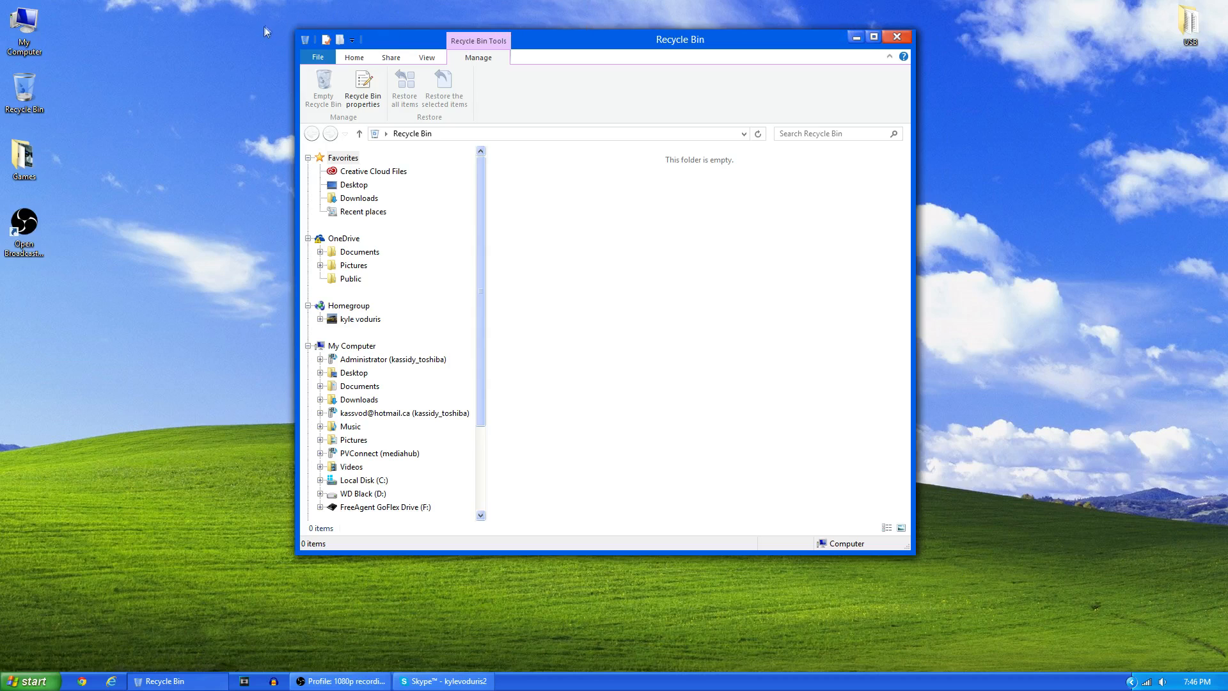
{"action": "mouse_move", "coordinate": [864, 102]}
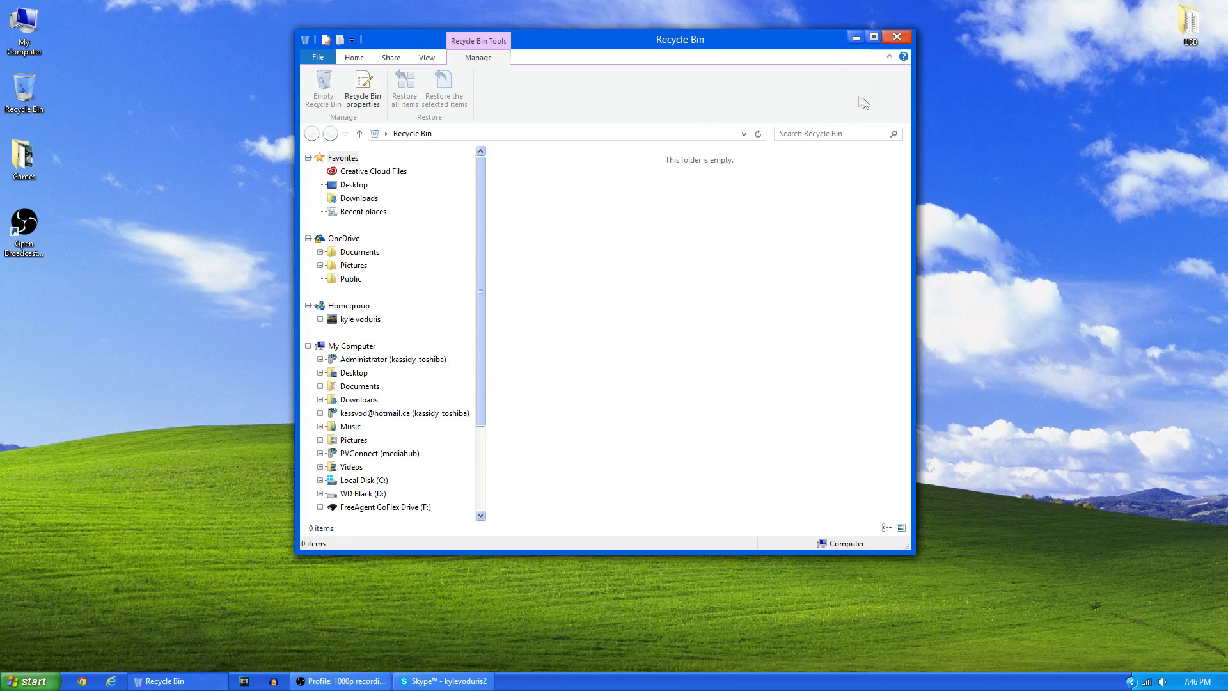
{"action": "mouse_move", "coordinate": [820, 67]}
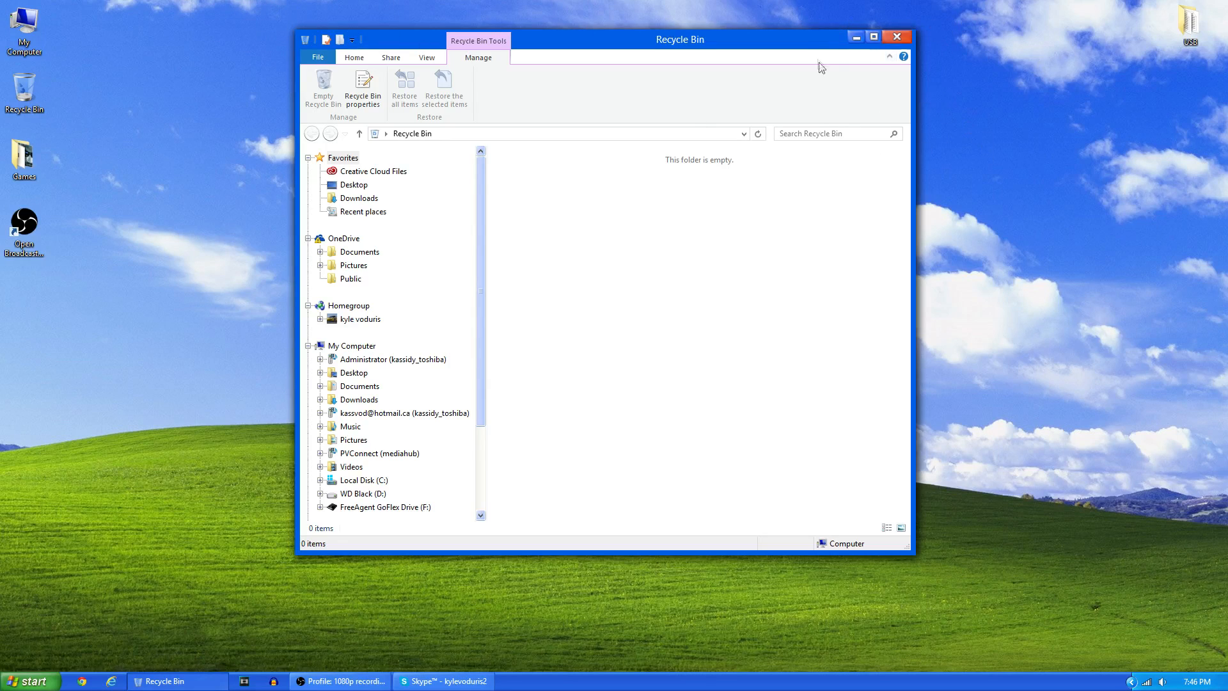
{"action": "mouse_move", "coordinate": [916, 16]}
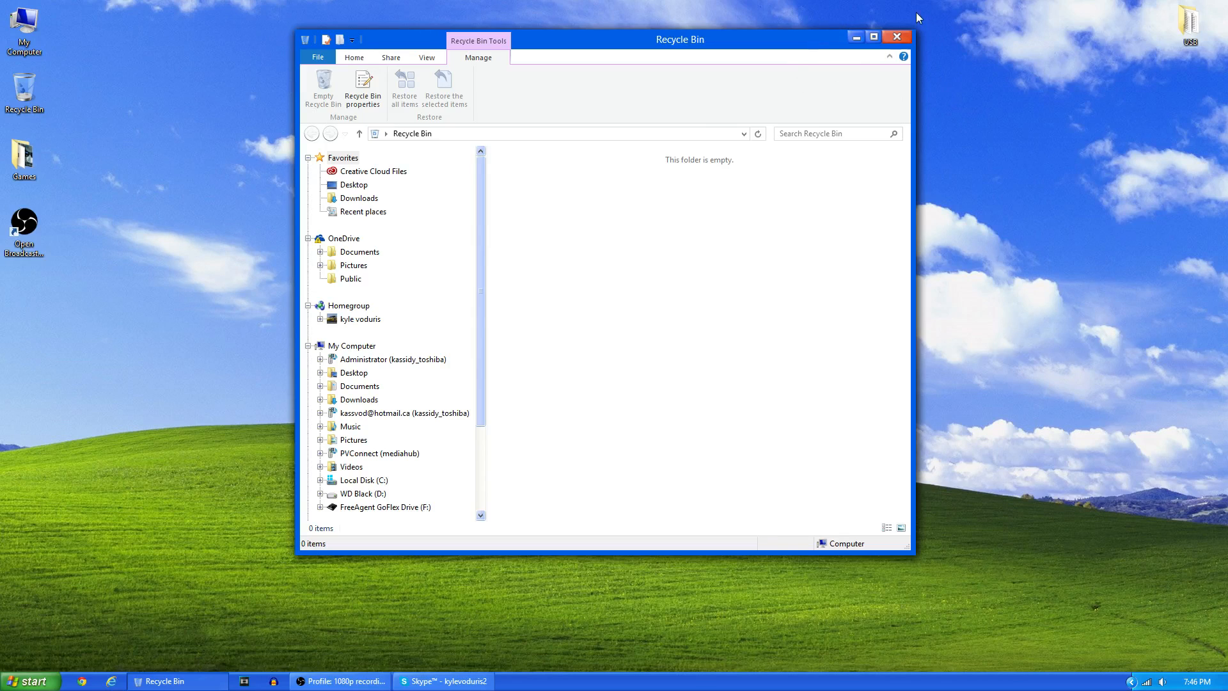
{"action": "mouse_move", "coordinate": [681, 144]}
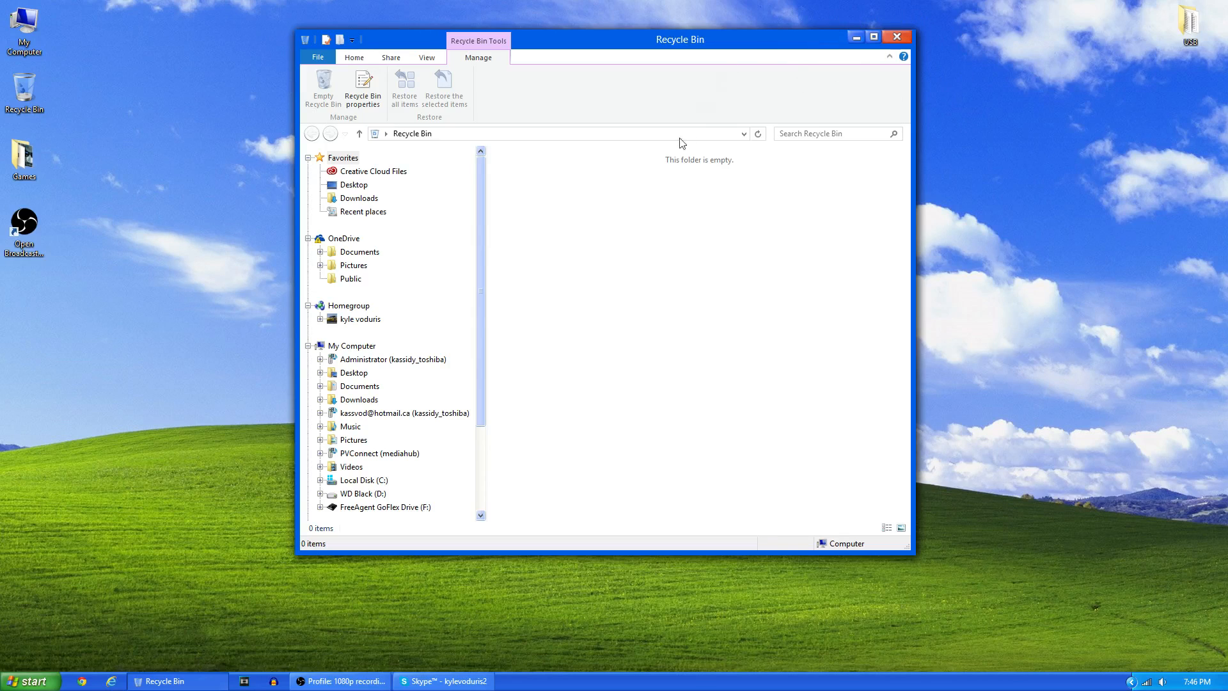
{"action": "mouse_move", "coordinate": [547, 233]}
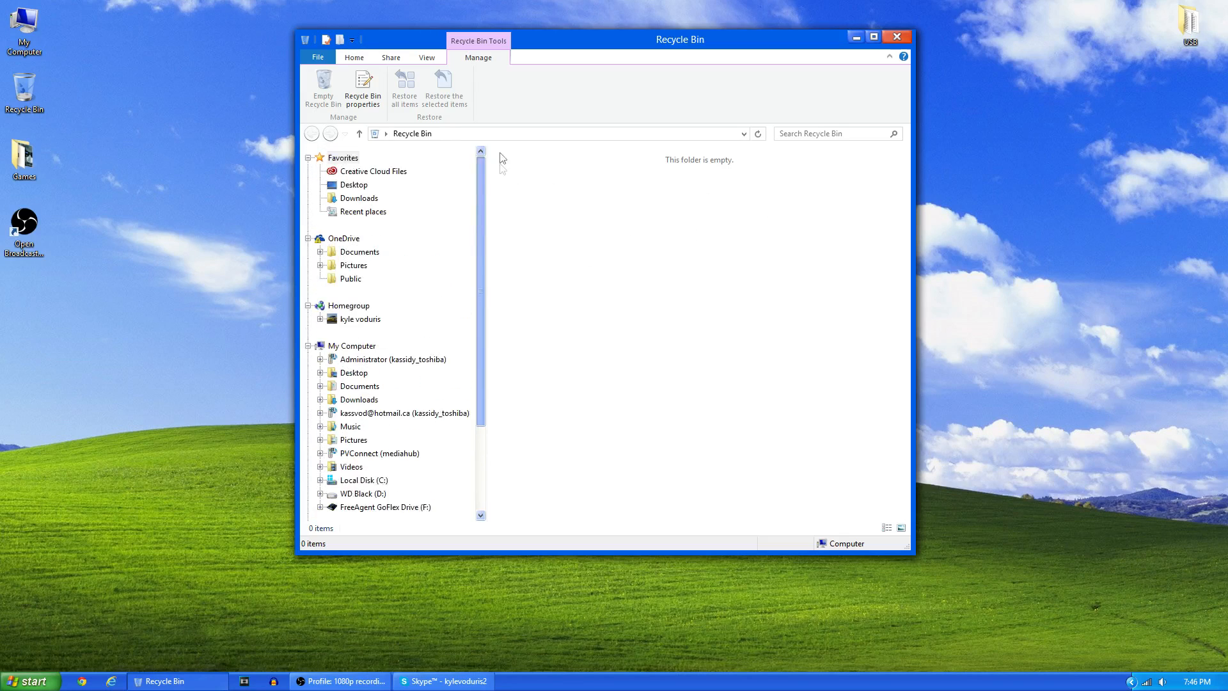
{"action": "scroll", "scroll_direction": "down", "scroll_amount": 3}
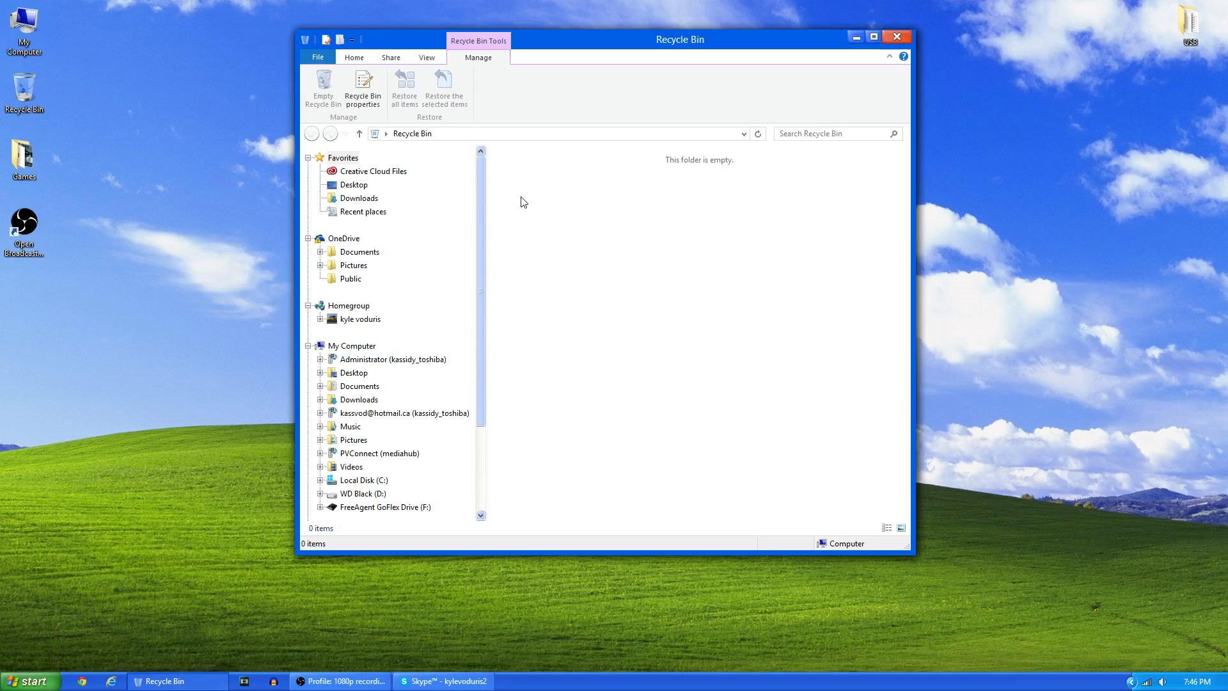
{"action": "mouse_move", "coordinate": [373, 372]}
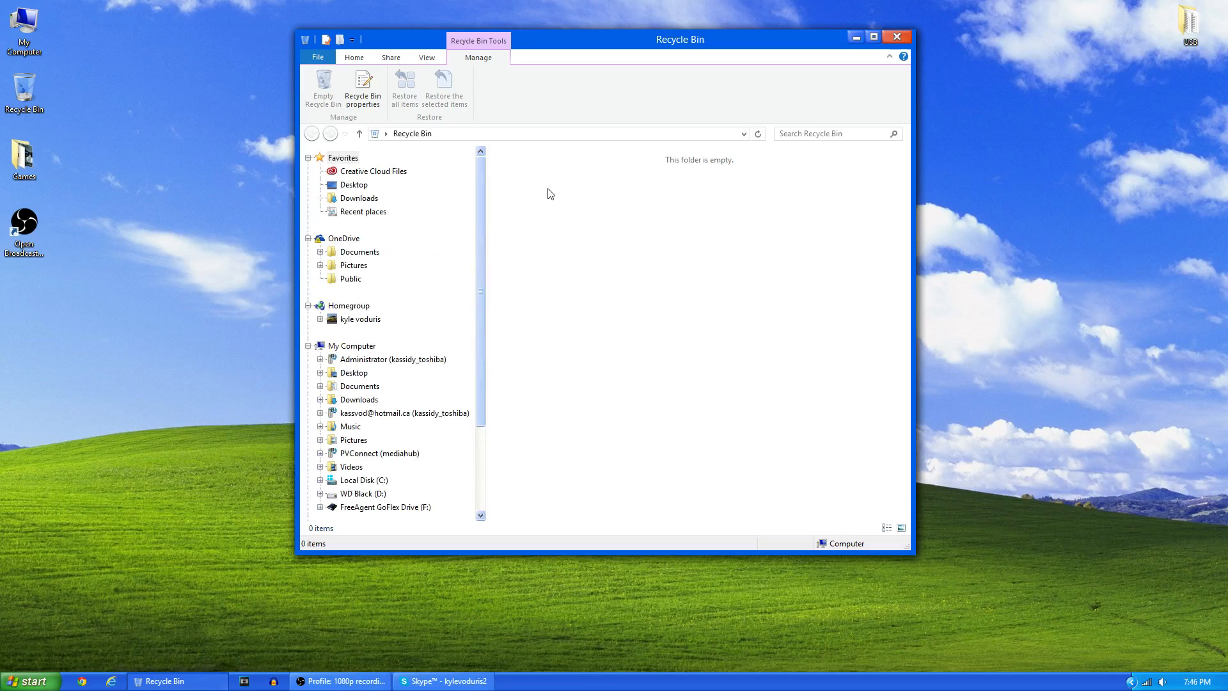
{"action": "mouse_move", "coordinate": [895, 37]}
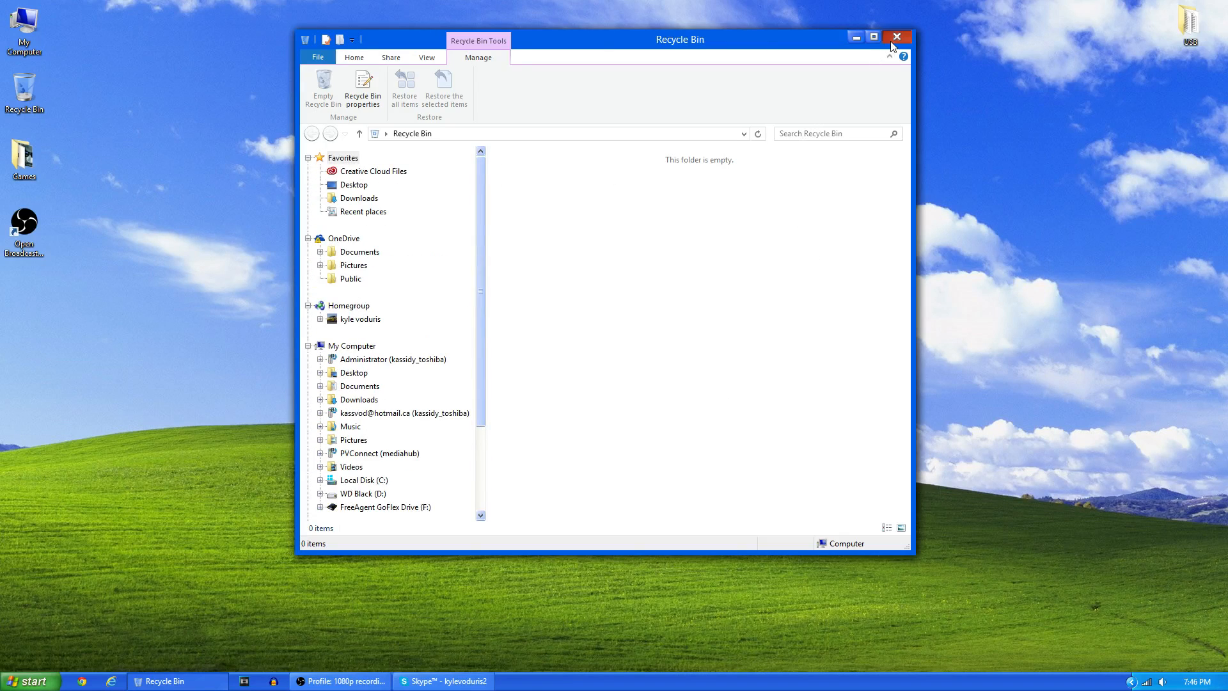
{"action": "left_click", "coordinate": [895, 37]}
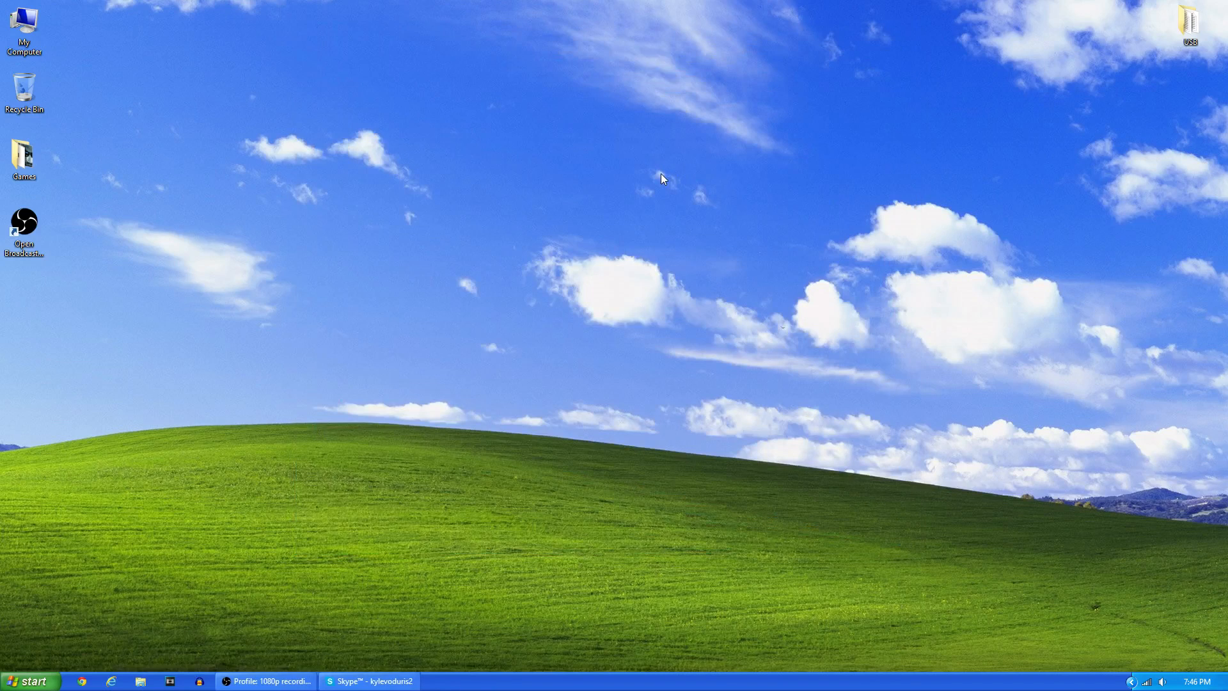
{"action": "mouse_move", "coordinate": [683, 145]}
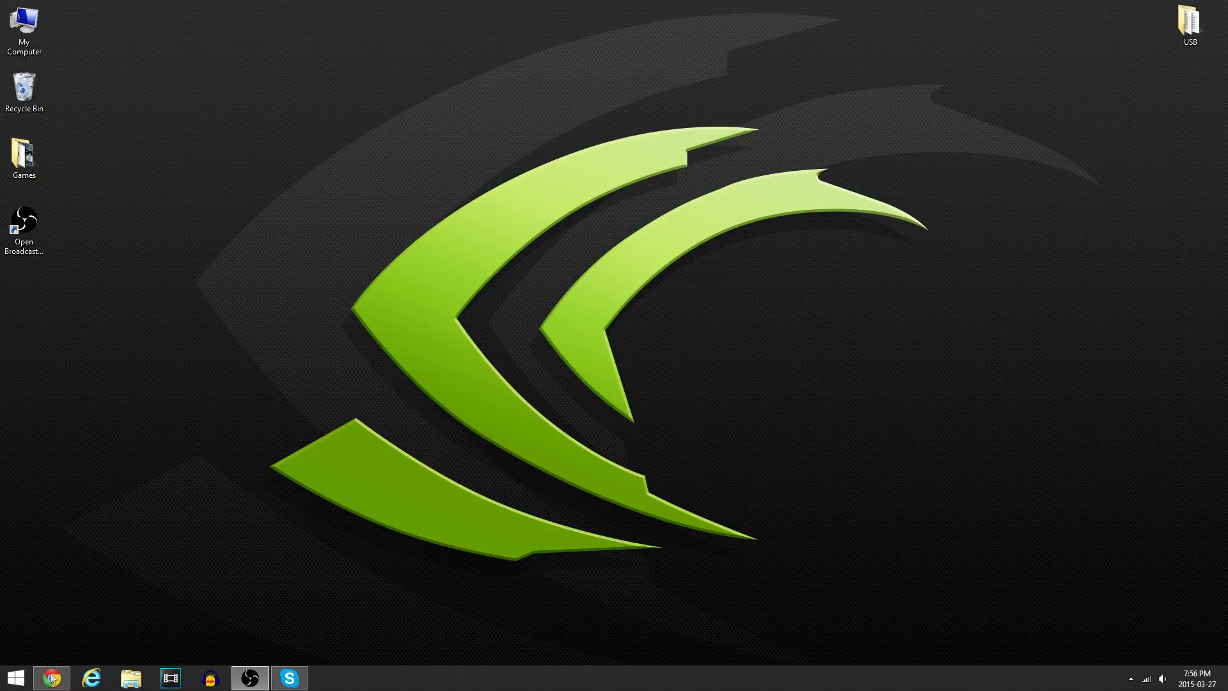
Step: From the XP guide's Windows 8/8.1 section, reach syssel.net and download the UltraUXThemePatcher installer
{"action": "left_click", "coordinate": [51, 678]}
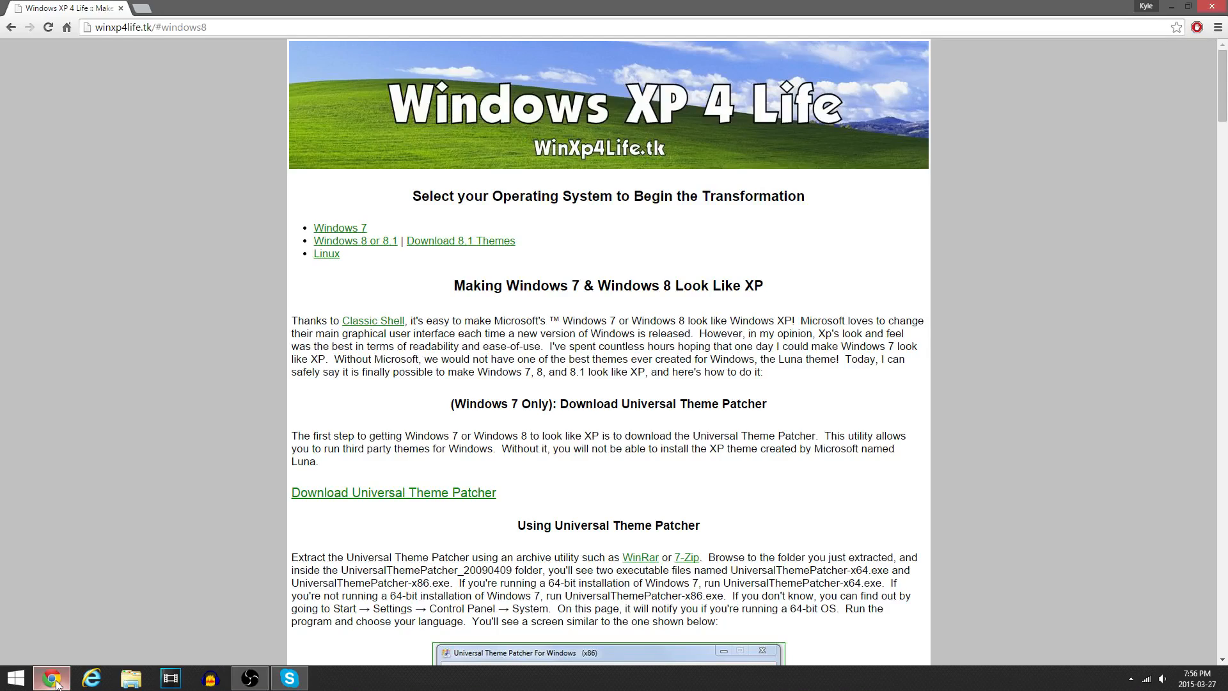
{"action": "mouse_move", "coordinate": [328, 184]}
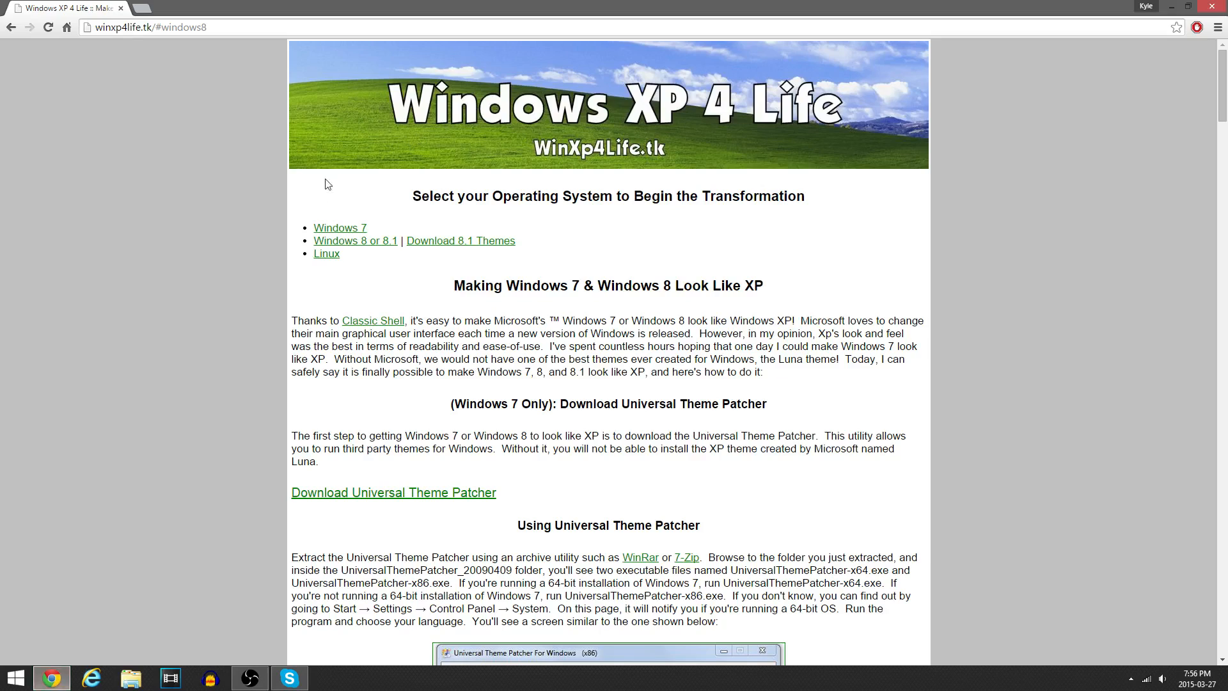
{"action": "mouse_move", "coordinate": [937, 150]}
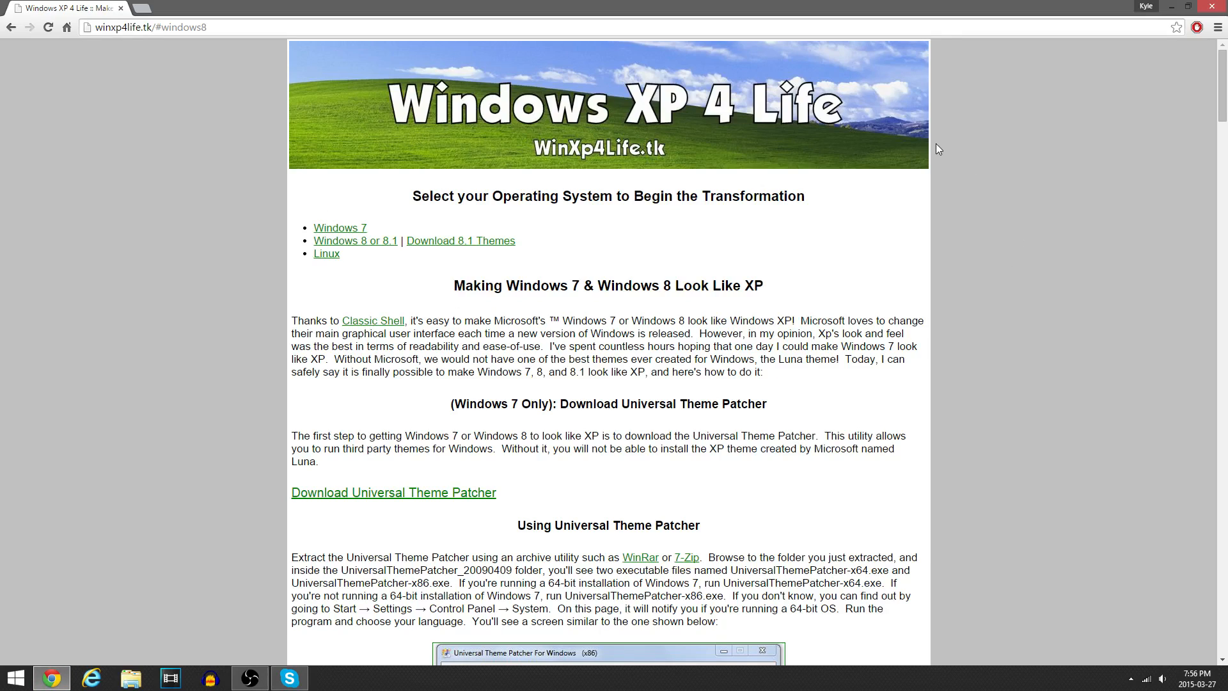
{"action": "mouse_move", "coordinate": [850, 194]}
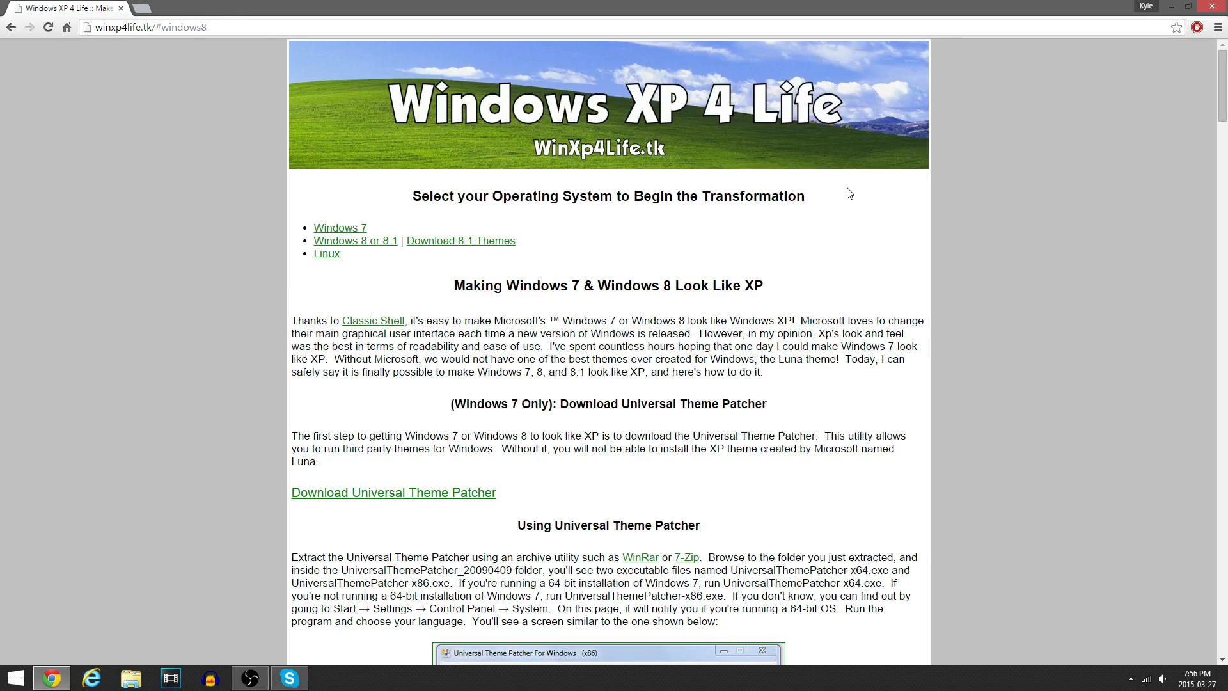
{"action": "mouse_move", "coordinate": [357, 107]}
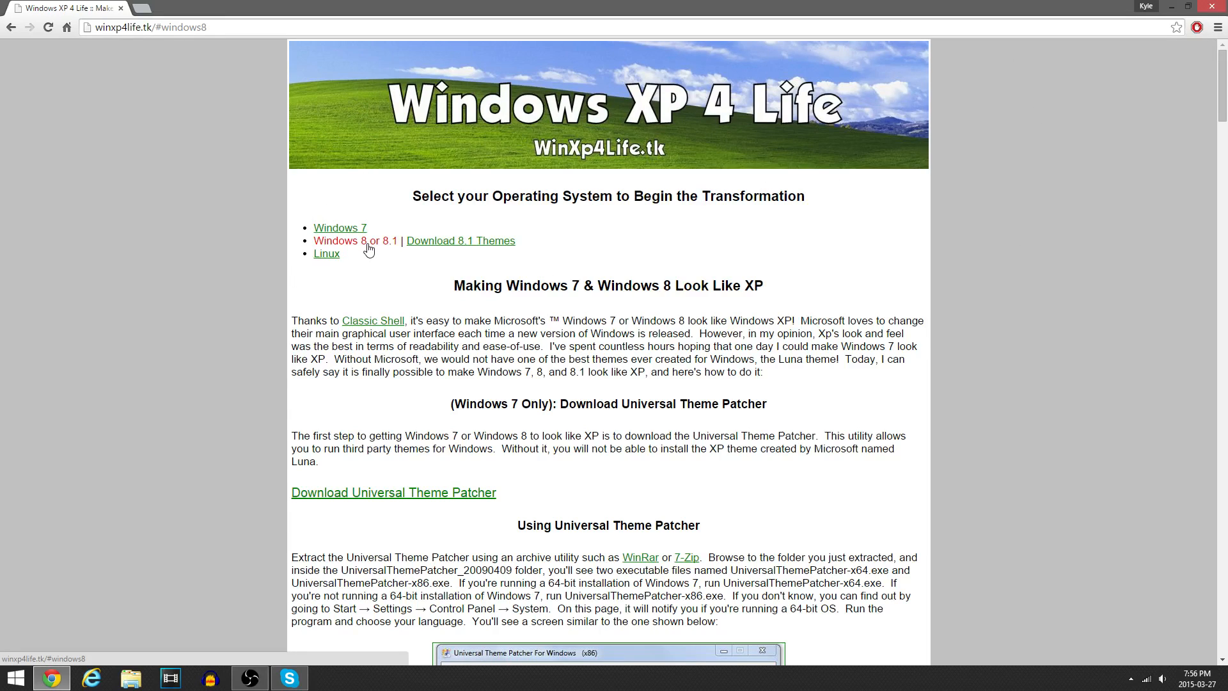
{"action": "scroll", "scroll_direction": "down", "scroll_amount": 3}
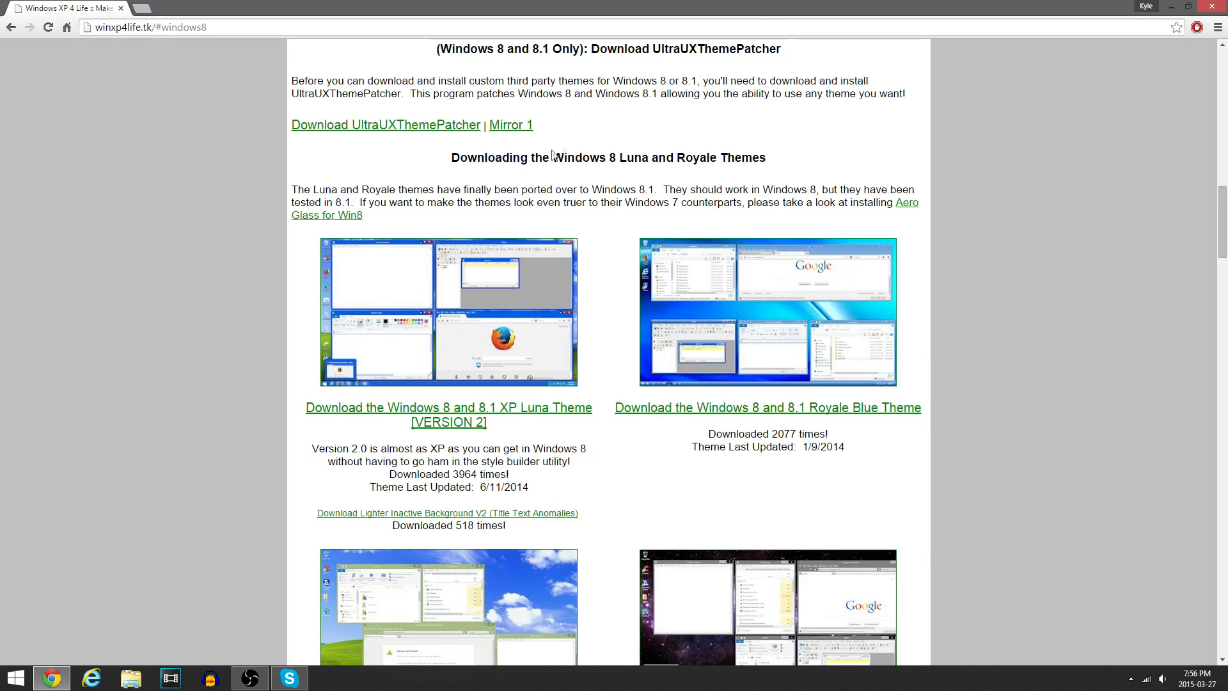
{"action": "mouse_move", "coordinate": [336, 143]}
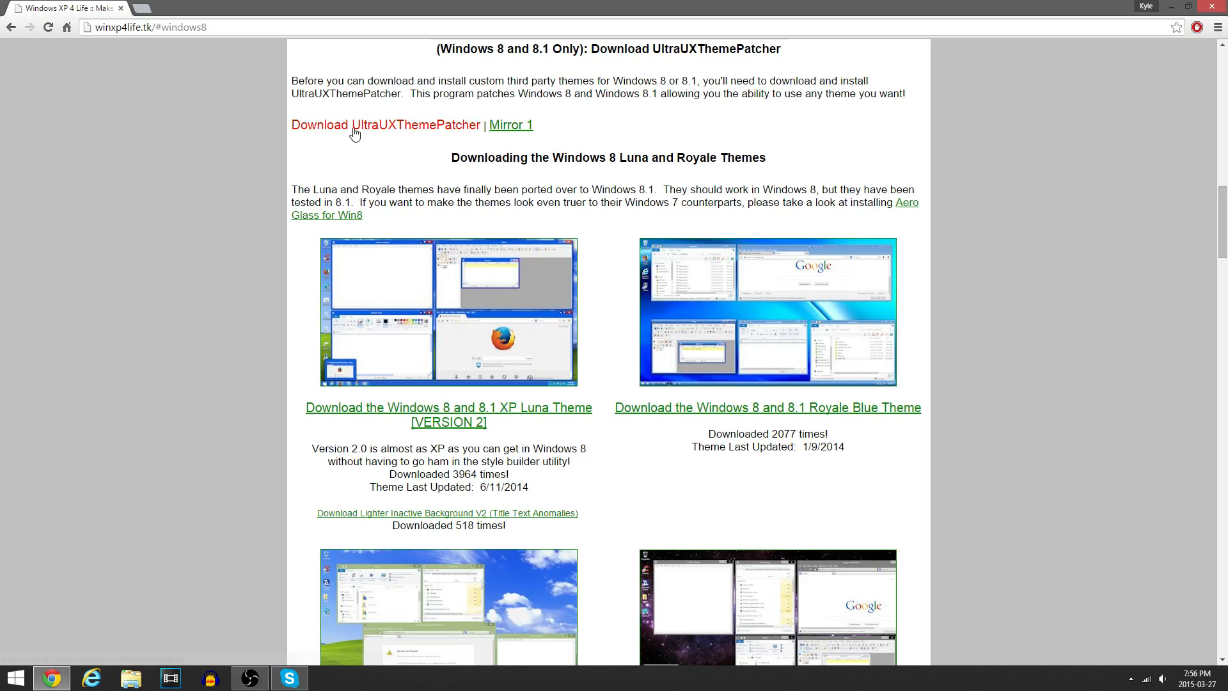
{"action": "left_click", "coordinate": [387, 124]}
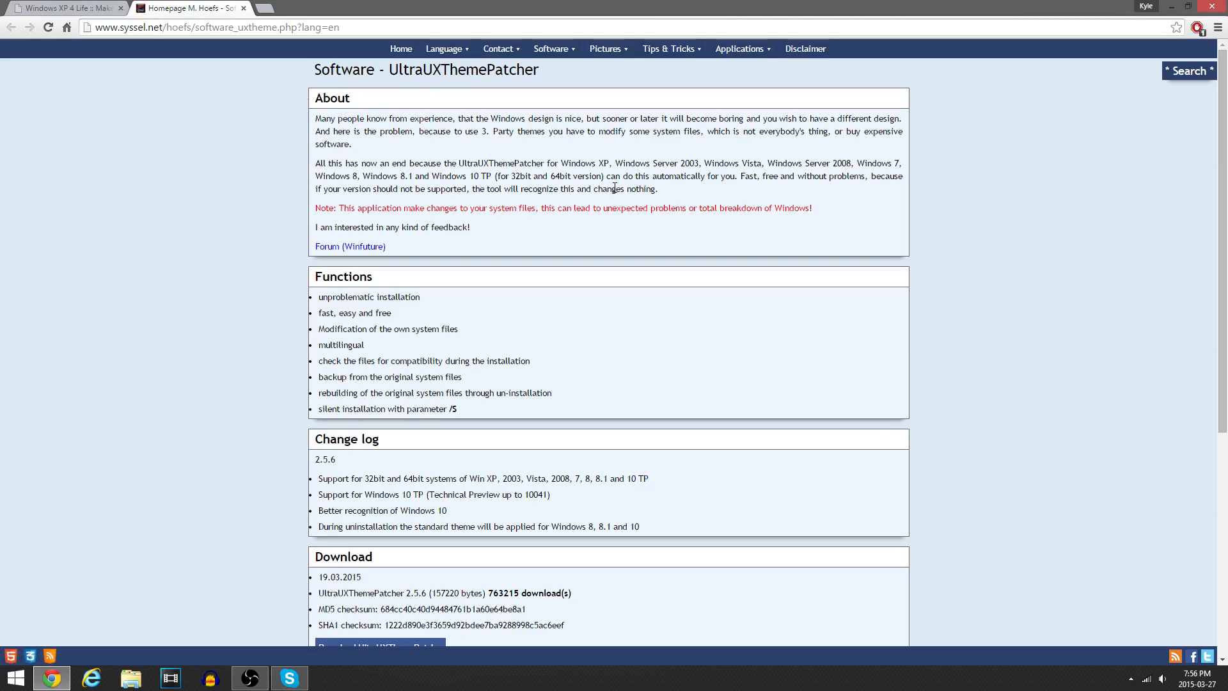
{"action": "scroll", "scroll_direction": "down", "scroll_amount": 3}
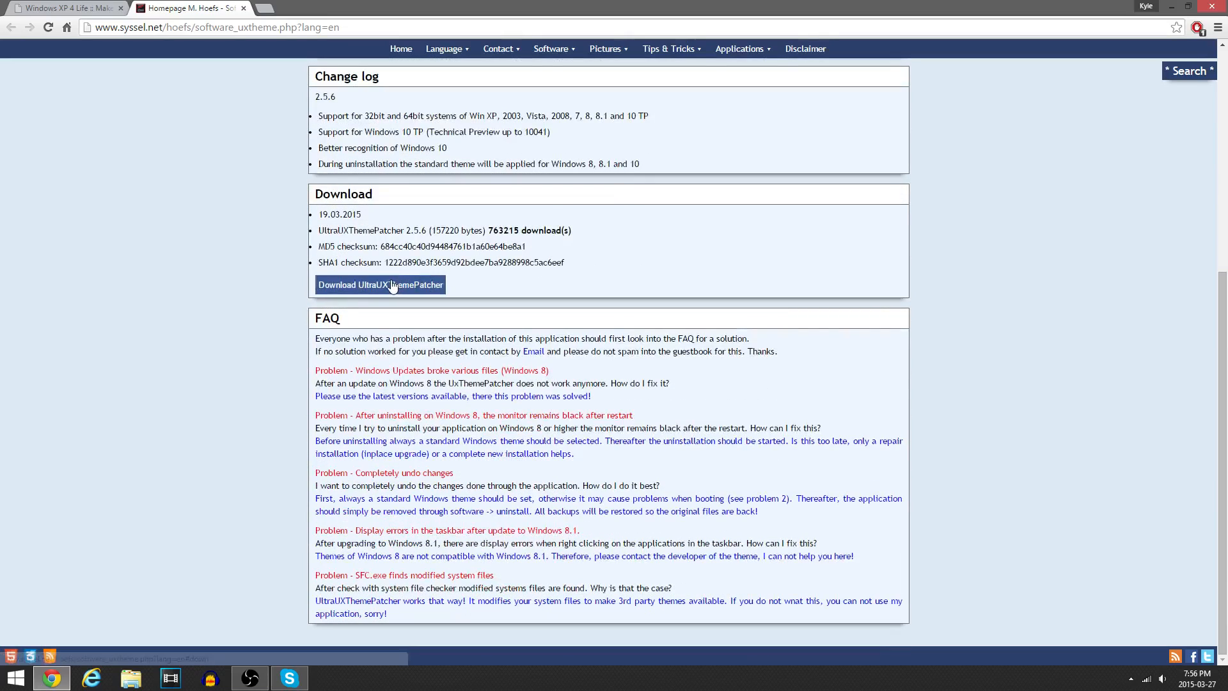
{"action": "left_click", "coordinate": [380, 284]}
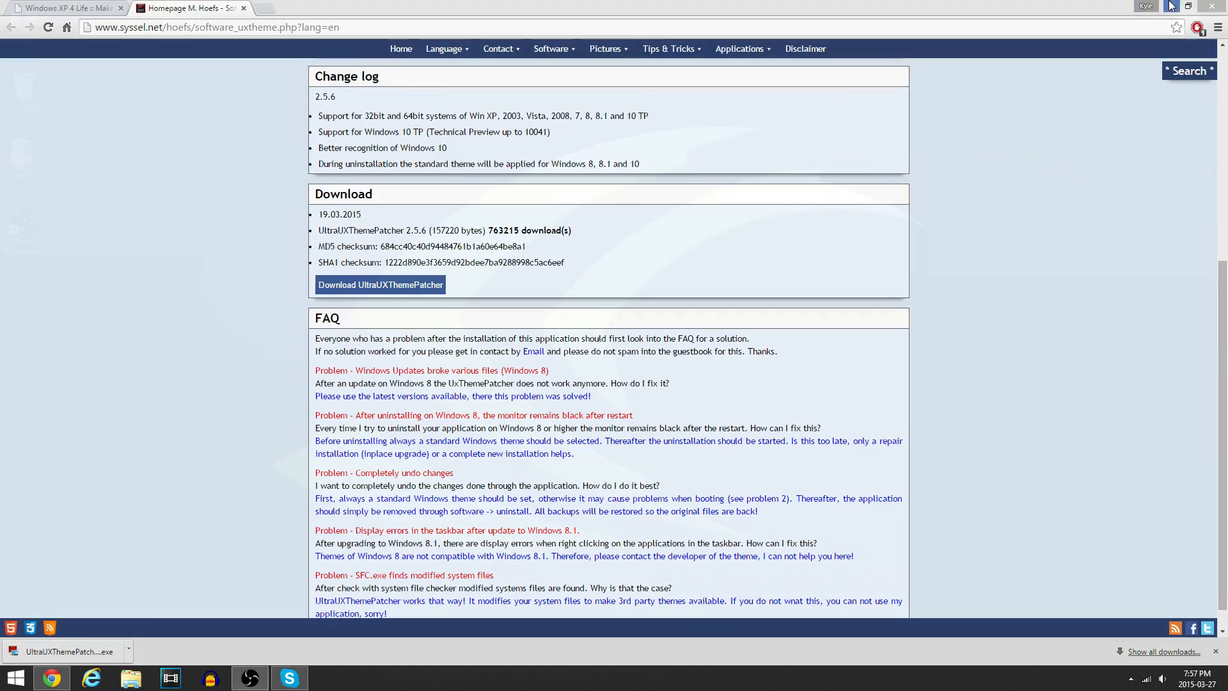
Step: Move the downloaded UltraUXThemePatcher installer onto the desktop and launch it
{"action": "left_click", "coordinate": [1209, 7]}
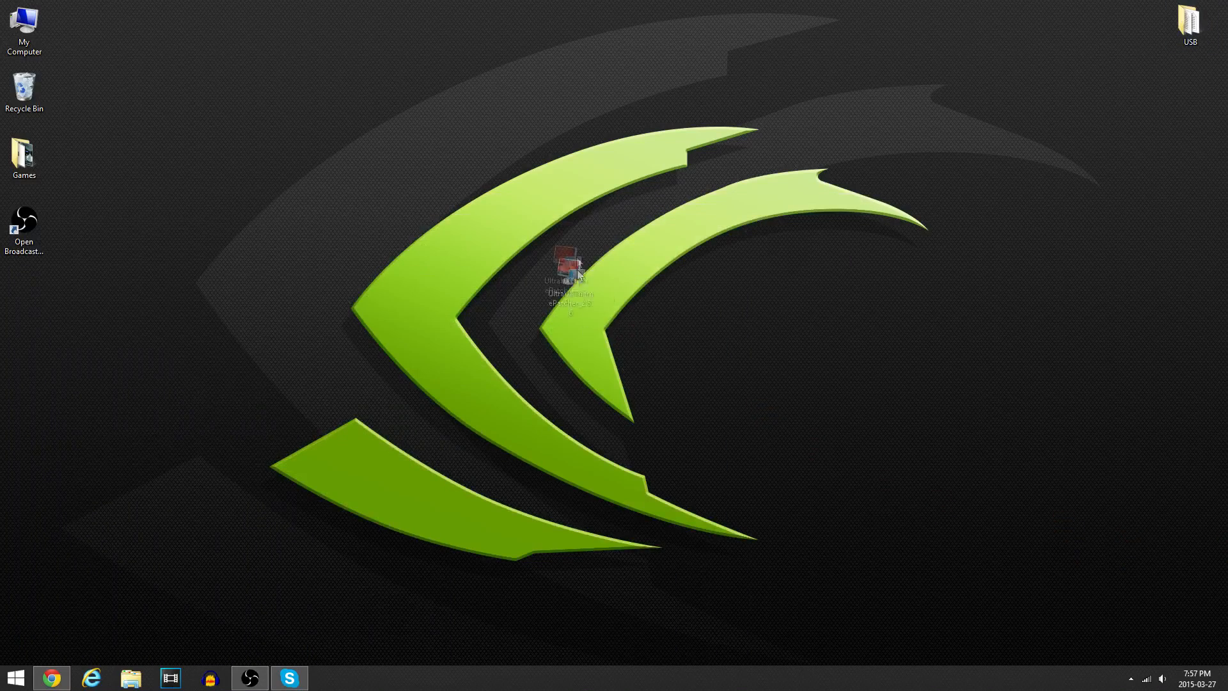
{"action": "left_click_drag", "start_coordinate": [564, 274], "coordinate": [511, 156]}
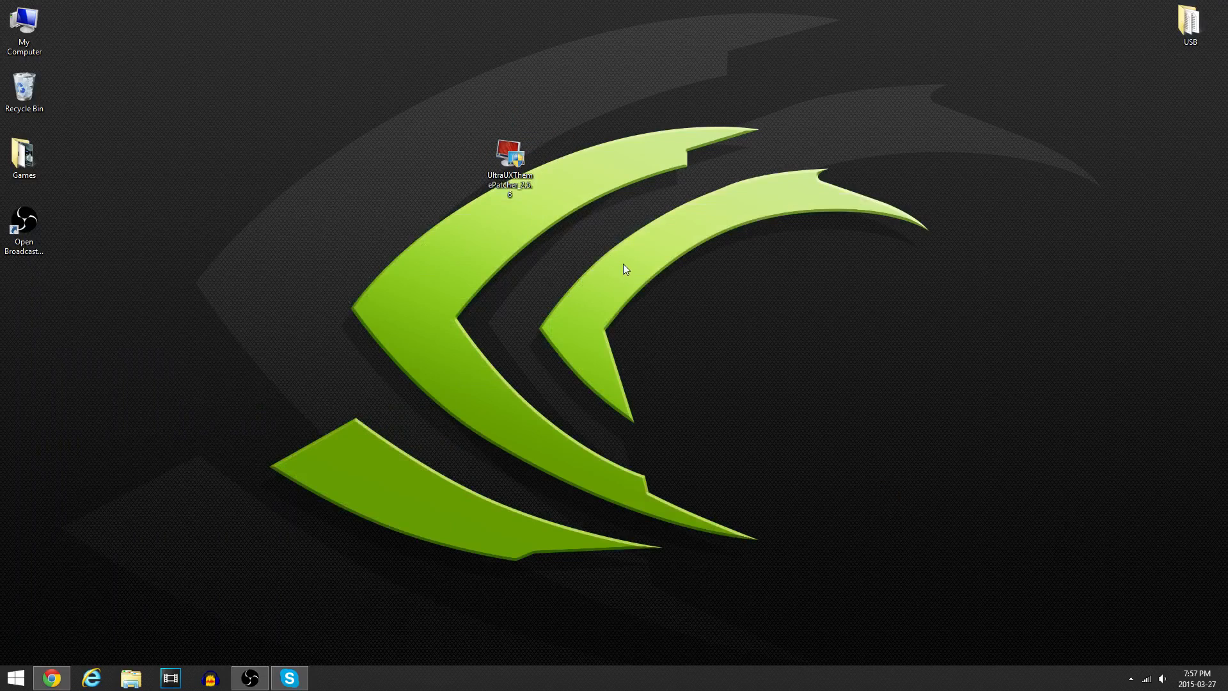
{"action": "mouse_move", "coordinate": [525, 225]}
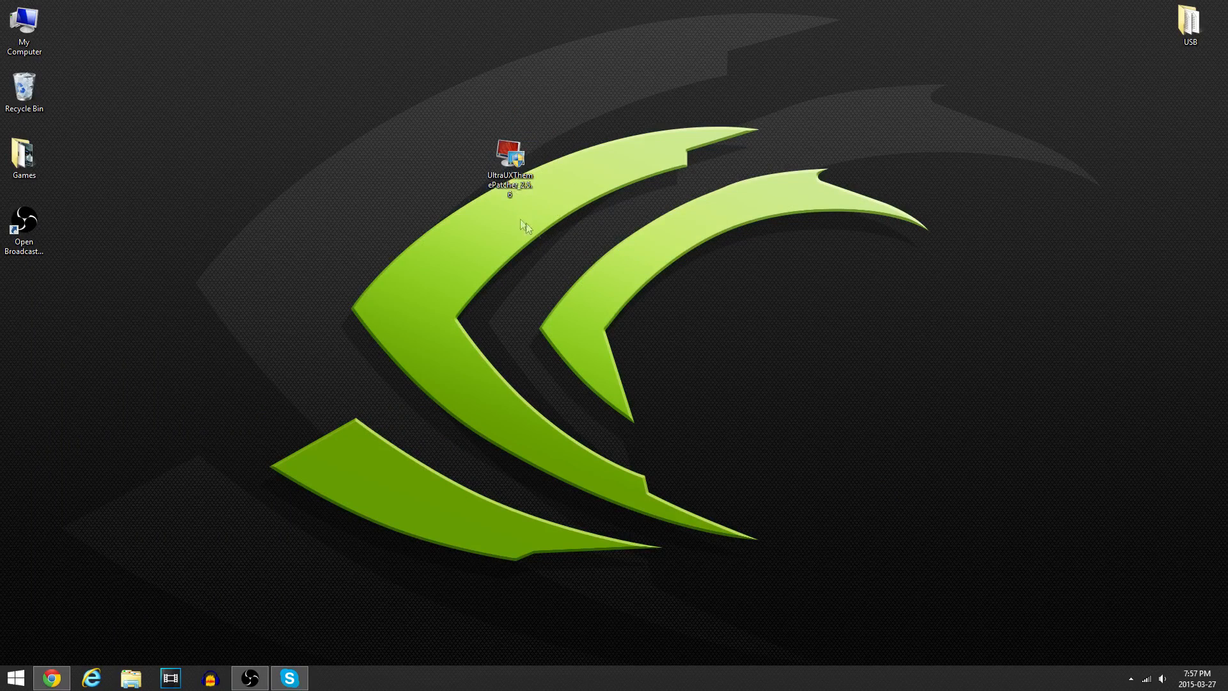
{"action": "double_click", "coordinate": [511, 156]}
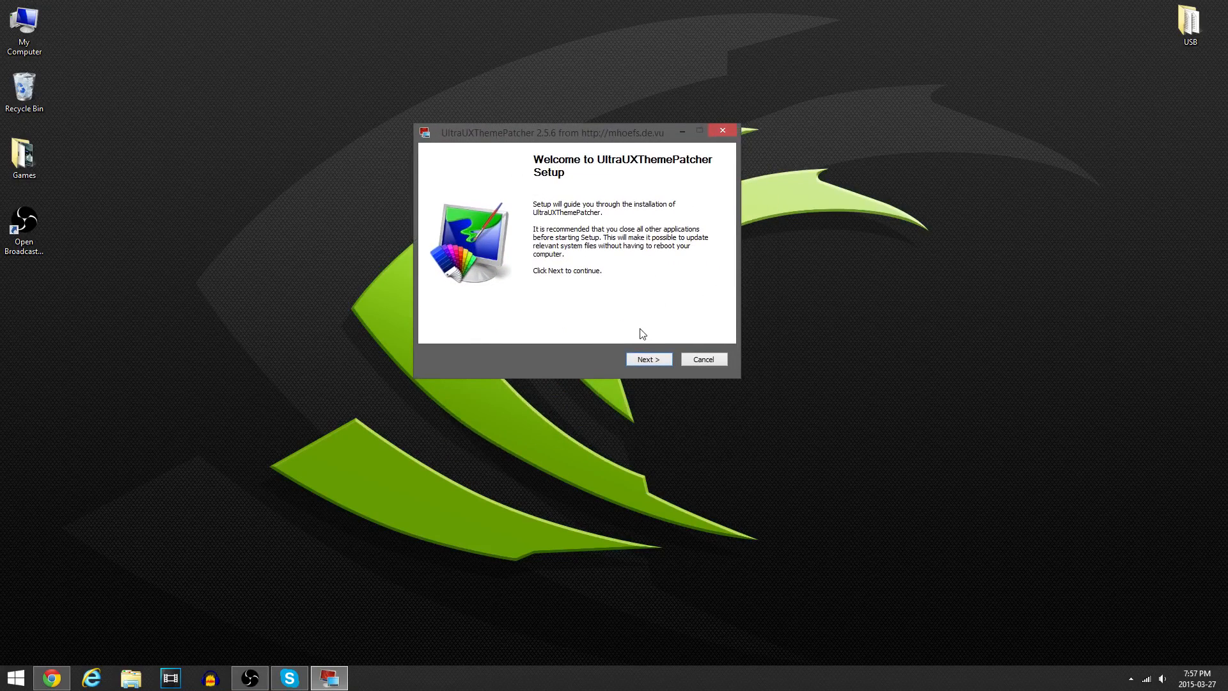
{"action": "mouse_move", "coordinate": [648, 358]}
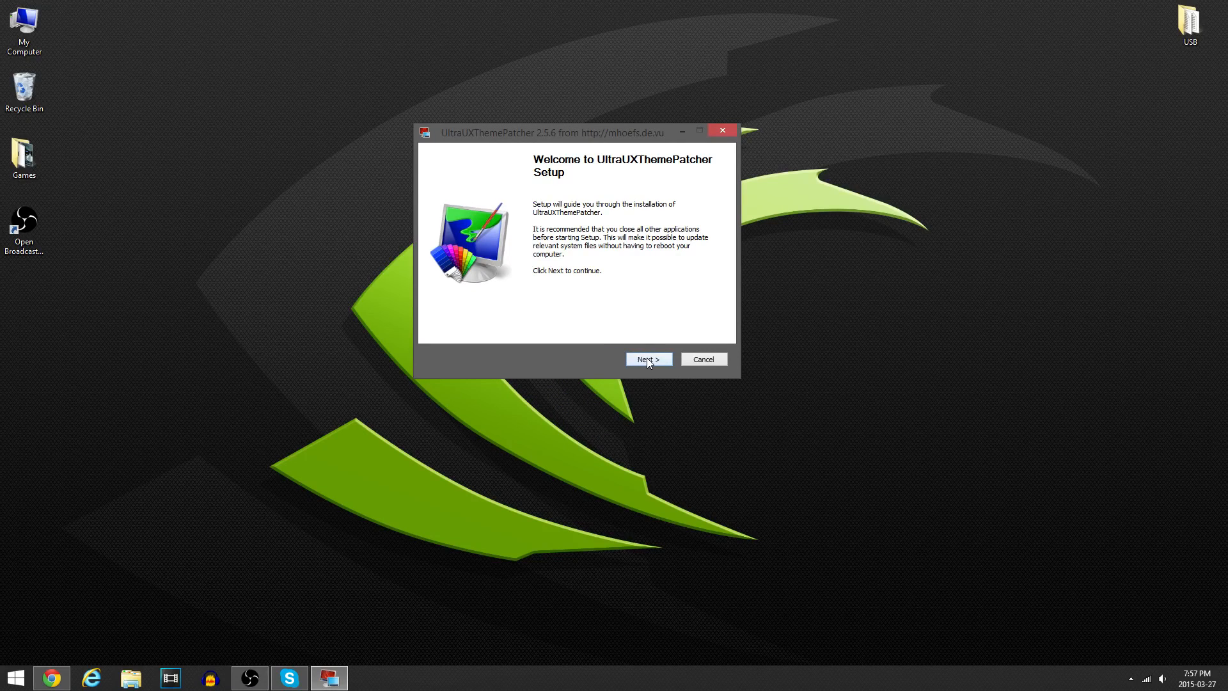
Step: Step through the setup, agree to the license so files are patched, and choose to reboot manually later
{"action": "left_click", "coordinate": [648, 358]}
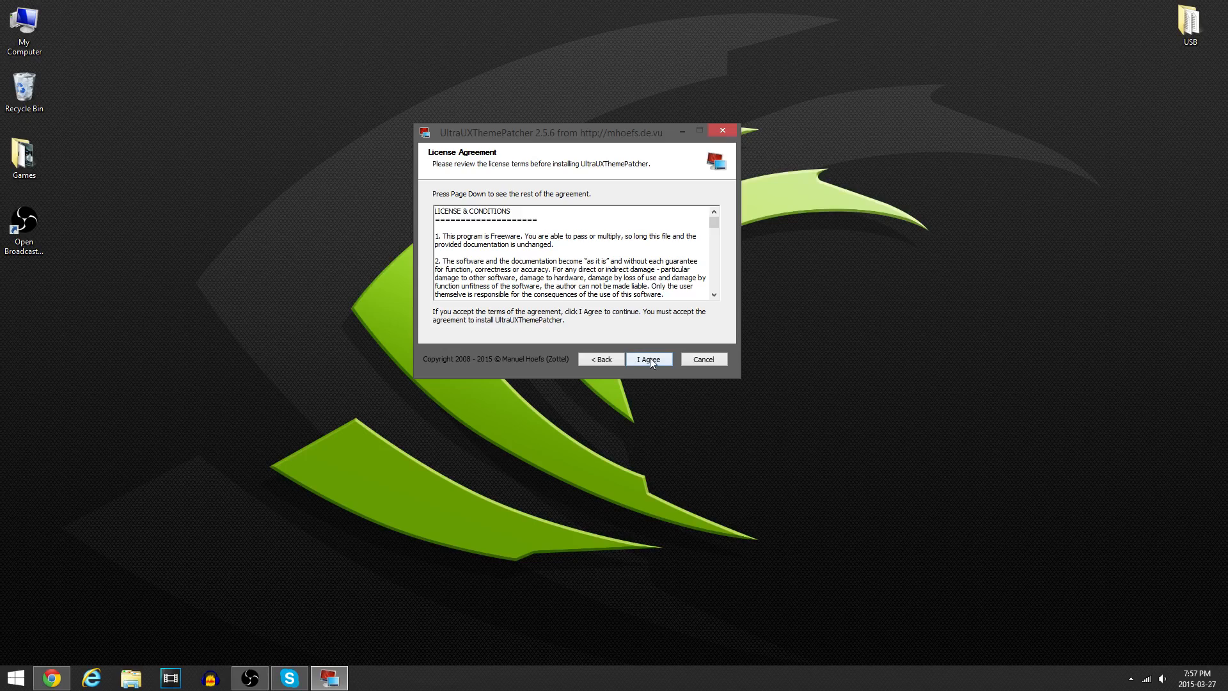
{"action": "left_click", "coordinate": [647, 358]}
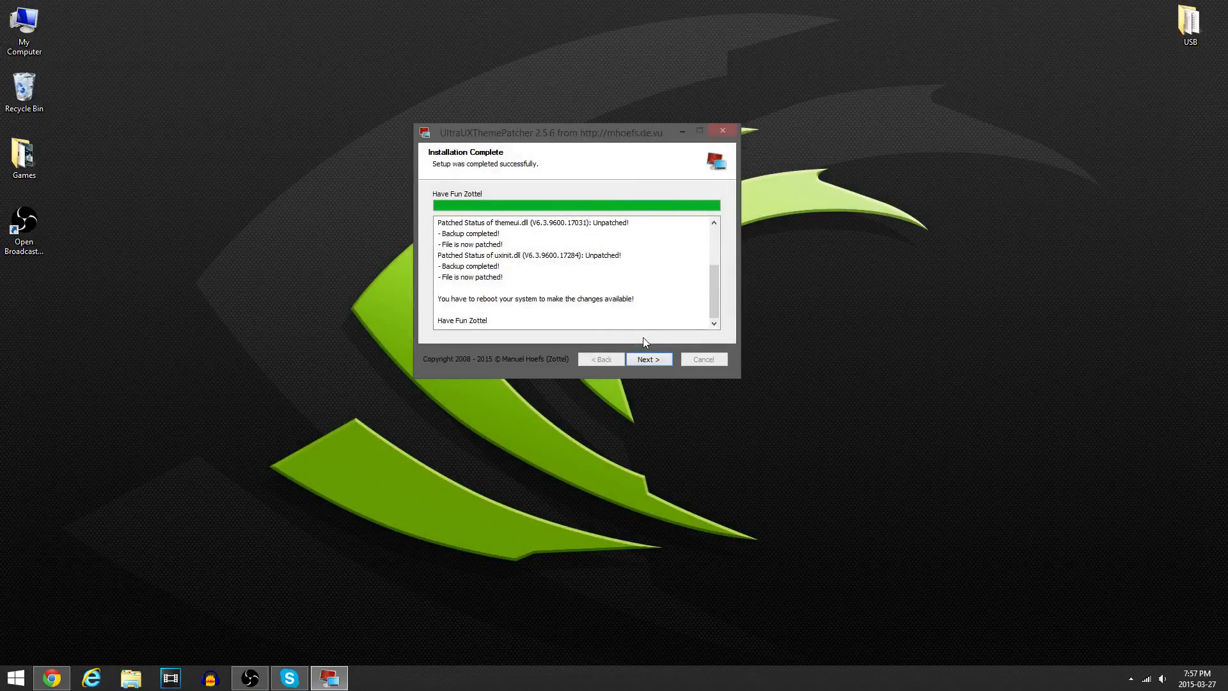
{"action": "left_click", "coordinate": [648, 359]}
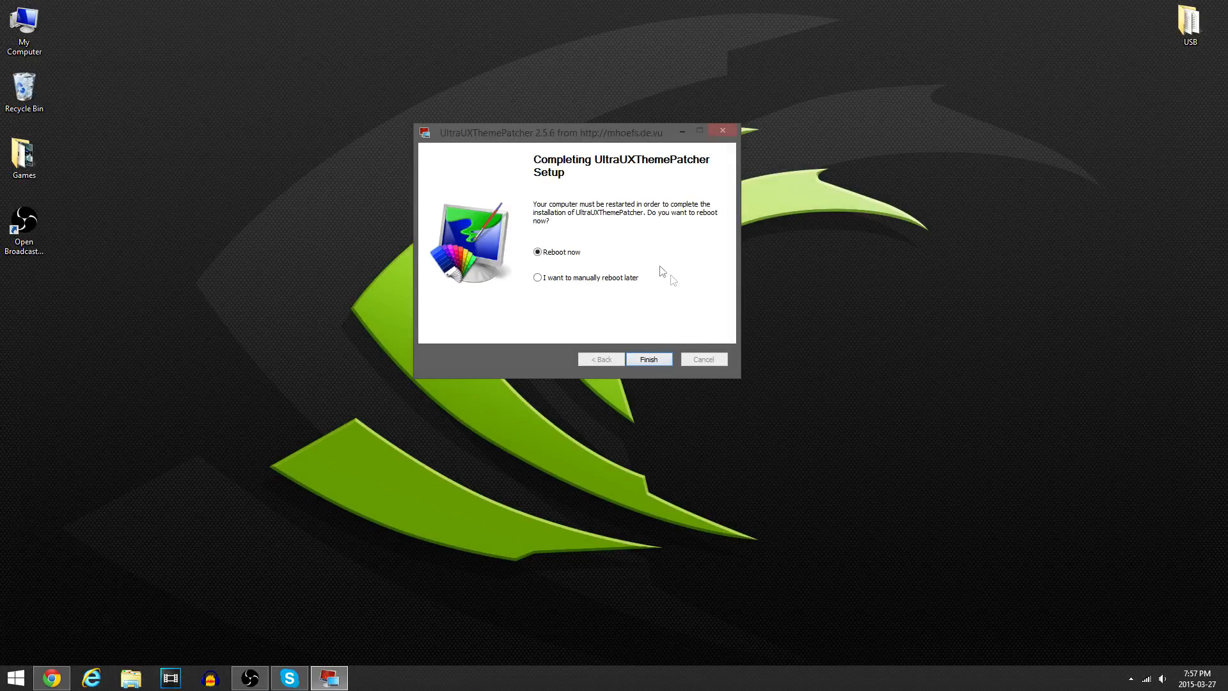
{"action": "mouse_move", "coordinate": [348, 126]}
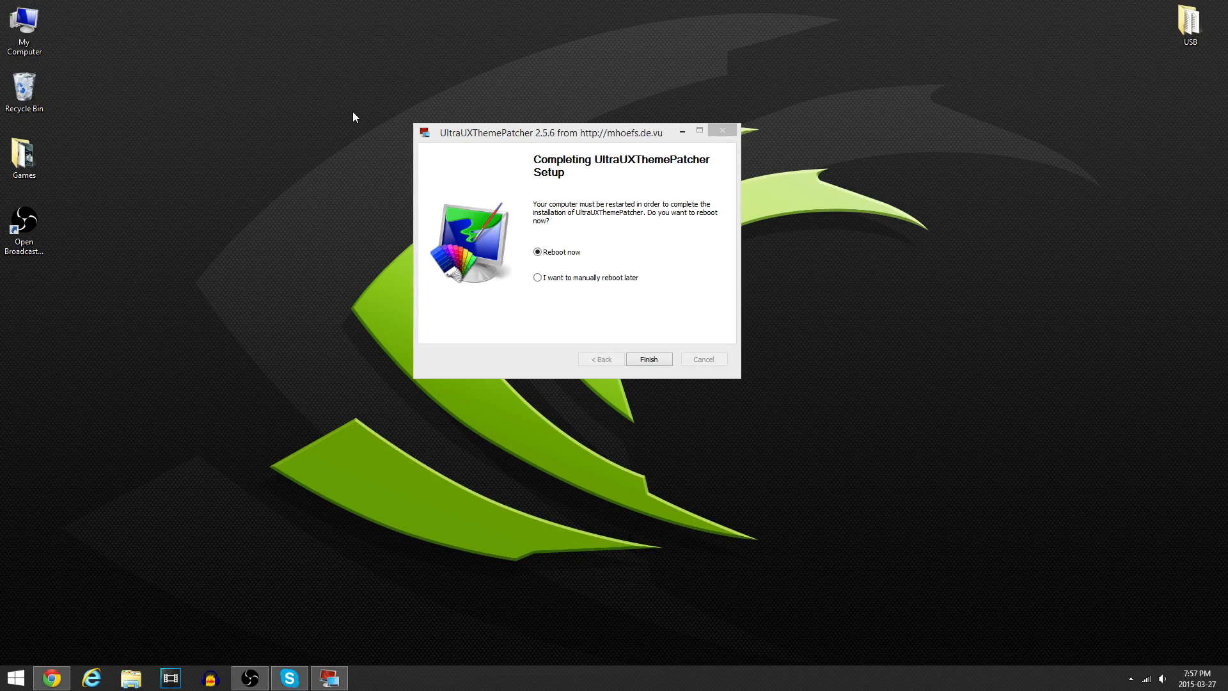
{"action": "mouse_move", "coordinate": [635, 264]}
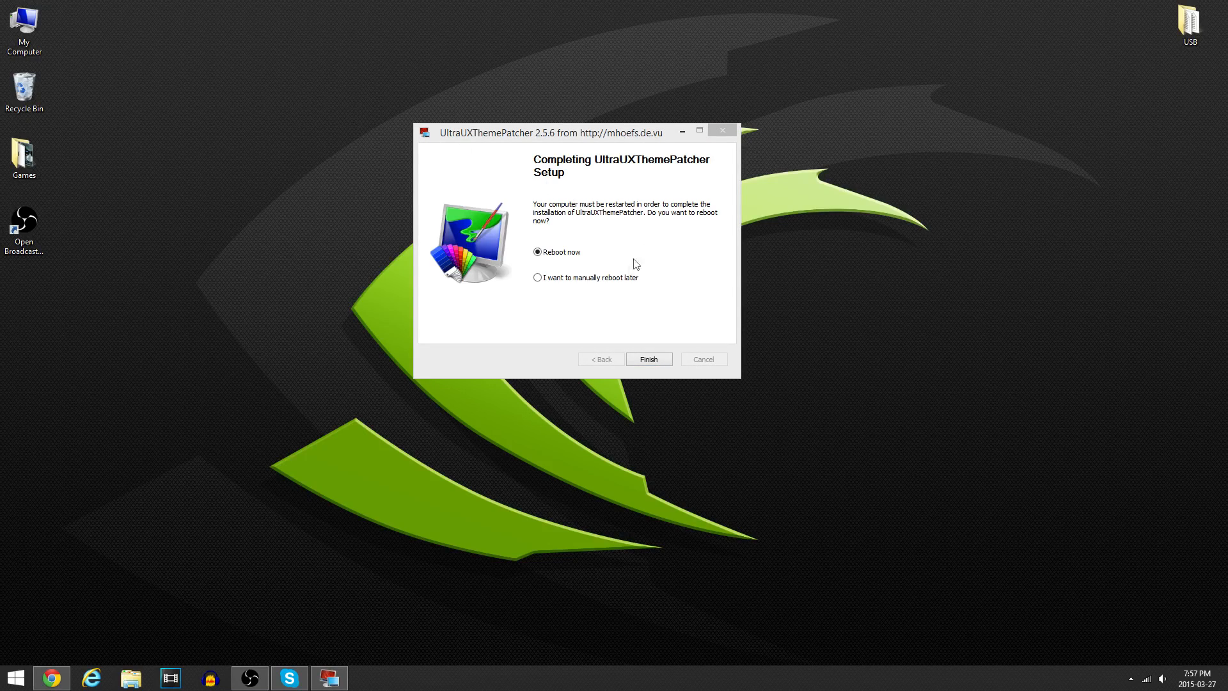
{"action": "left_click", "coordinate": [537, 278]}
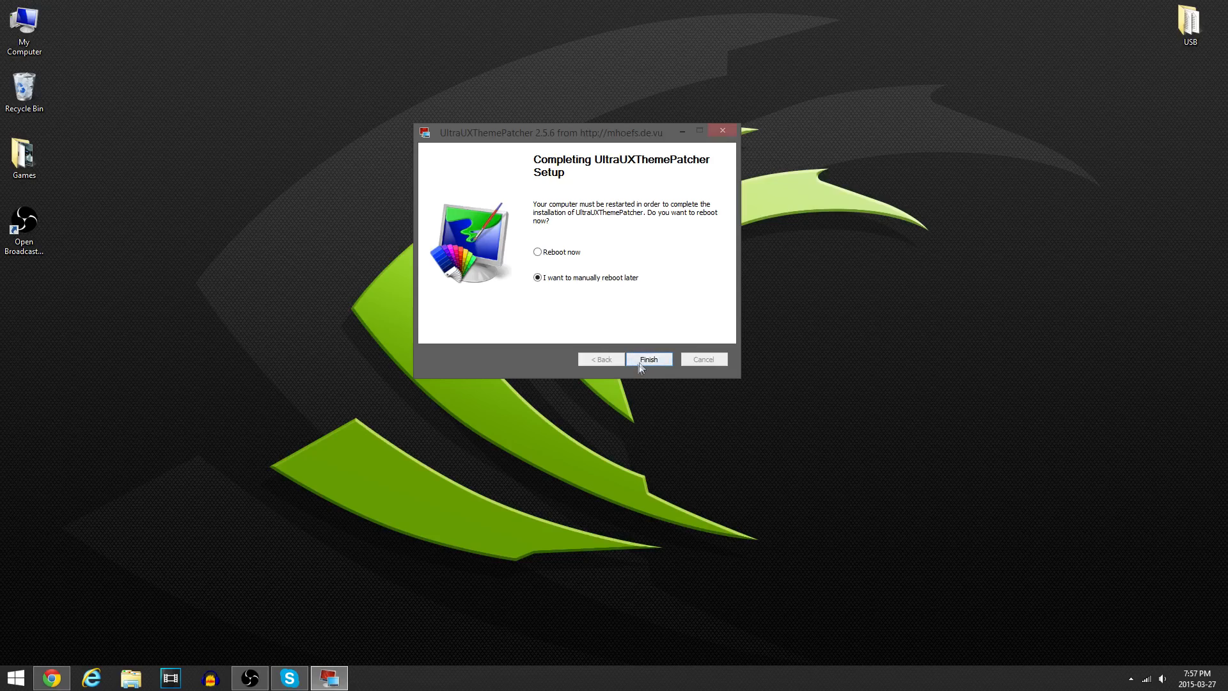
Step: Finish the UltraUXThemePatcher setup without rebooting
{"action": "left_click", "coordinate": [649, 358]}
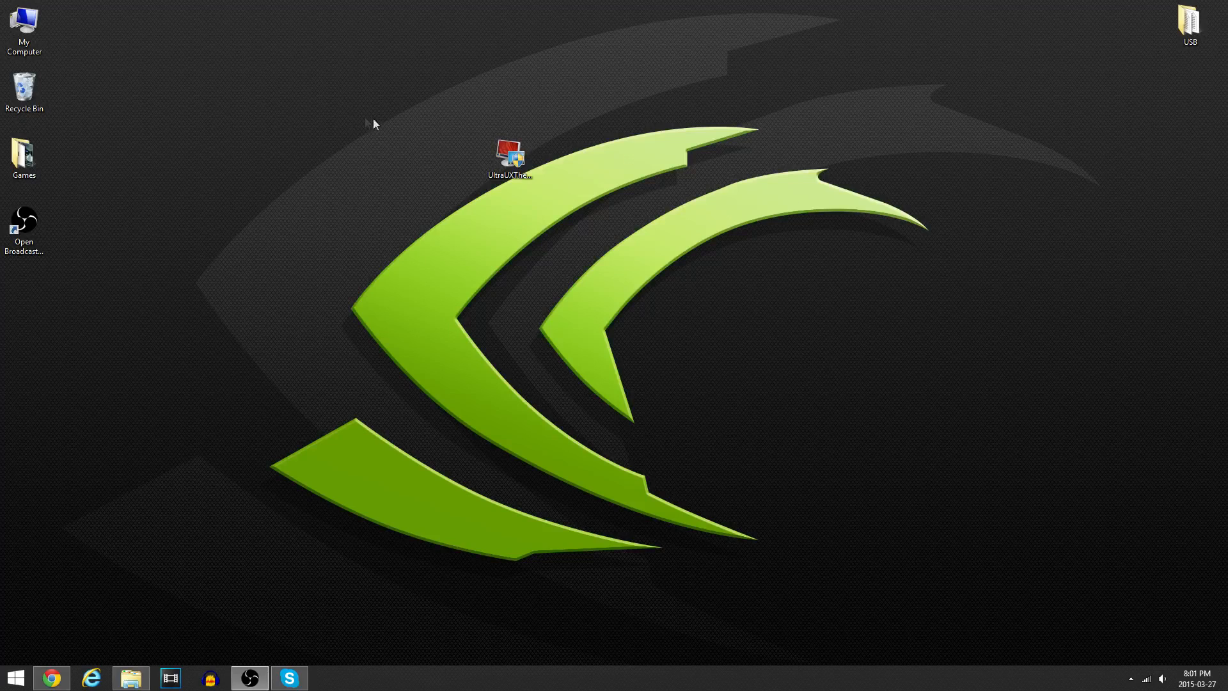
{"action": "mouse_move", "coordinate": [494, 201]}
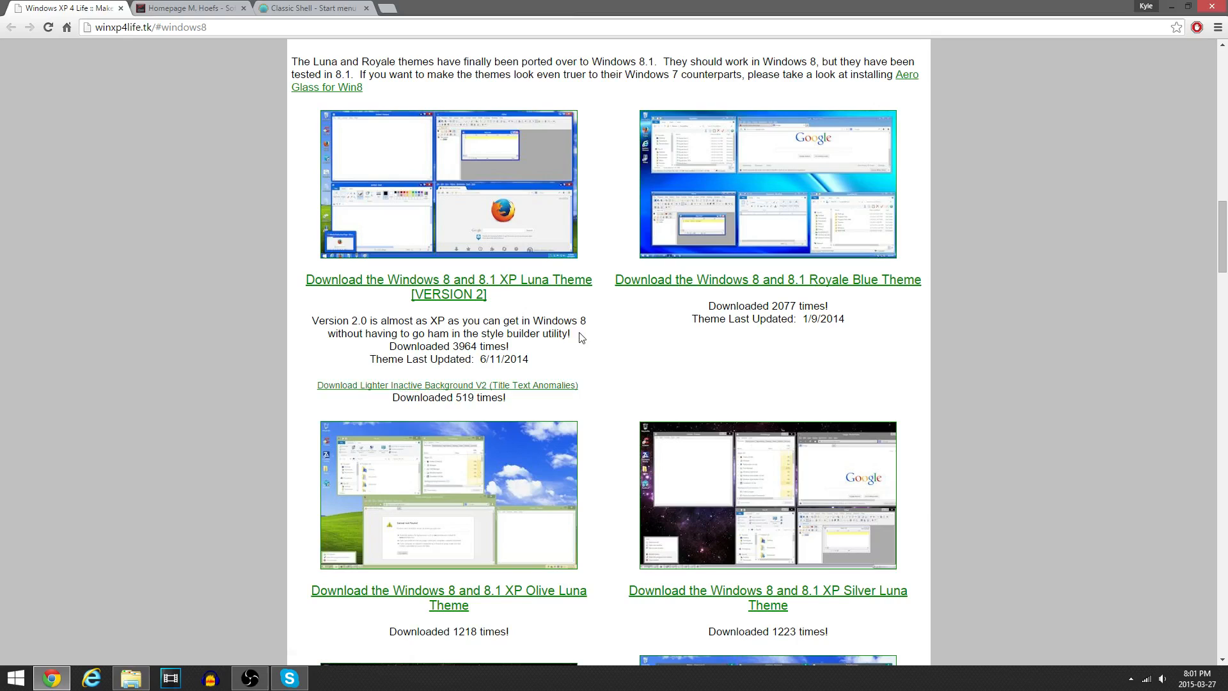
{"action": "mouse_move", "coordinate": [593, 183]}
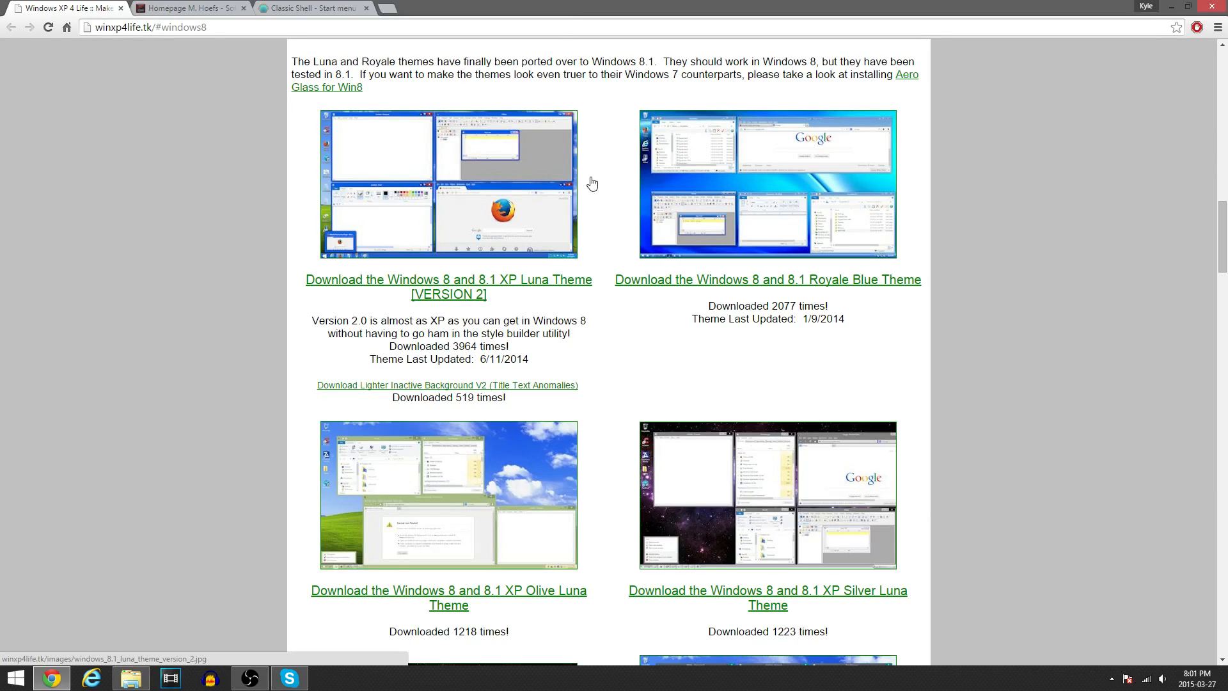
{"action": "mouse_move", "coordinate": [597, 213]}
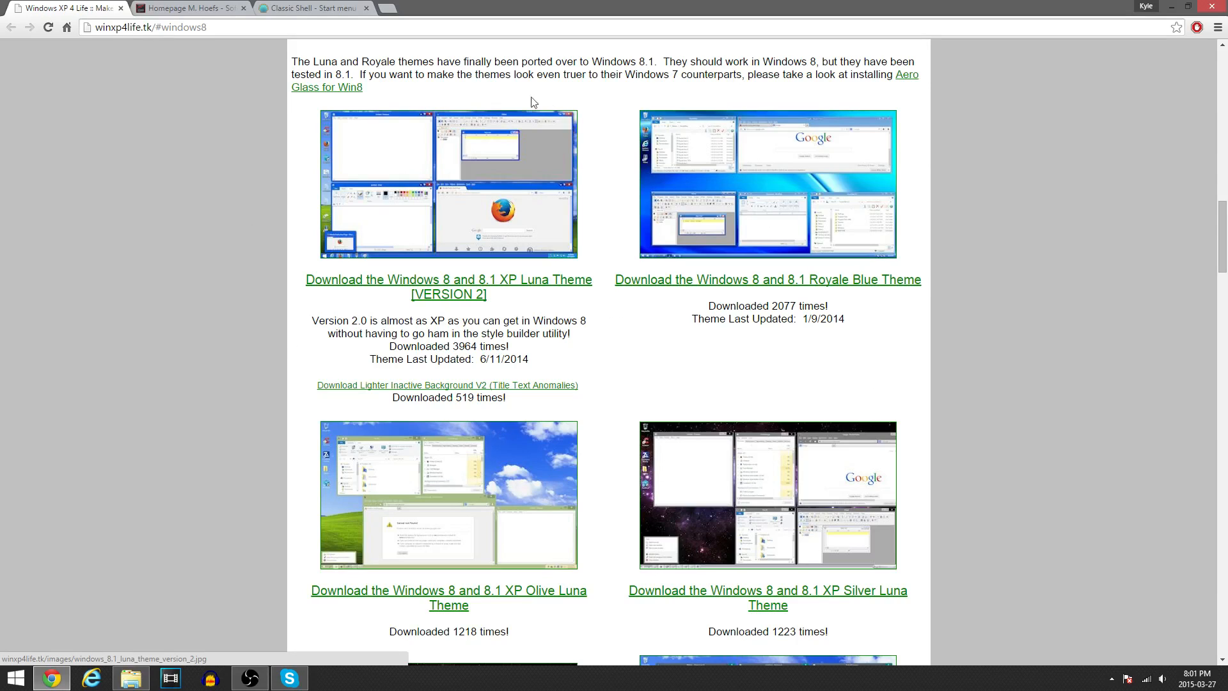
{"action": "mouse_move", "coordinate": [424, 270]}
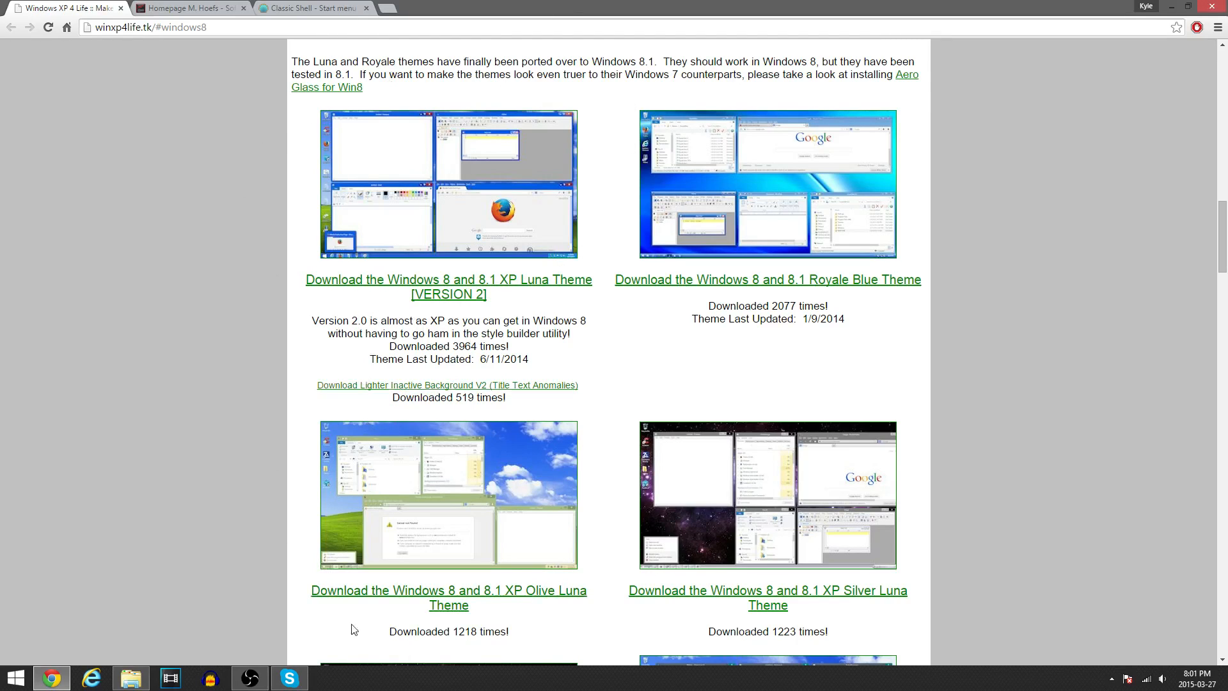
Step: Download the Windows 8 and 8.1 XP Luna Theme Version 2 from winxp4life.tk
{"action": "scroll", "scroll_direction": "down", "scroll_amount": 3}
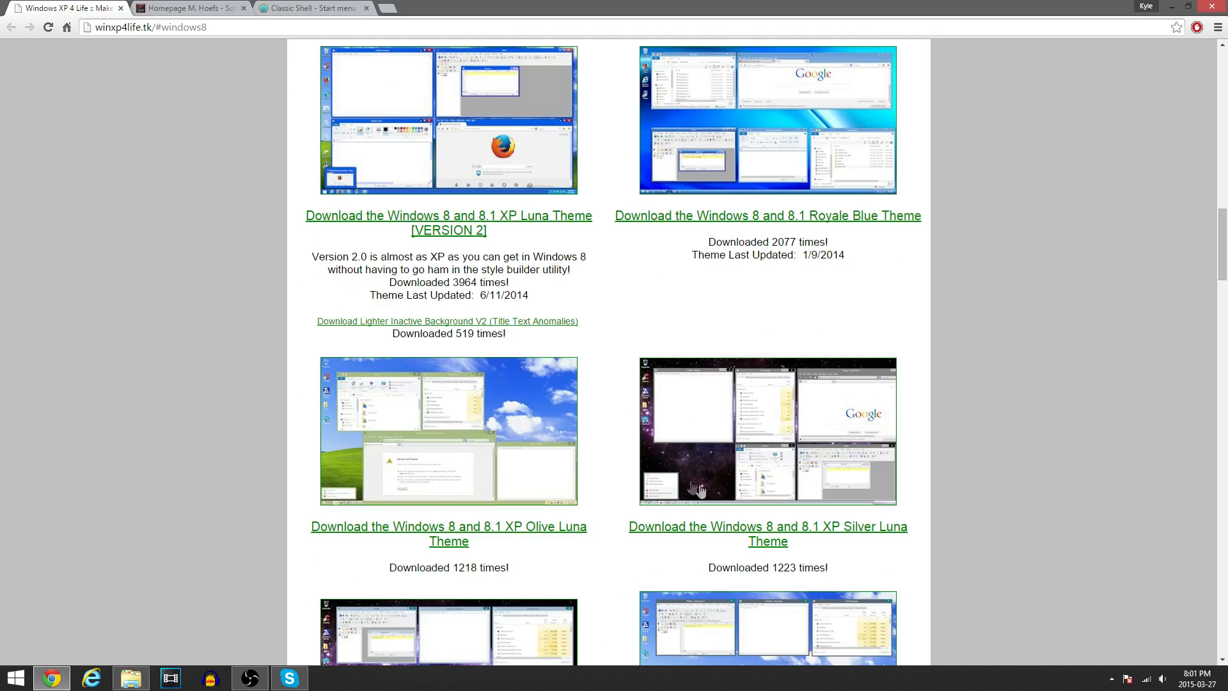
{"action": "scroll", "scroll_direction": "down", "scroll_amount": 3}
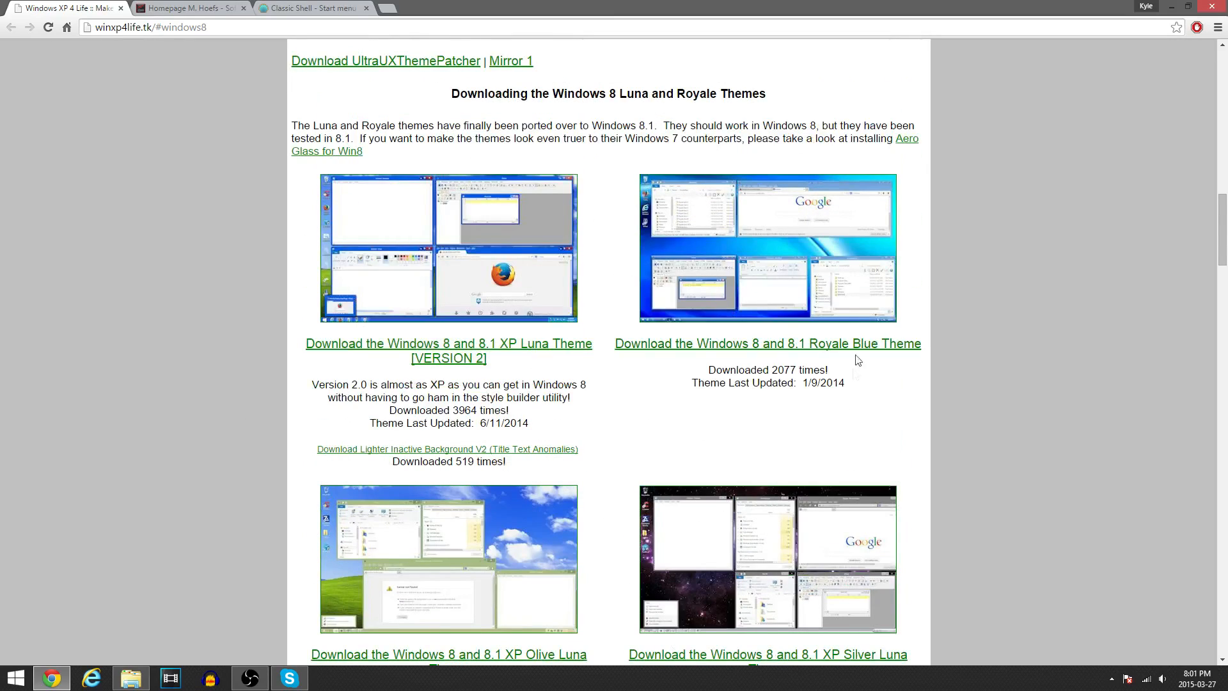
{"action": "mouse_move", "coordinate": [153, 349]}
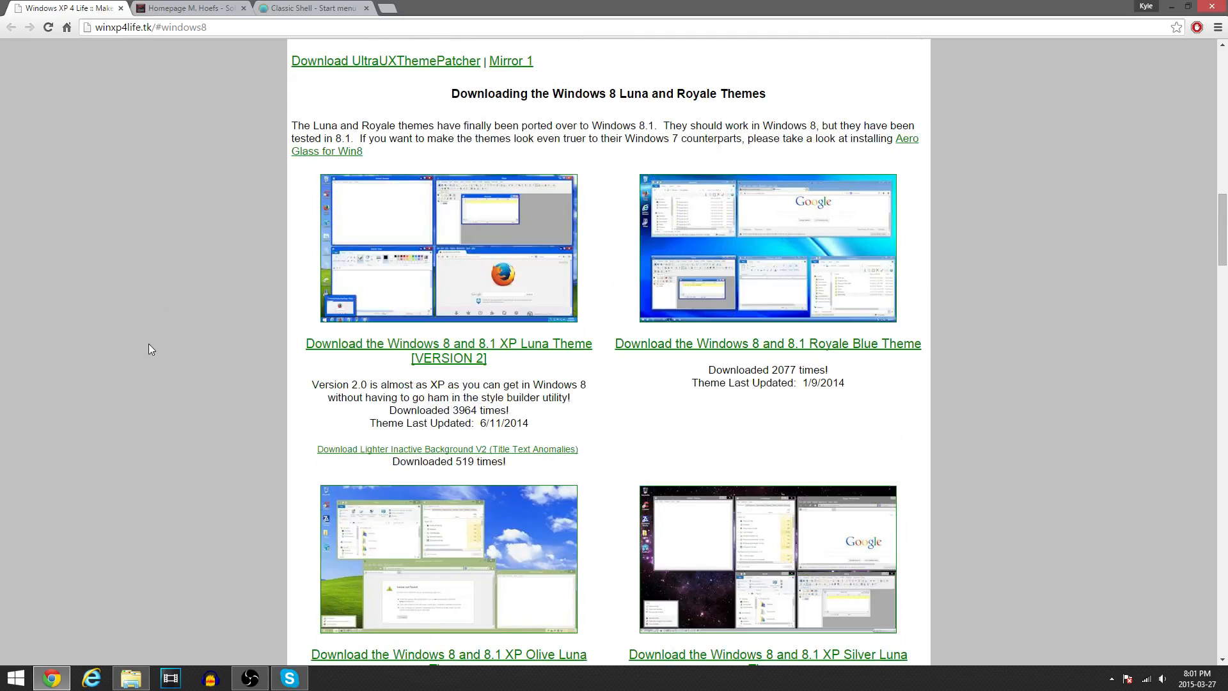
{"action": "mouse_move", "coordinate": [510, 329]}
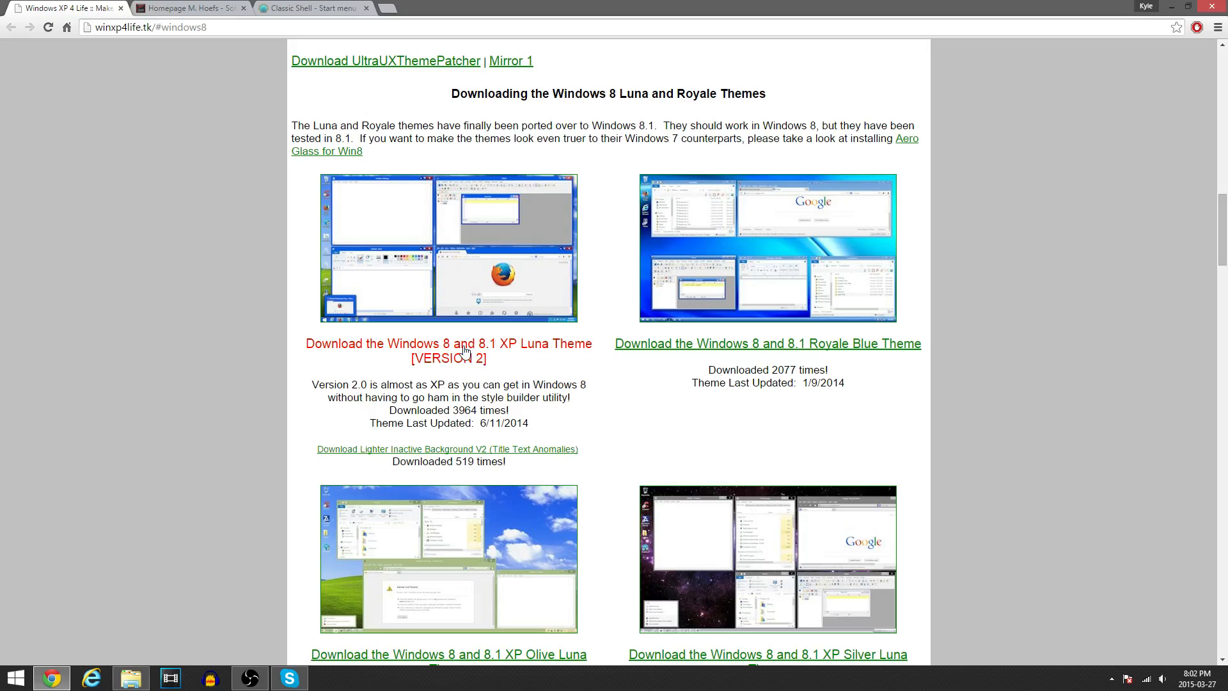
{"action": "left_click", "coordinate": [449, 343]}
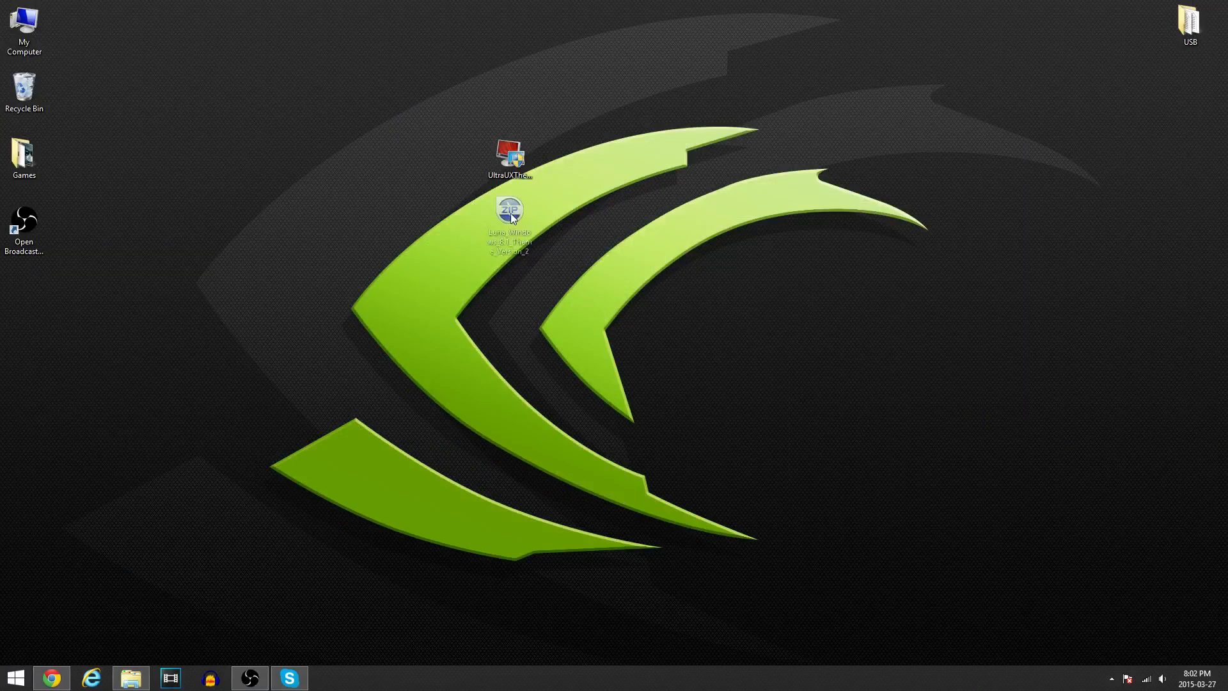
Step: Extract the Luna zip to its own desktop folder and open it, showing Luna and LunaV2
{"action": "left_click", "coordinate": [509, 218]}
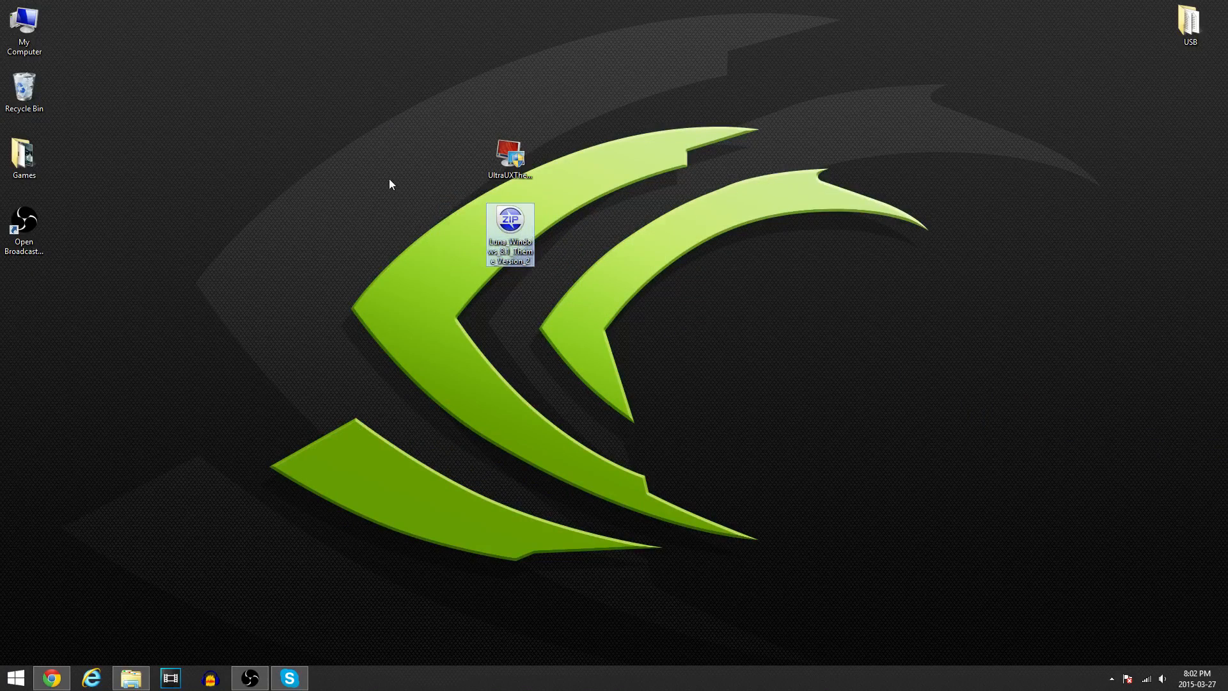
{"action": "mouse_move", "coordinate": [392, 357]}
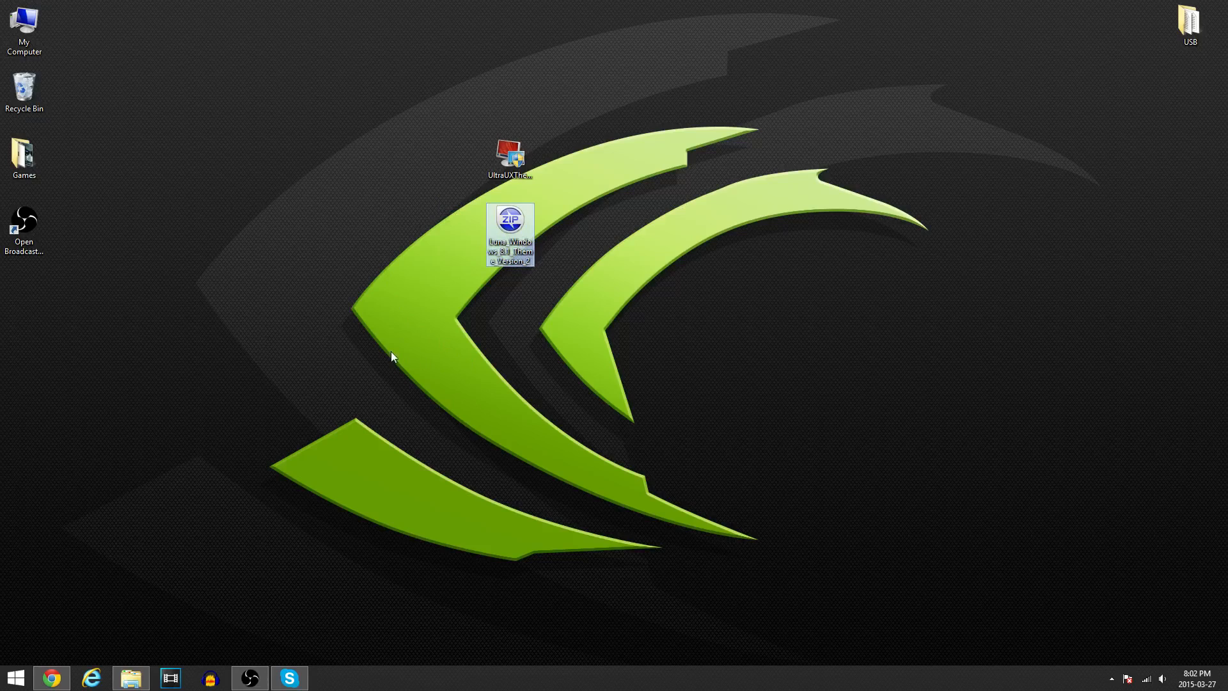
{"action": "mouse_move", "coordinate": [374, 176]}
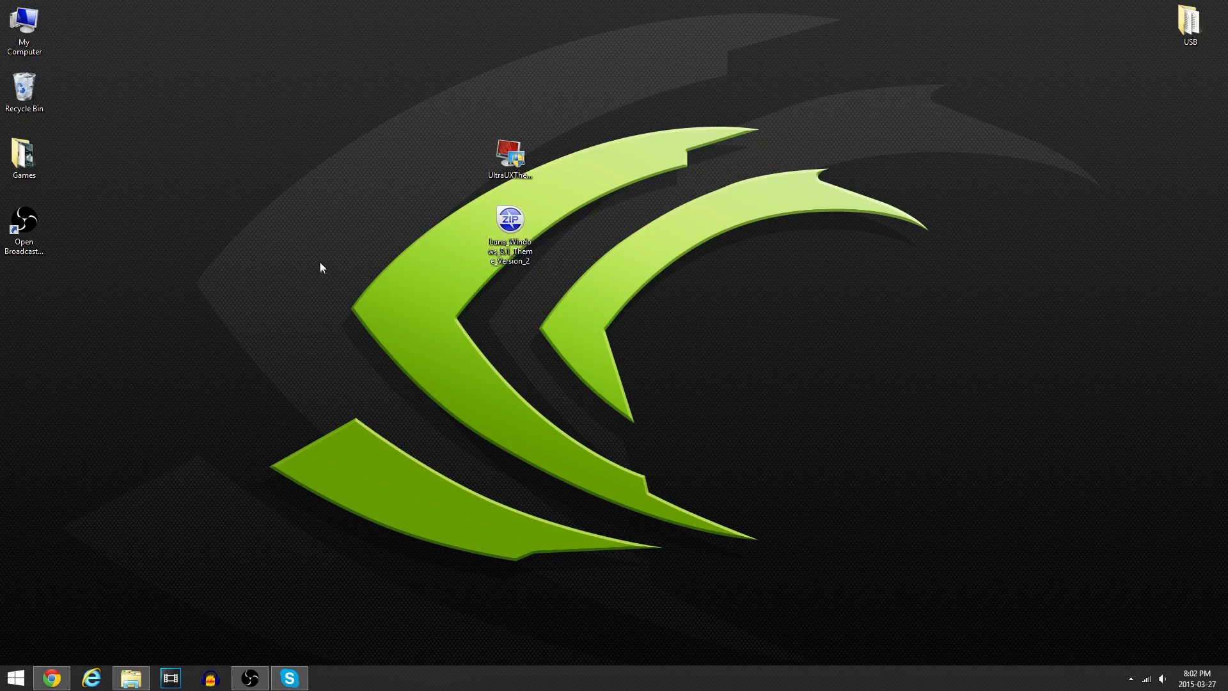
{"action": "mouse_move", "coordinate": [407, 245]}
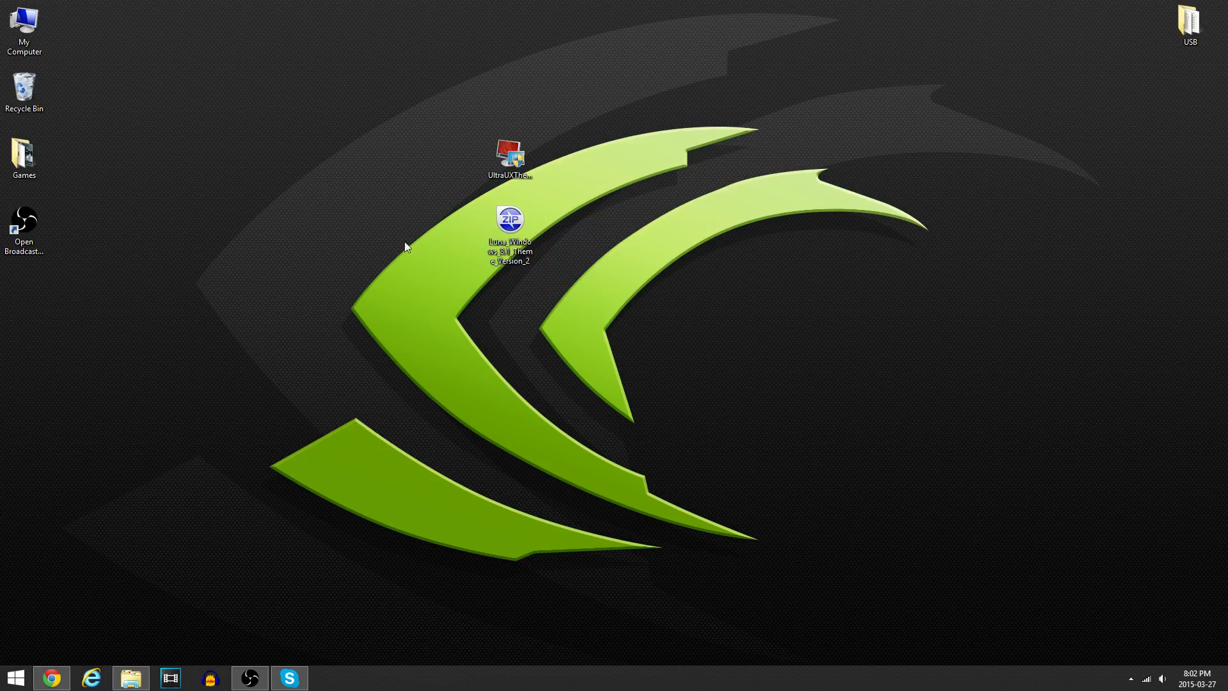
{"action": "mouse_move", "coordinate": [644, 373]}
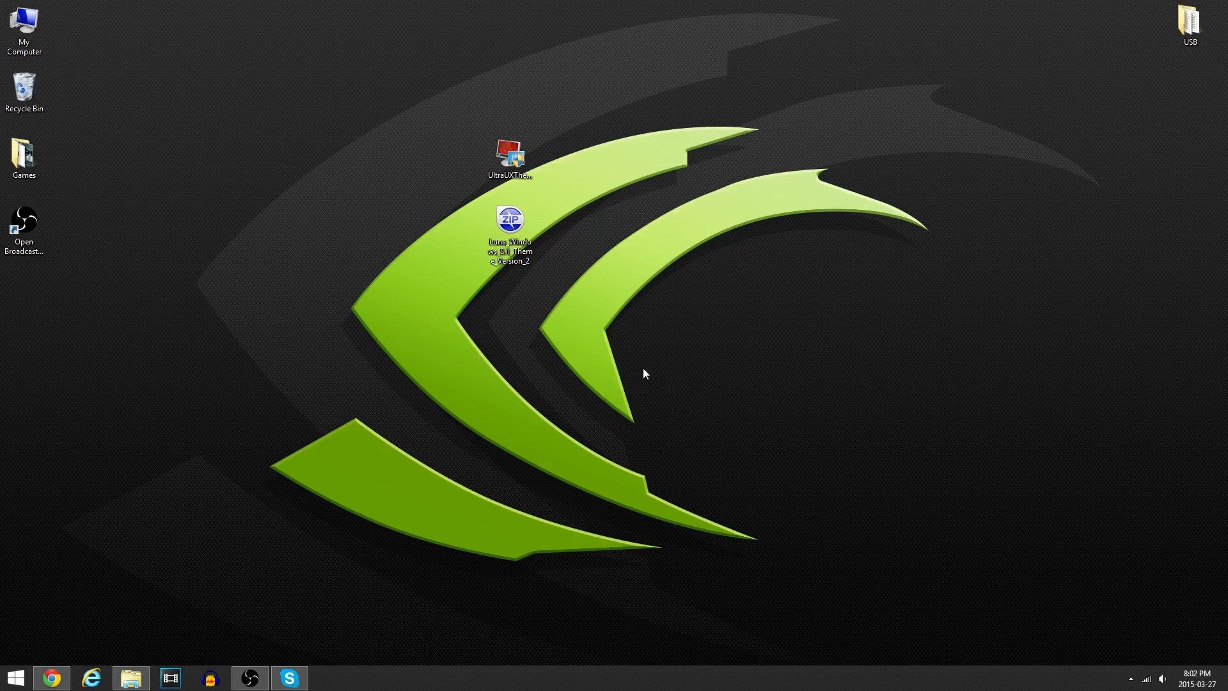
{"action": "mouse_move", "coordinate": [483, 229]}
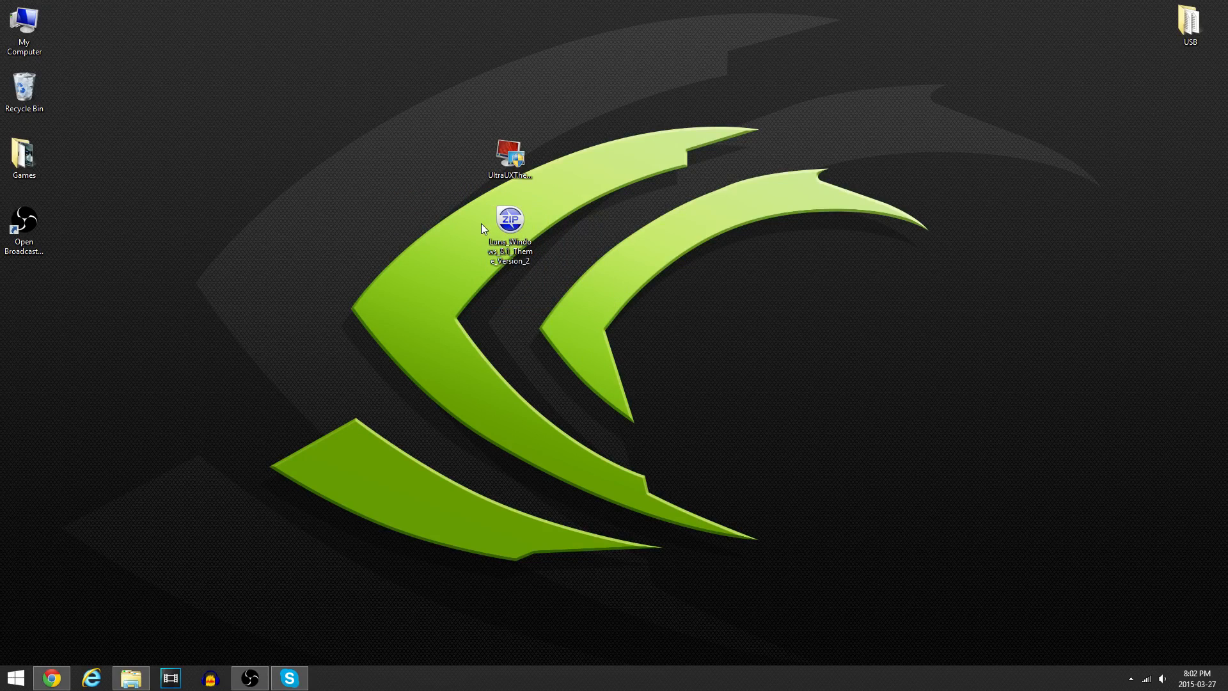
{"action": "left_click", "coordinate": [509, 228]}
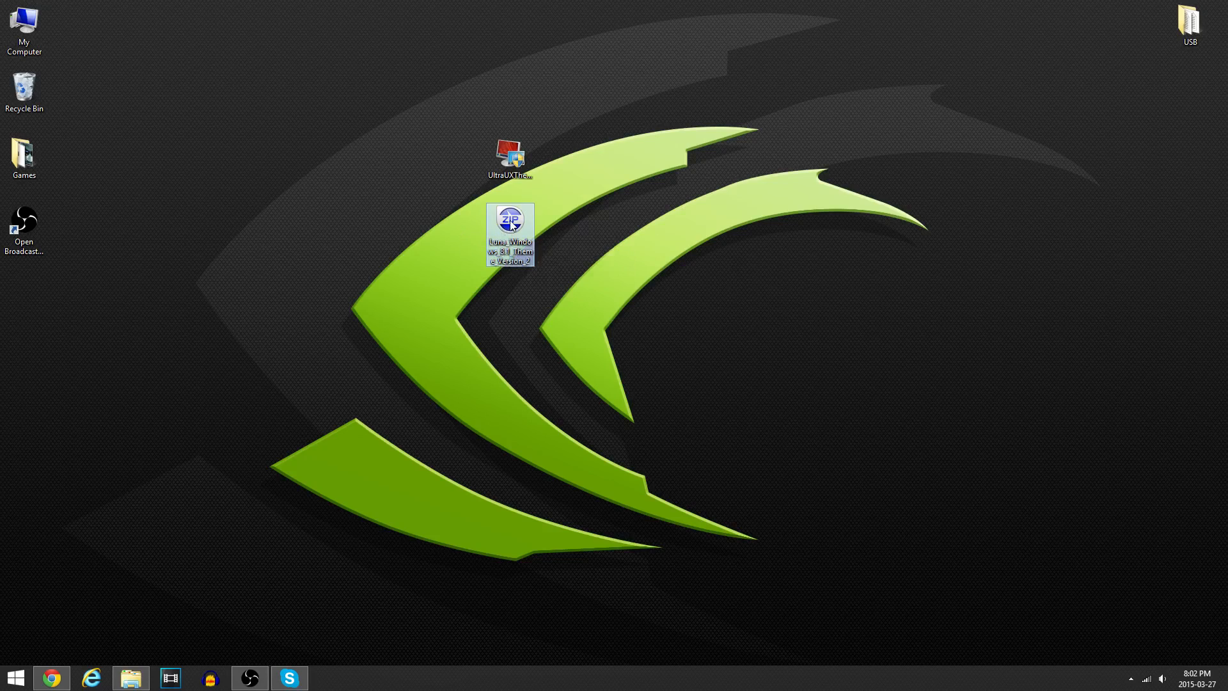
{"action": "right_click", "coordinate": [510, 233]}
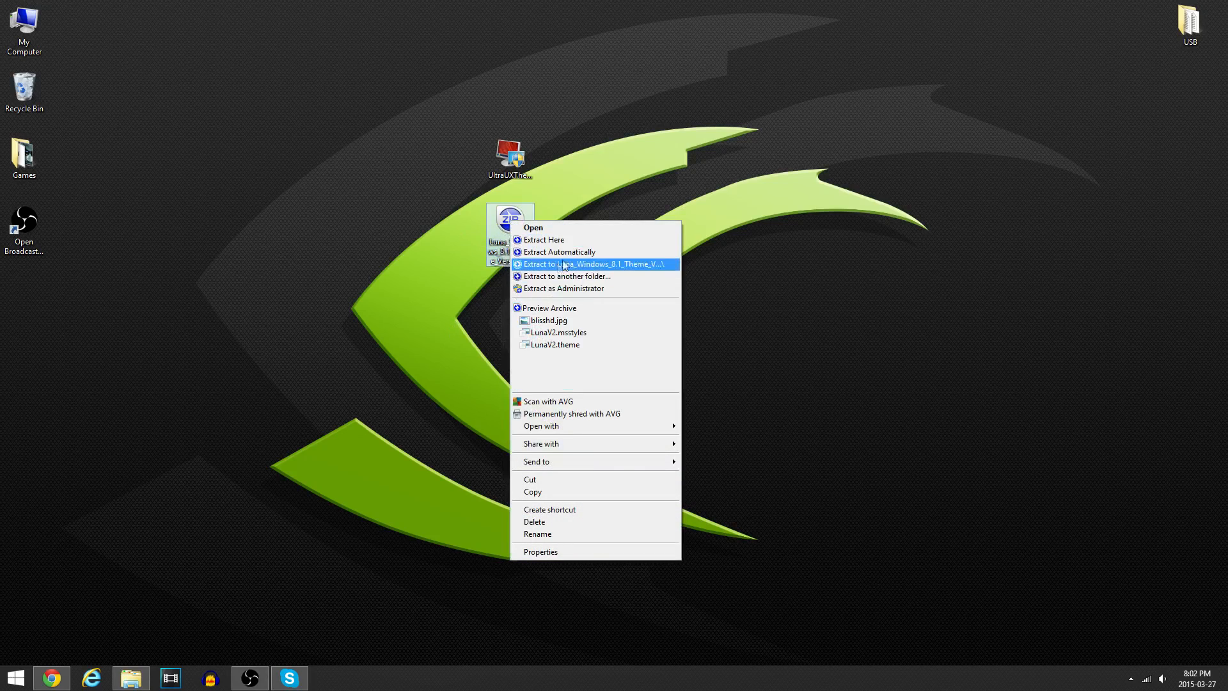
{"action": "mouse_move", "coordinate": [622, 270]}
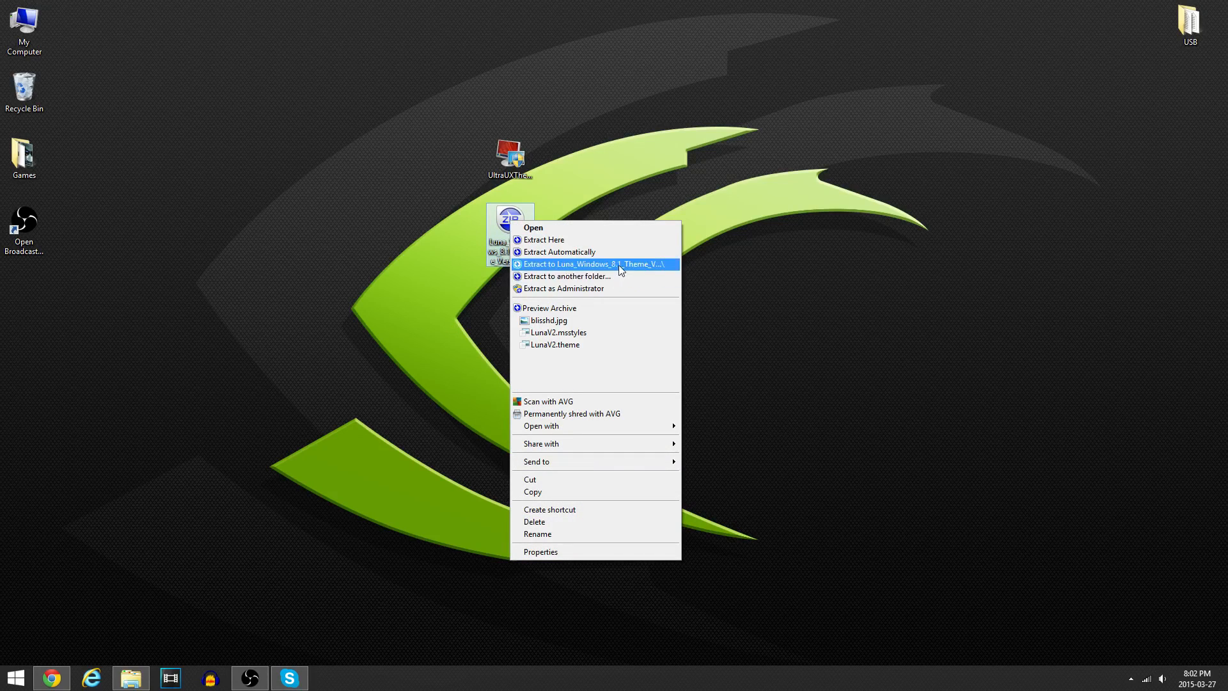
{"action": "left_click", "coordinate": [595, 263]}
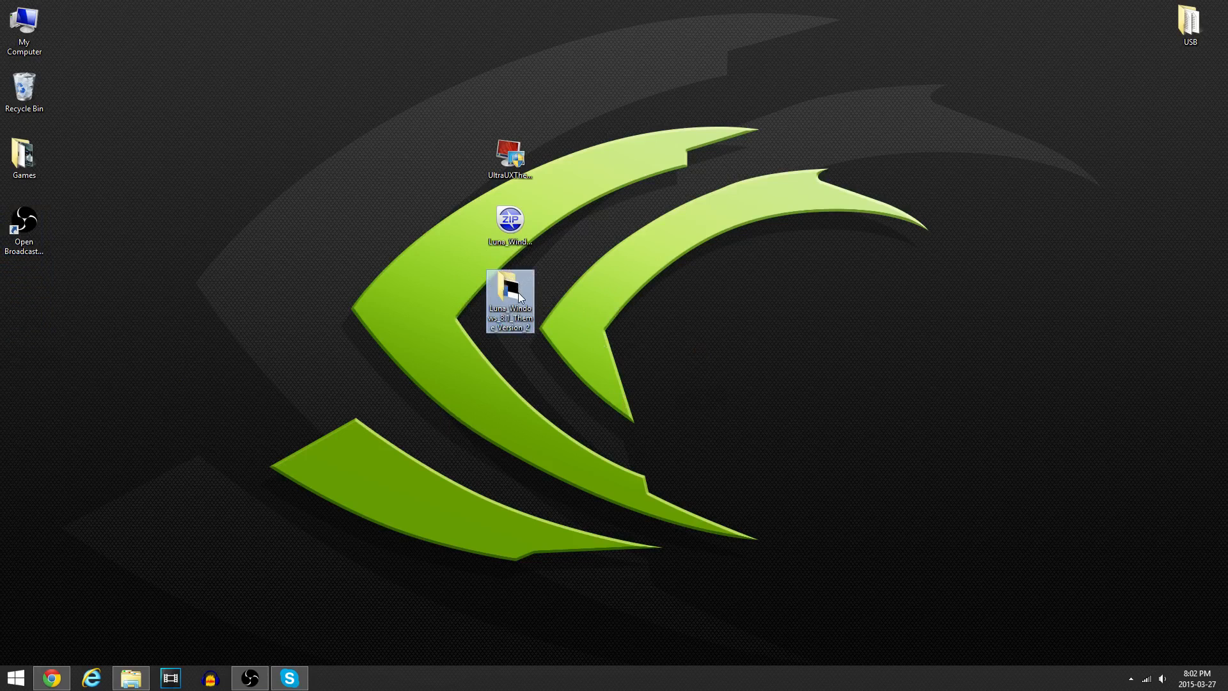
{"action": "double_click", "coordinate": [509, 301]}
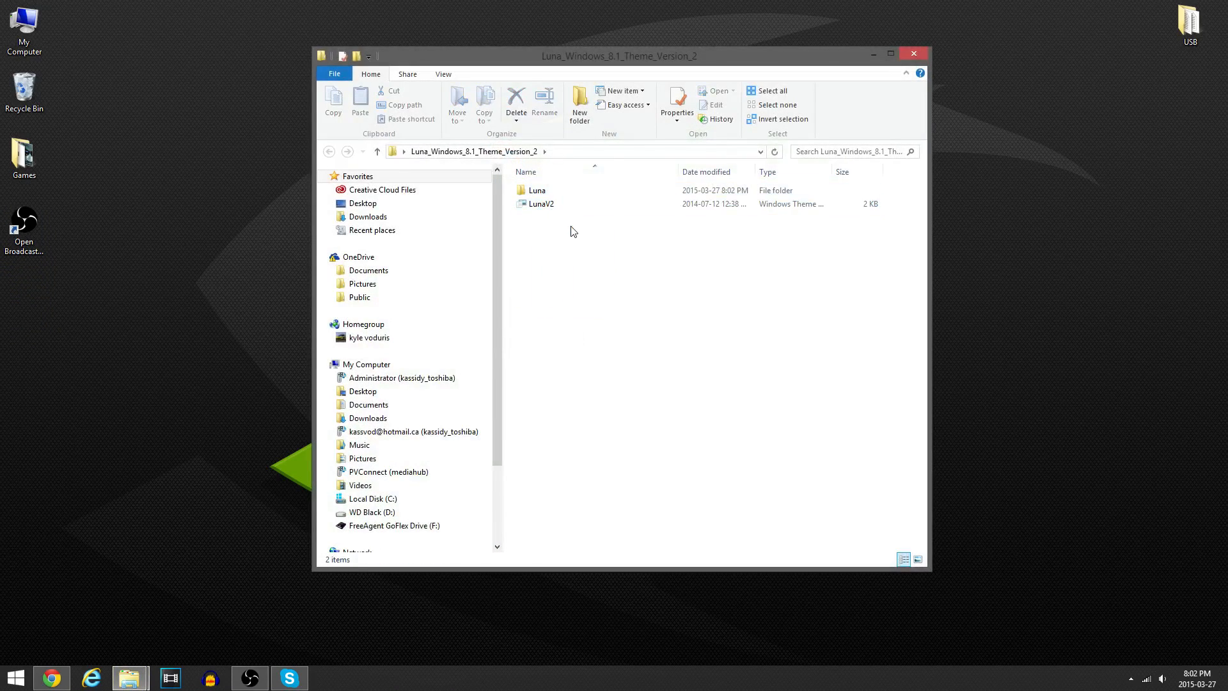
{"action": "mouse_move", "coordinate": [72, 622]}
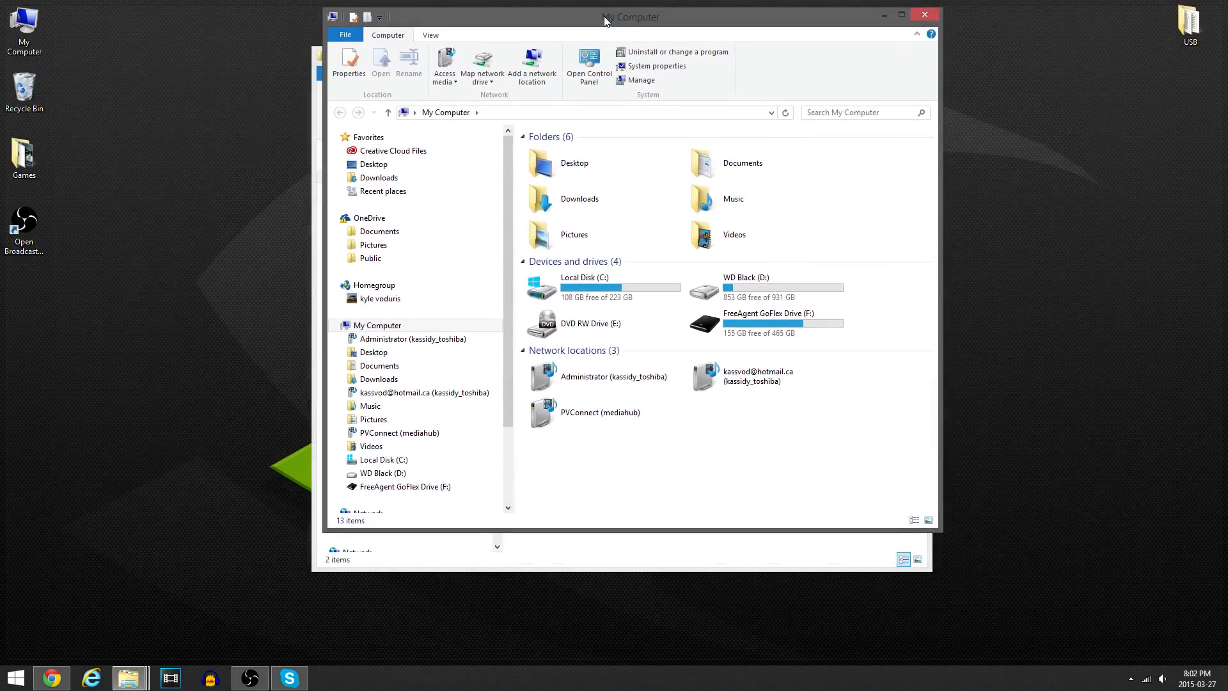
Step: Browse to Local Disk (C:) > Windows > Resources > Themes
{"action": "double_click", "coordinate": [583, 287]}
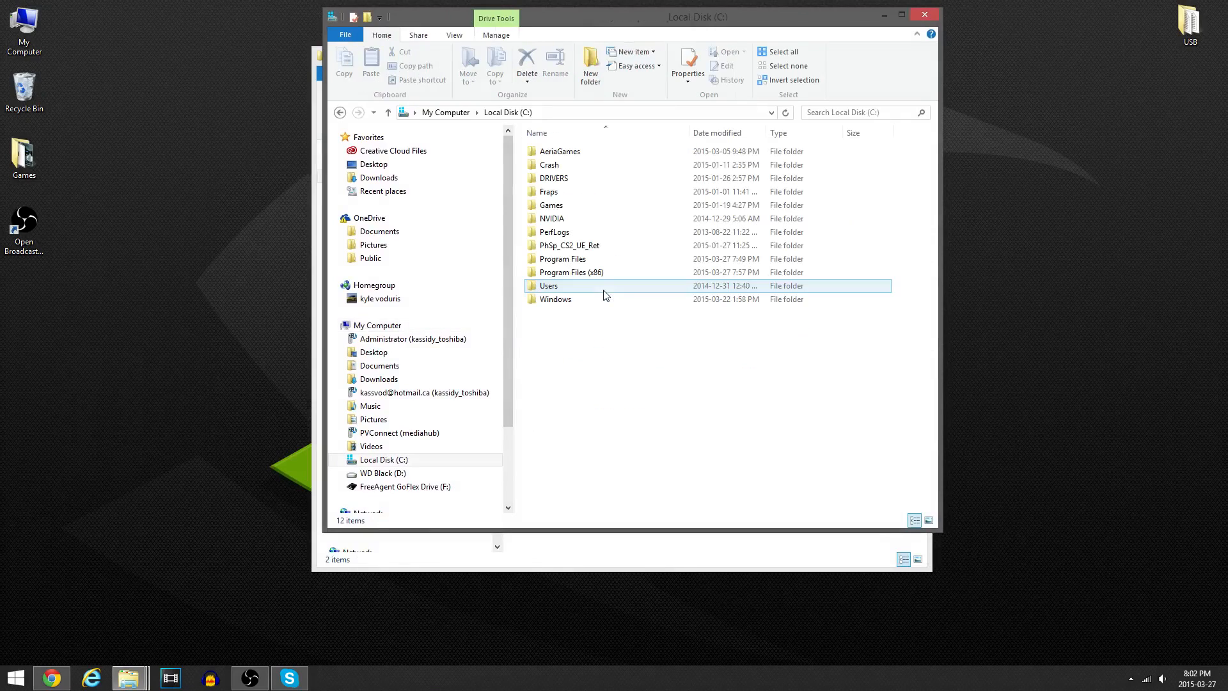
{"action": "double_click", "coordinate": [556, 299]}
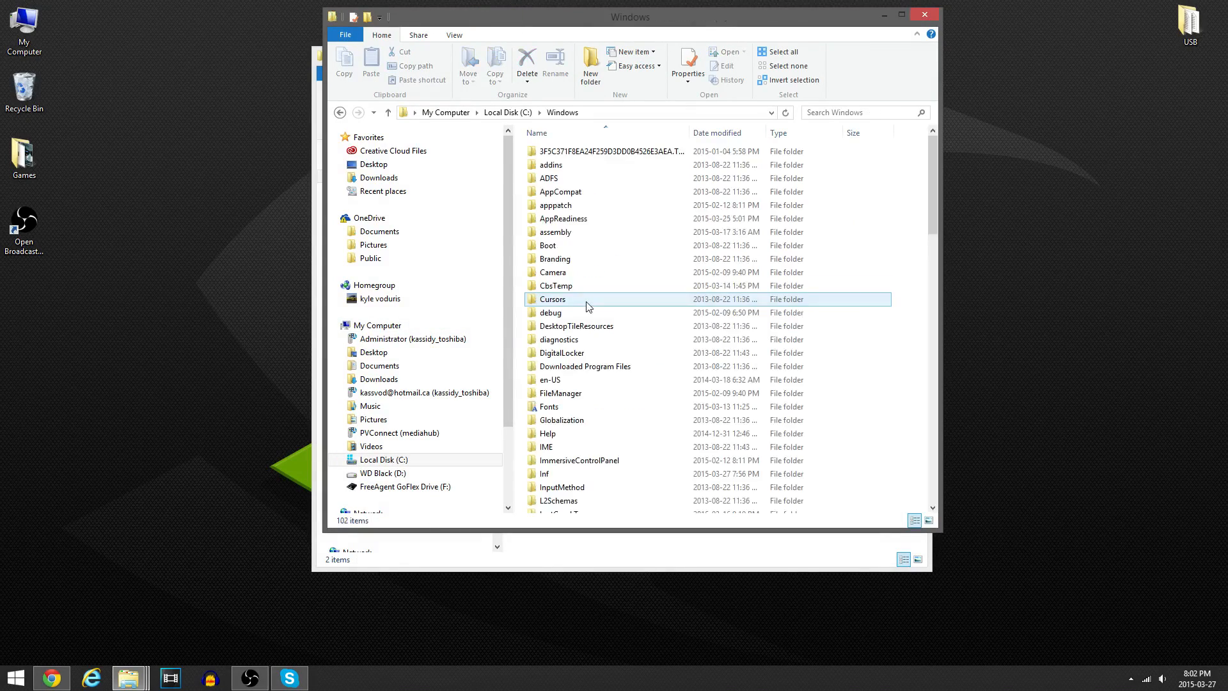
{"action": "scroll", "scroll_direction": "down", "scroll_amount": 3}
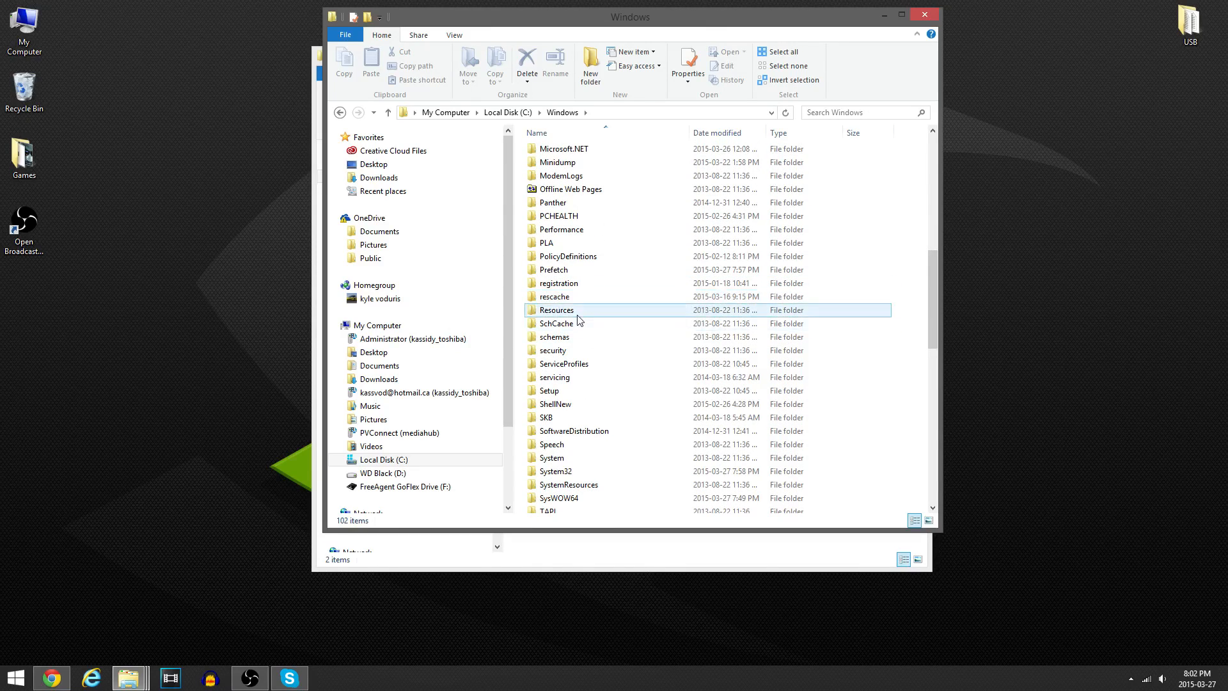
{"action": "double_click", "coordinate": [556, 310]}
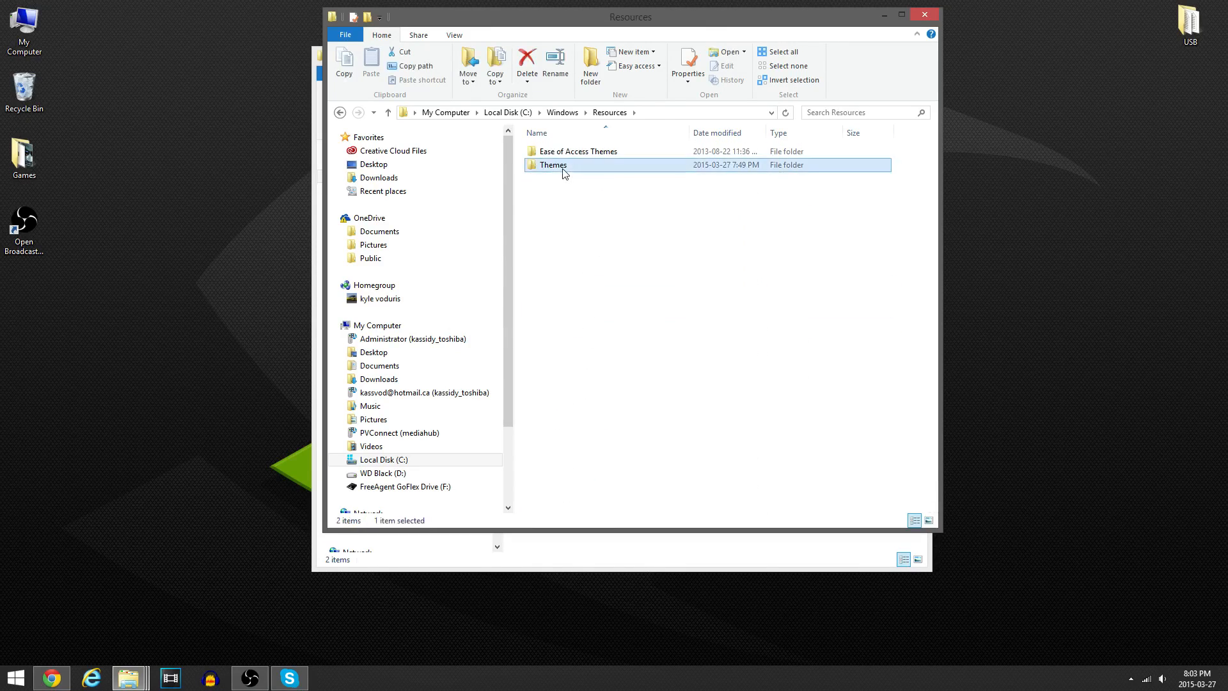
{"action": "double_click", "coordinate": [553, 165]}
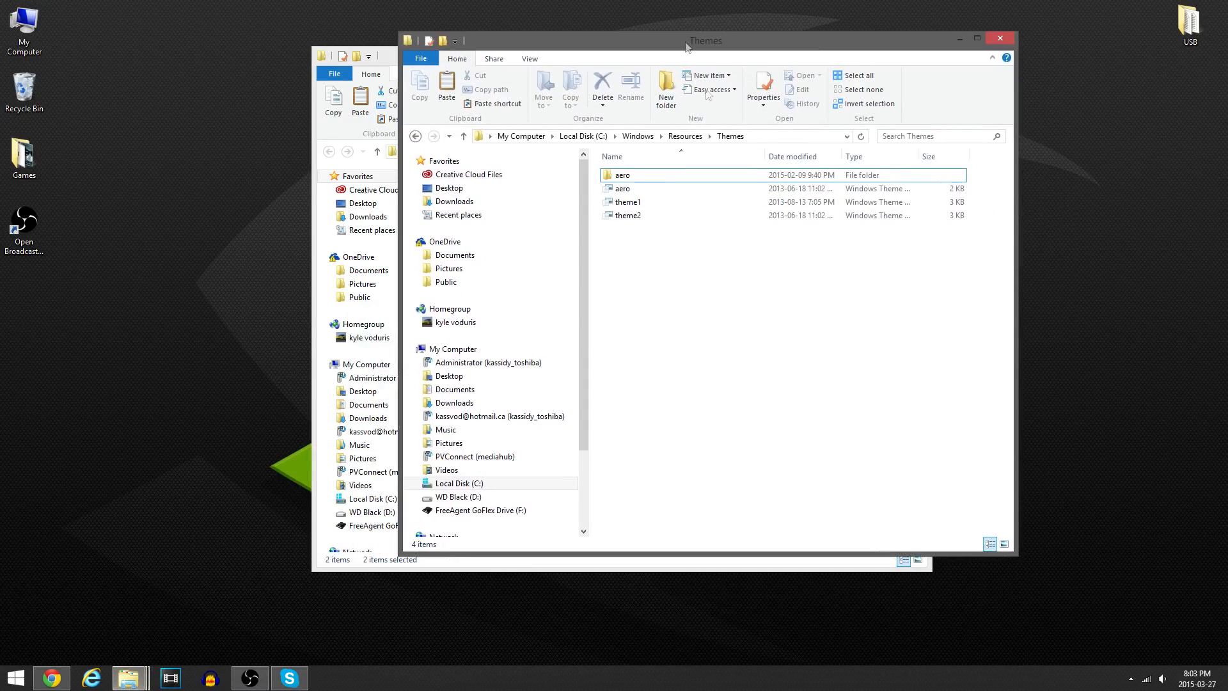
Step: Paste the Luna theme files into Themes, granting administrator permission
{"action": "right_click", "coordinate": [711, 244]}
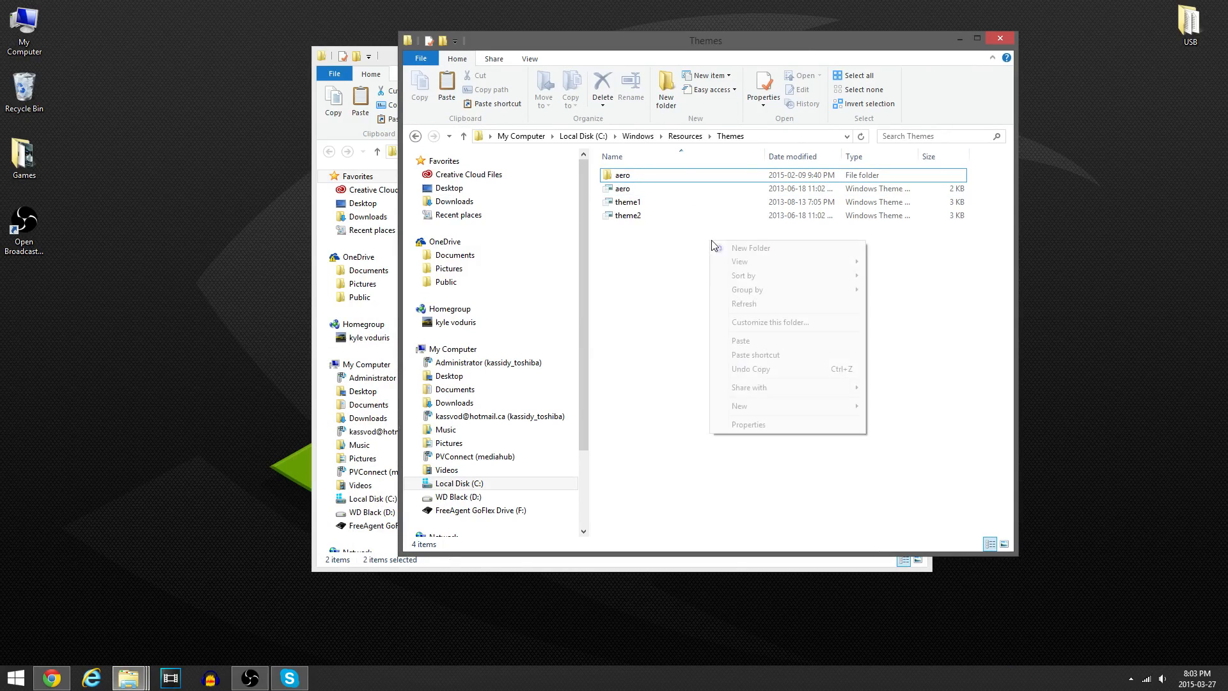
{"action": "left_click", "coordinate": [740, 340]}
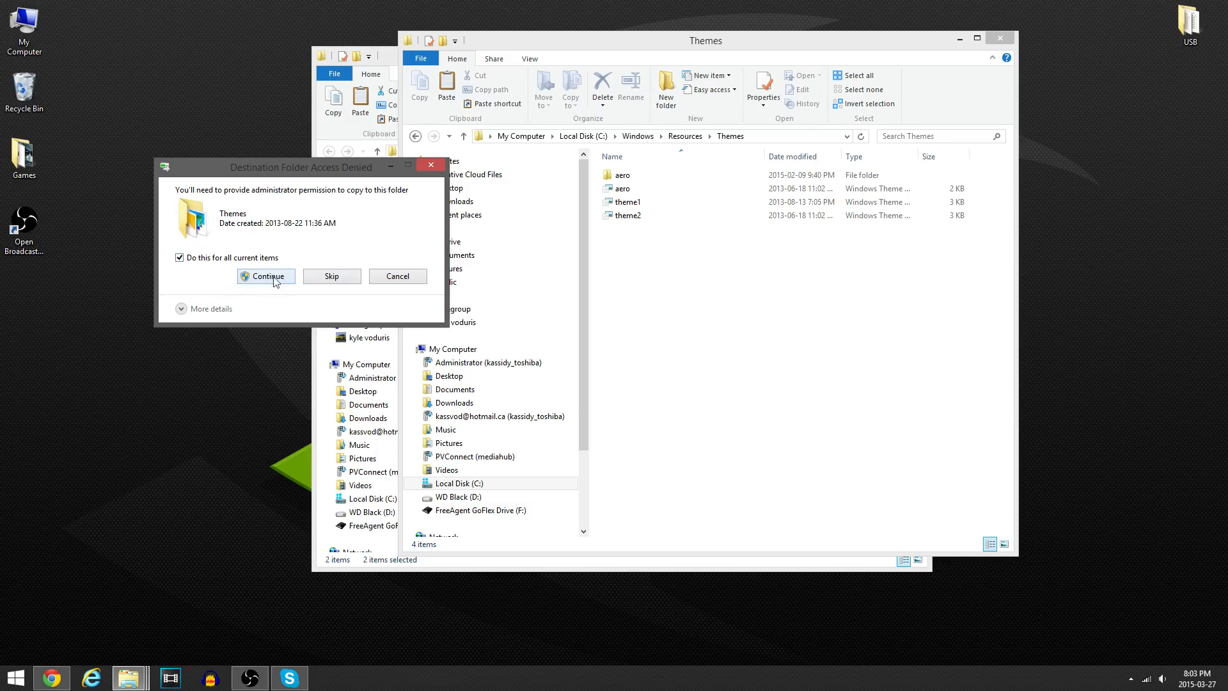
{"action": "left_click", "coordinate": [266, 277]}
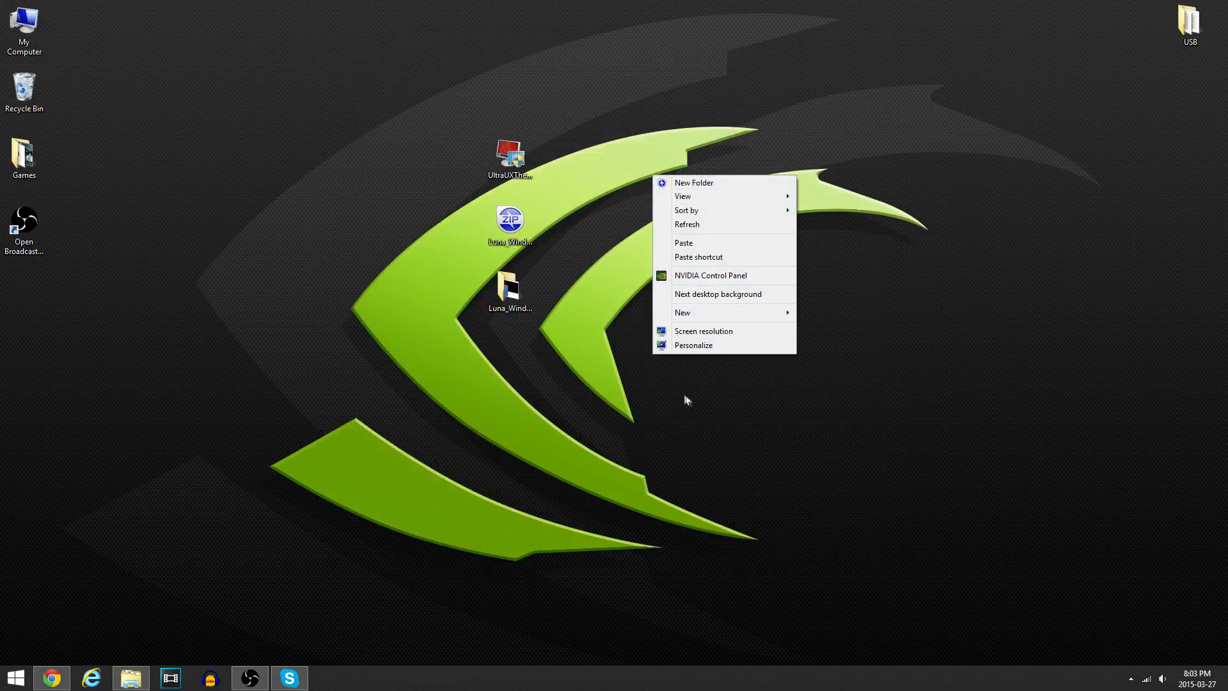
{"action": "mouse_move", "coordinate": [692, 345]}
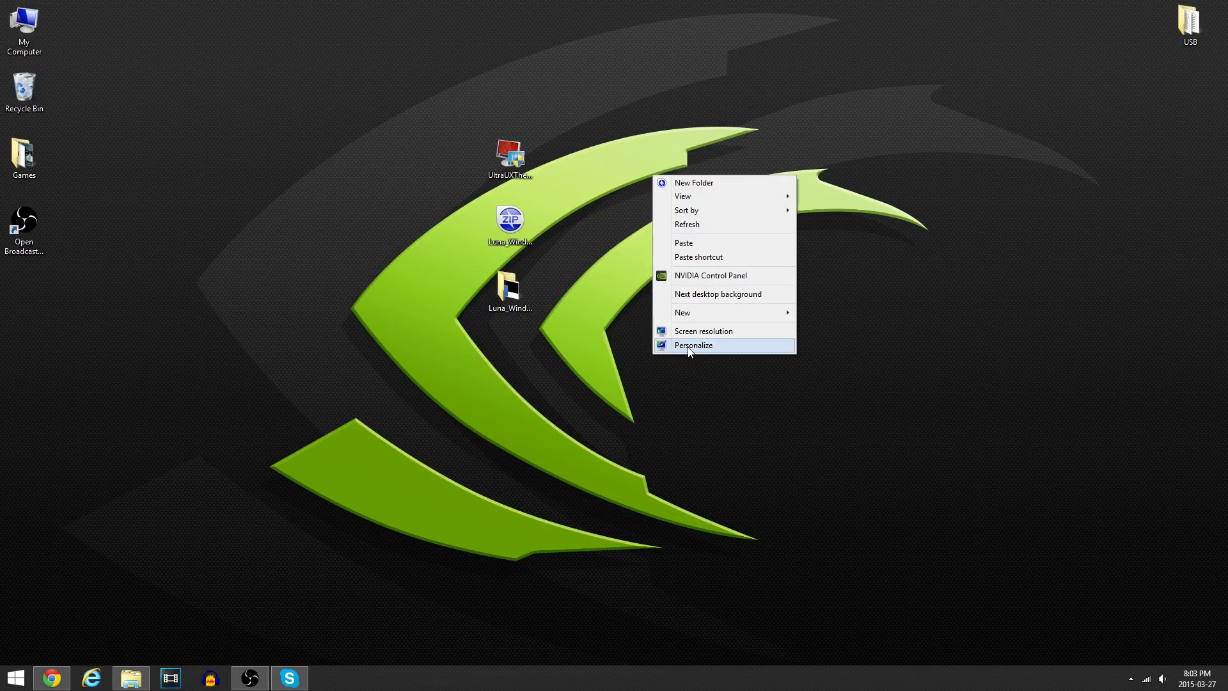
Step: Apply the LunaV2 theme in Personalization and return to the desktop
{"action": "left_click", "coordinate": [692, 344]}
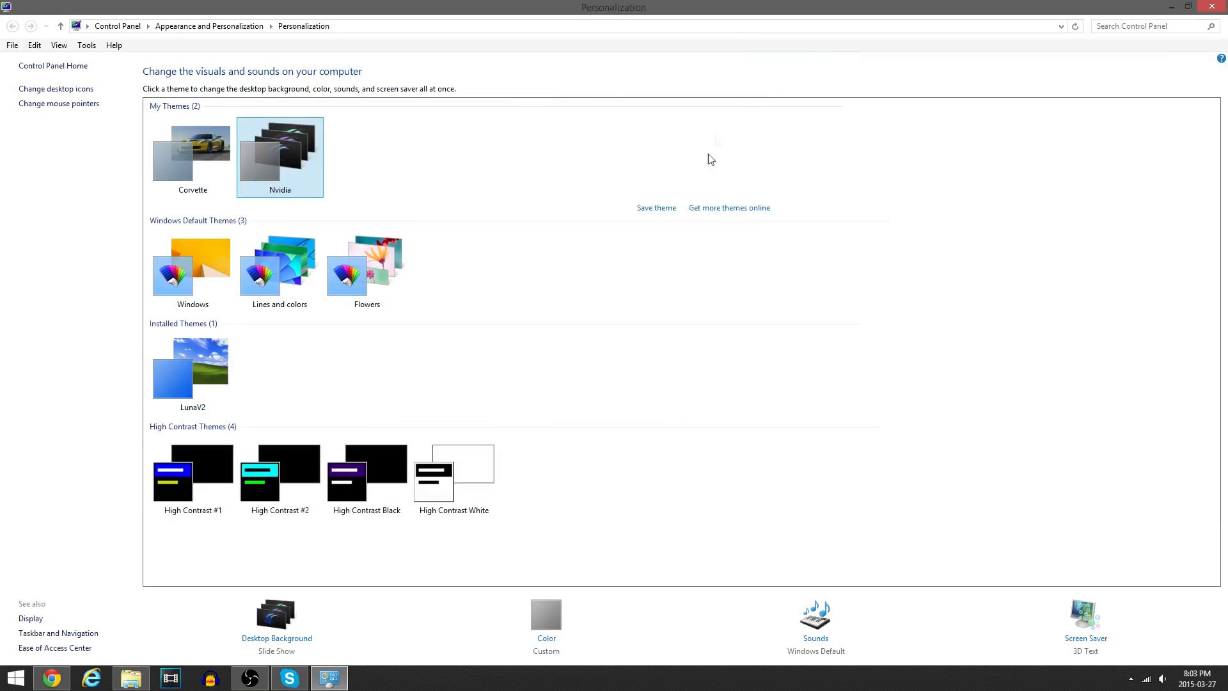
{"action": "mouse_move", "coordinate": [191, 368]}
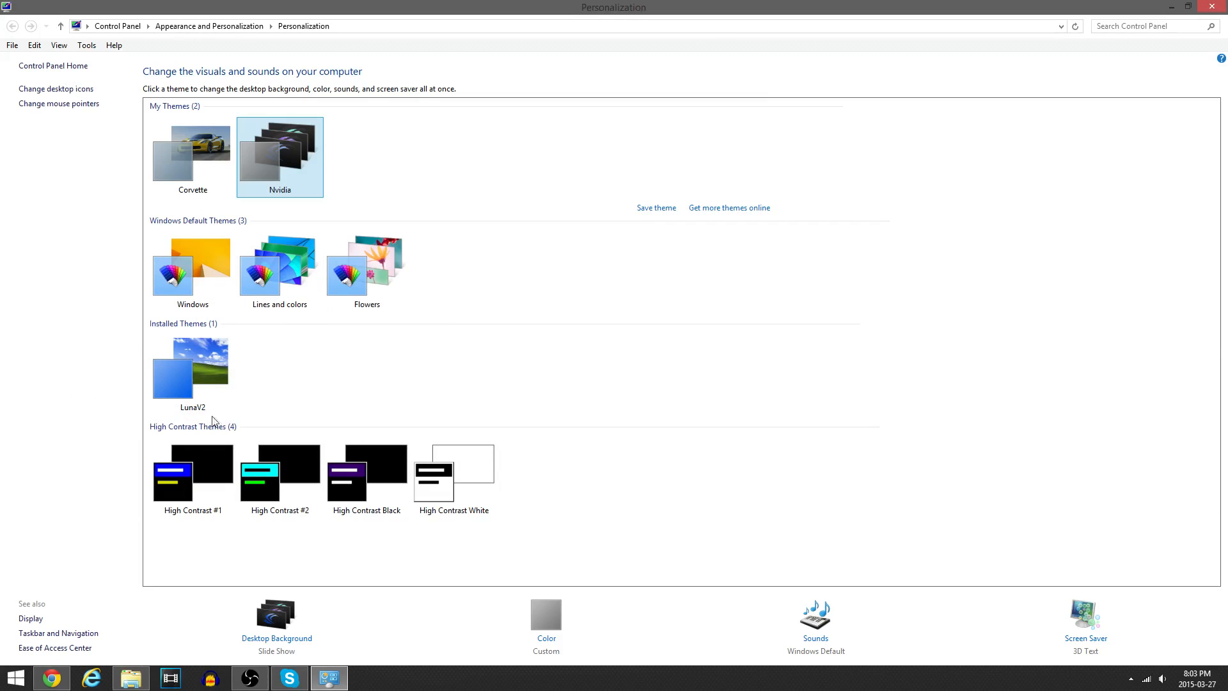
{"action": "left_click", "coordinate": [192, 367]}
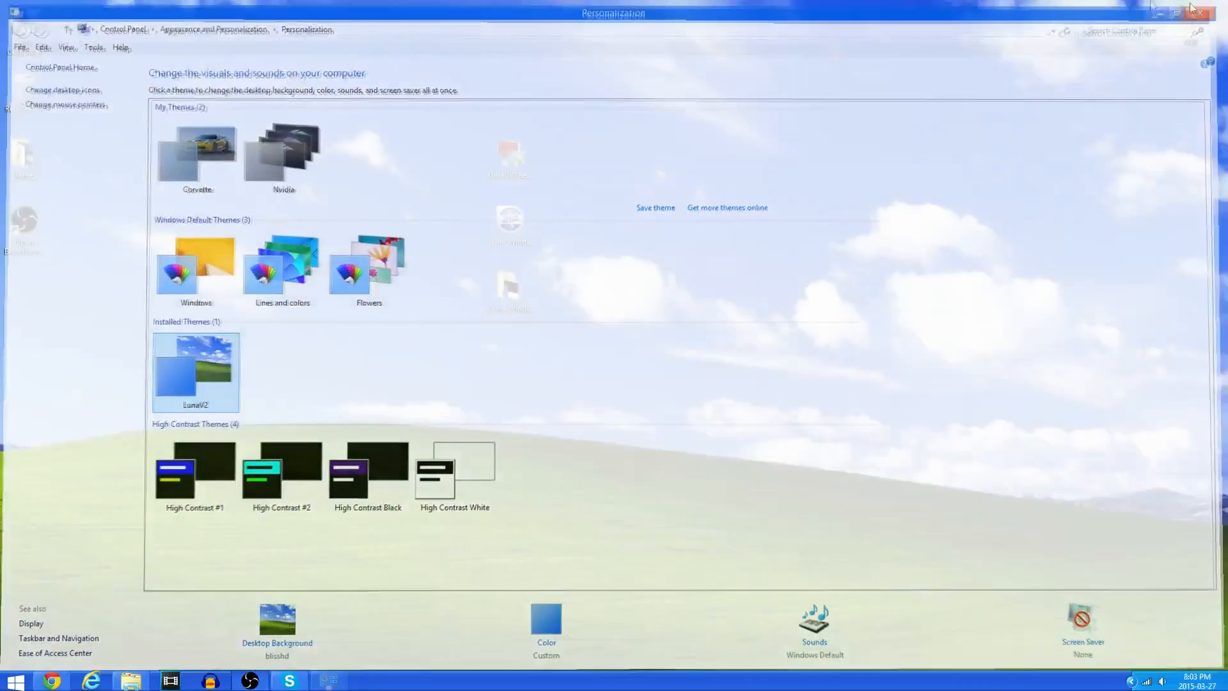
{"action": "left_click", "coordinate": [1198, 13]}
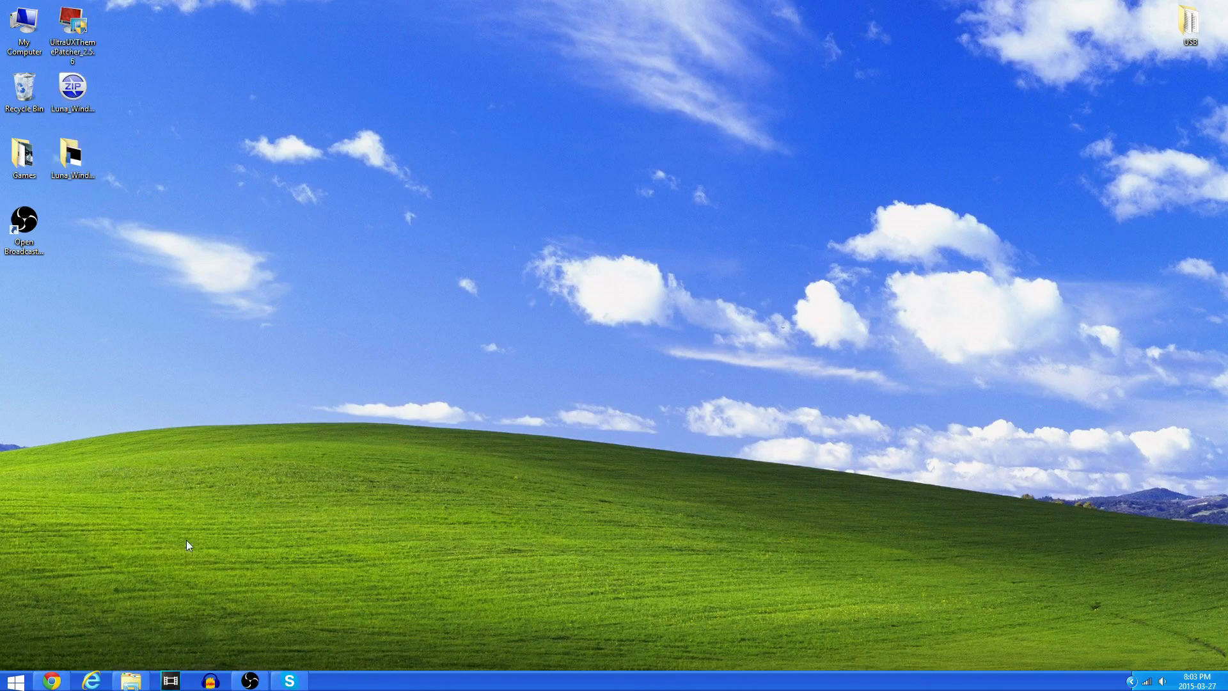
{"action": "mouse_move", "coordinate": [307, 346]}
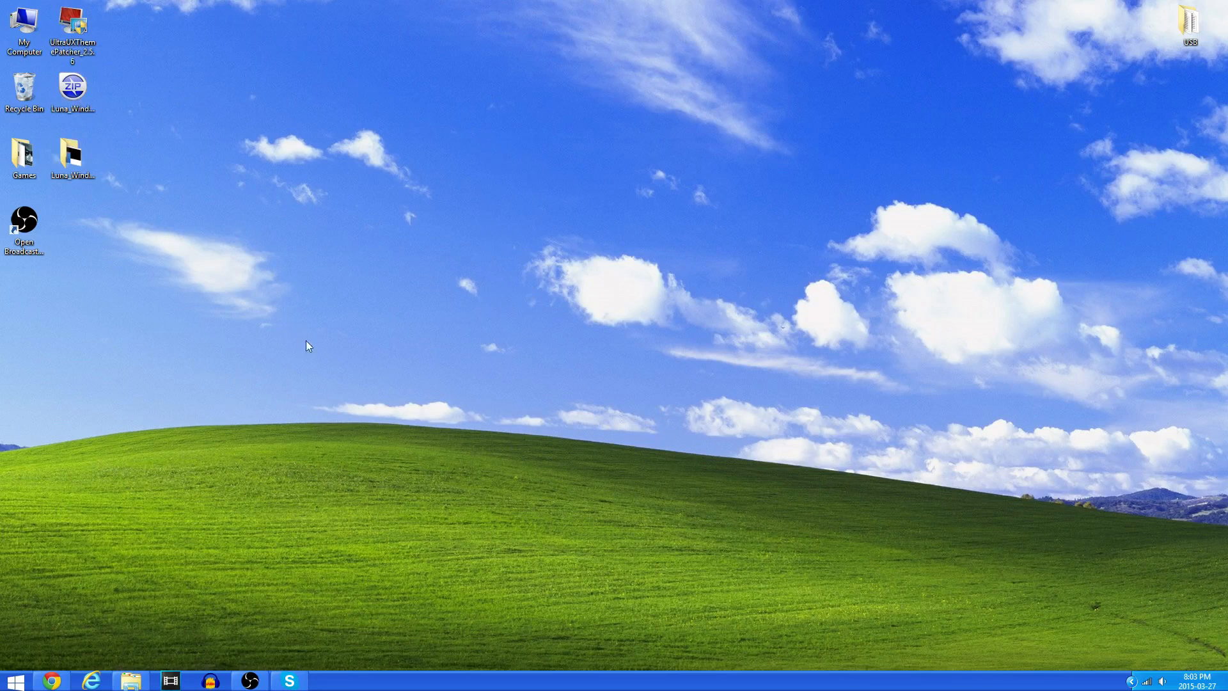
{"action": "mouse_move", "coordinate": [253, 180]}
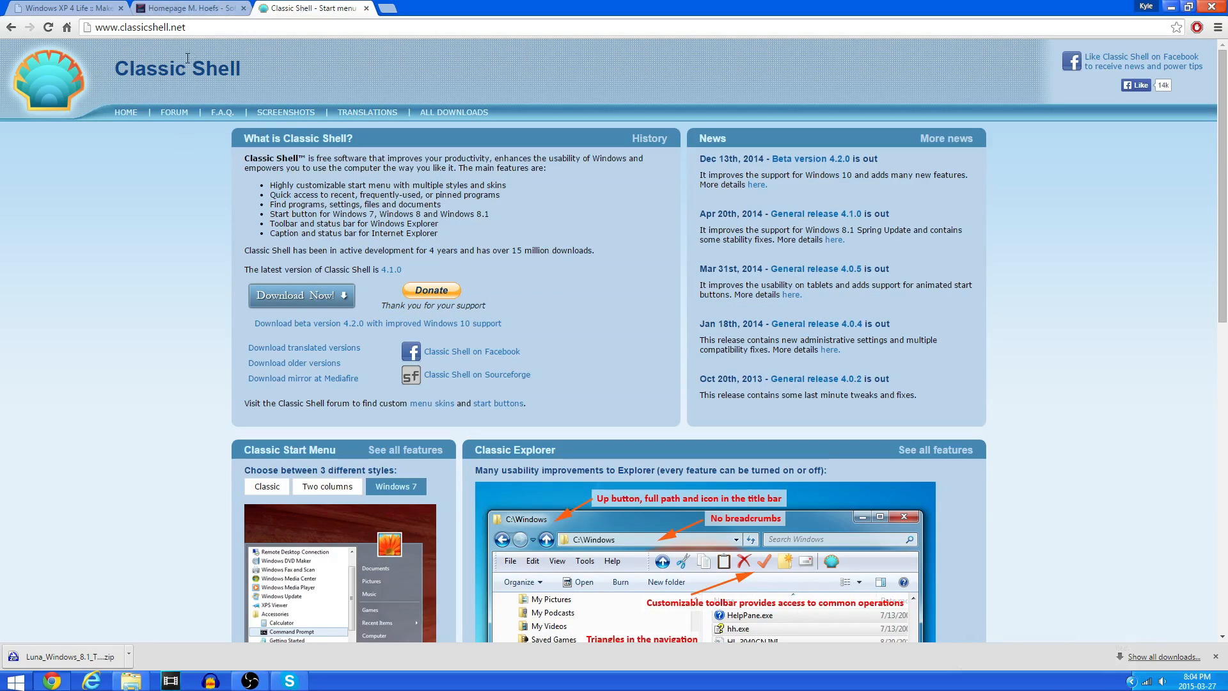
{"action": "mouse_move", "coordinate": [243, 96]}
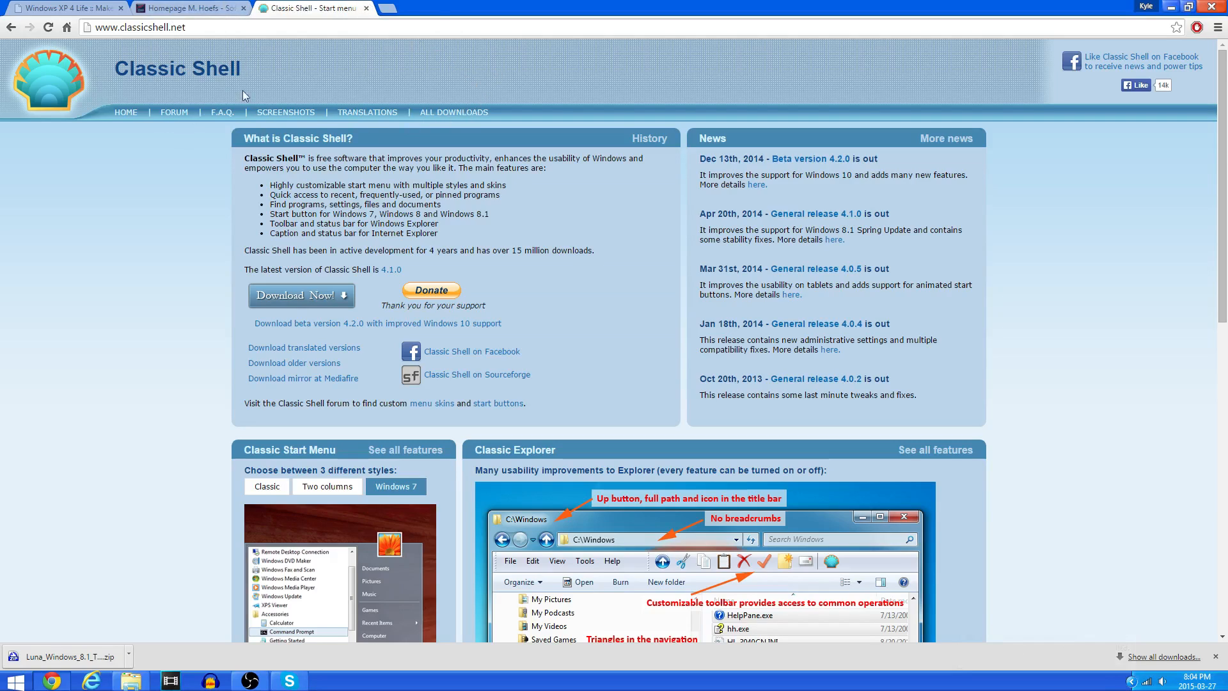
{"action": "mouse_move", "coordinate": [228, 323]}
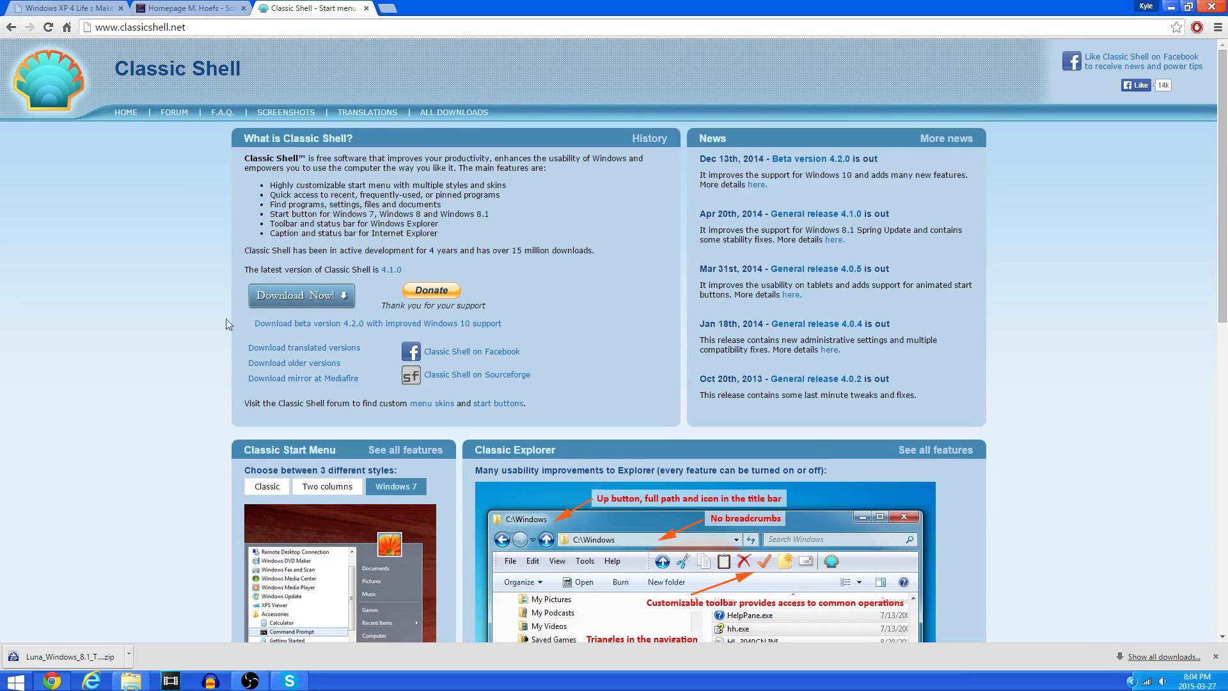
Step: Download ClassicShellSetup_4_1_0.exe from classicshell.net and run it
{"action": "left_click", "coordinate": [302, 295]}
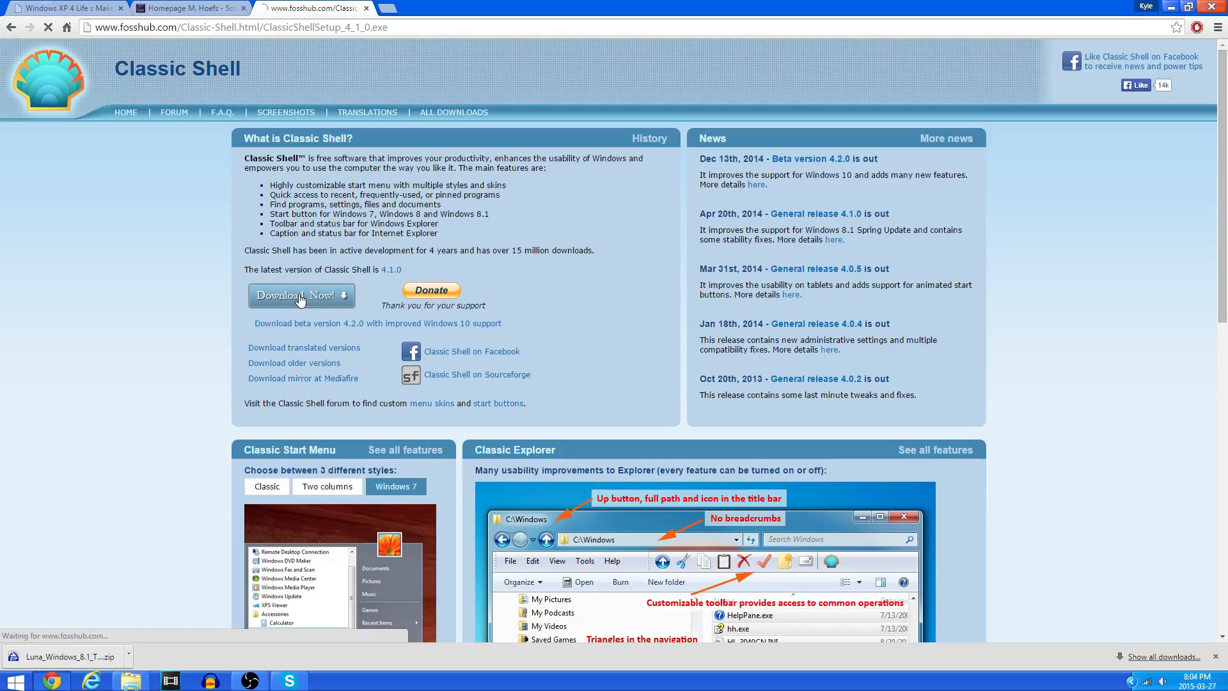
{"action": "left_click", "coordinate": [302, 296]}
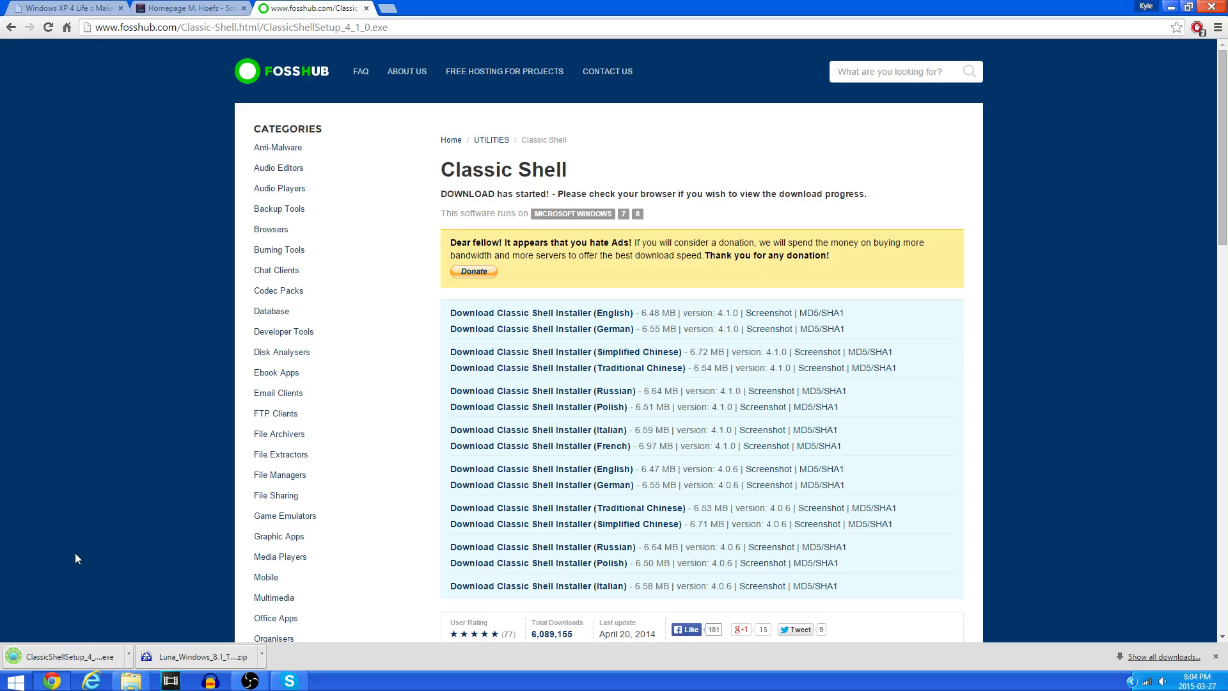
{"action": "left_click", "coordinate": [66, 656]}
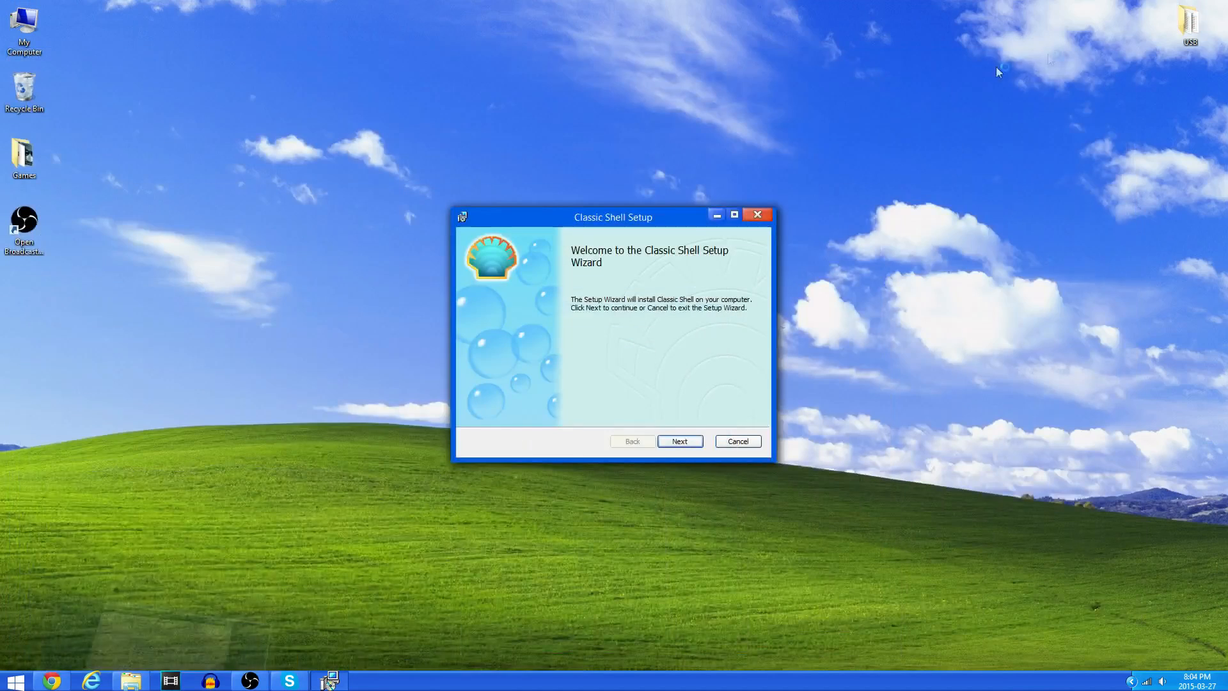
Step: Install Classic Shell with default features, skip viewing the readme, and finish
{"action": "left_click_drag", "start_coordinate": [613, 217], "coordinate": [584, 167]}
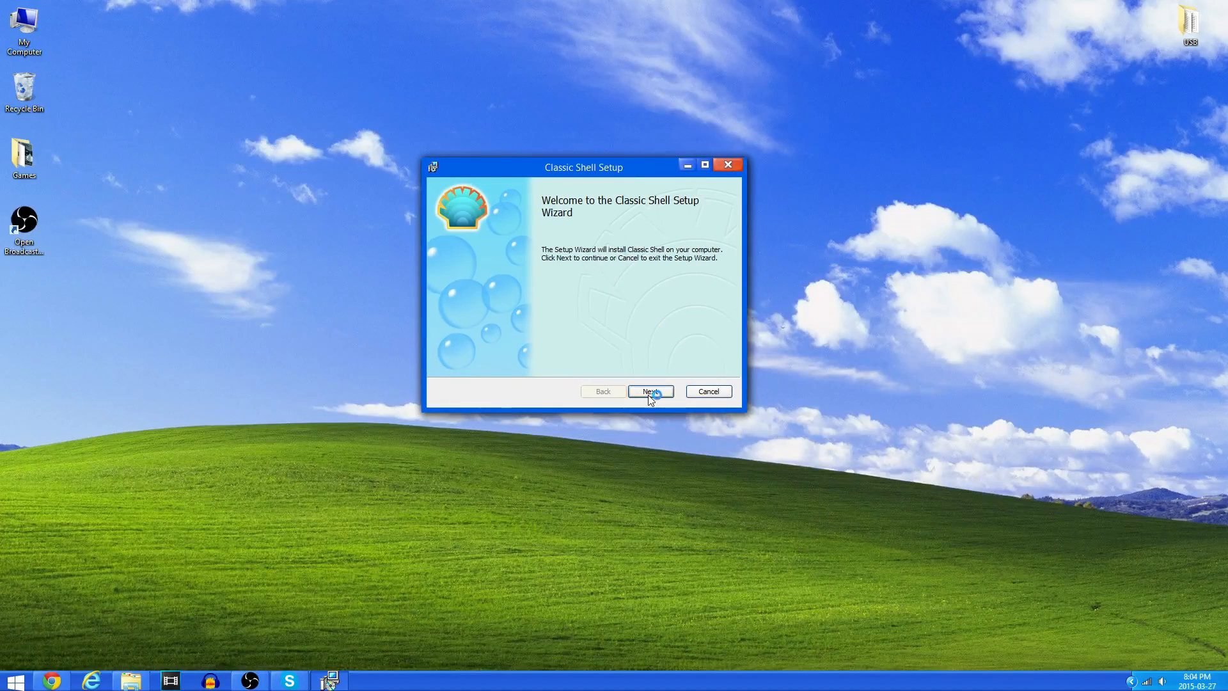
{"action": "left_click", "coordinate": [650, 391]}
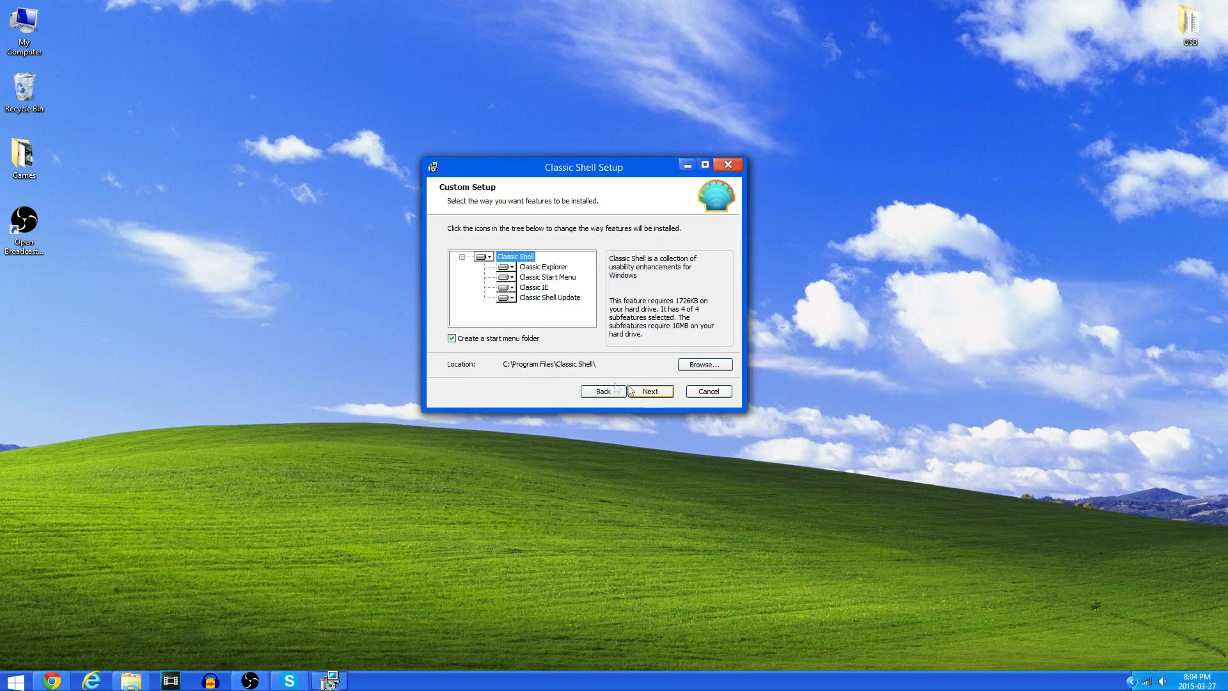
{"action": "left_click", "coordinate": [650, 392]}
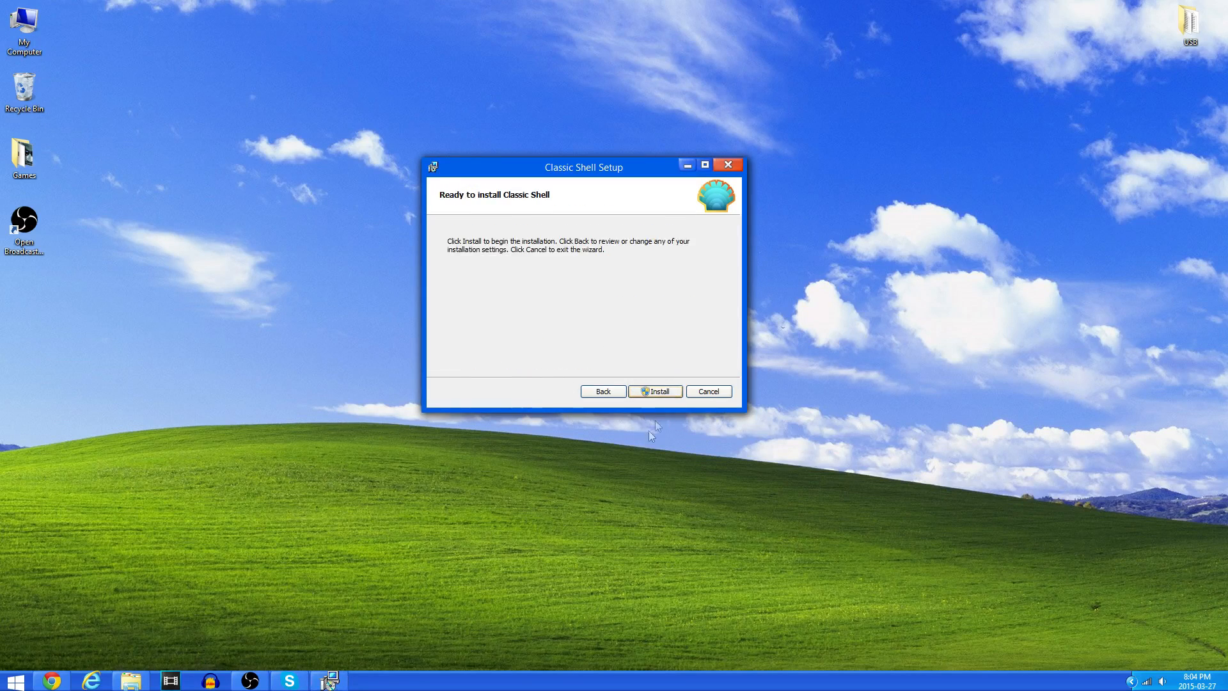
{"action": "left_click", "coordinate": [656, 391]}
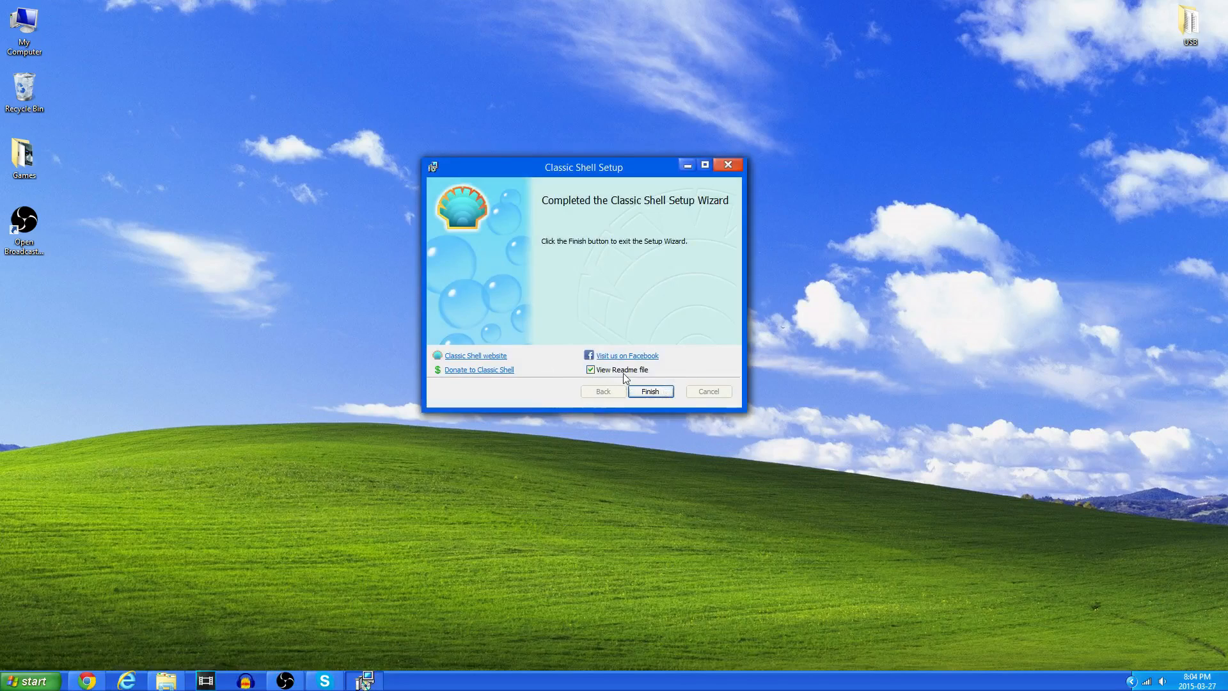
{"action": "left_click", "coordinate": [591, 370]}
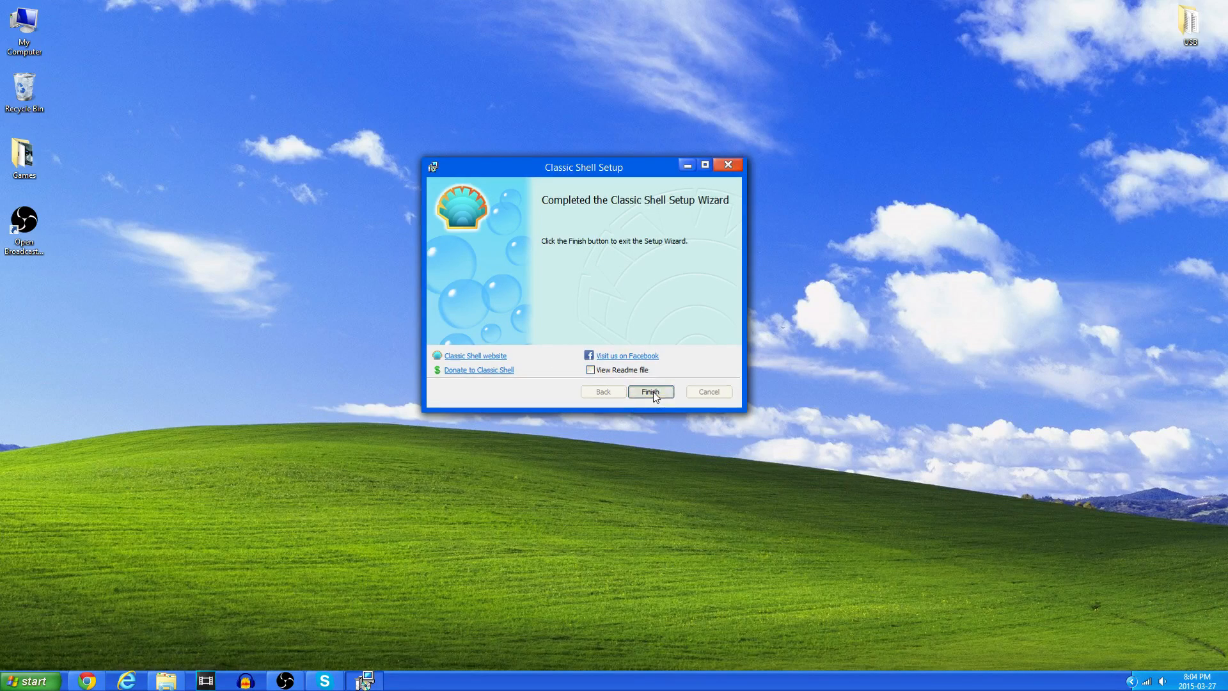
{"action": "left_click", "coordinate": [650, 391]}
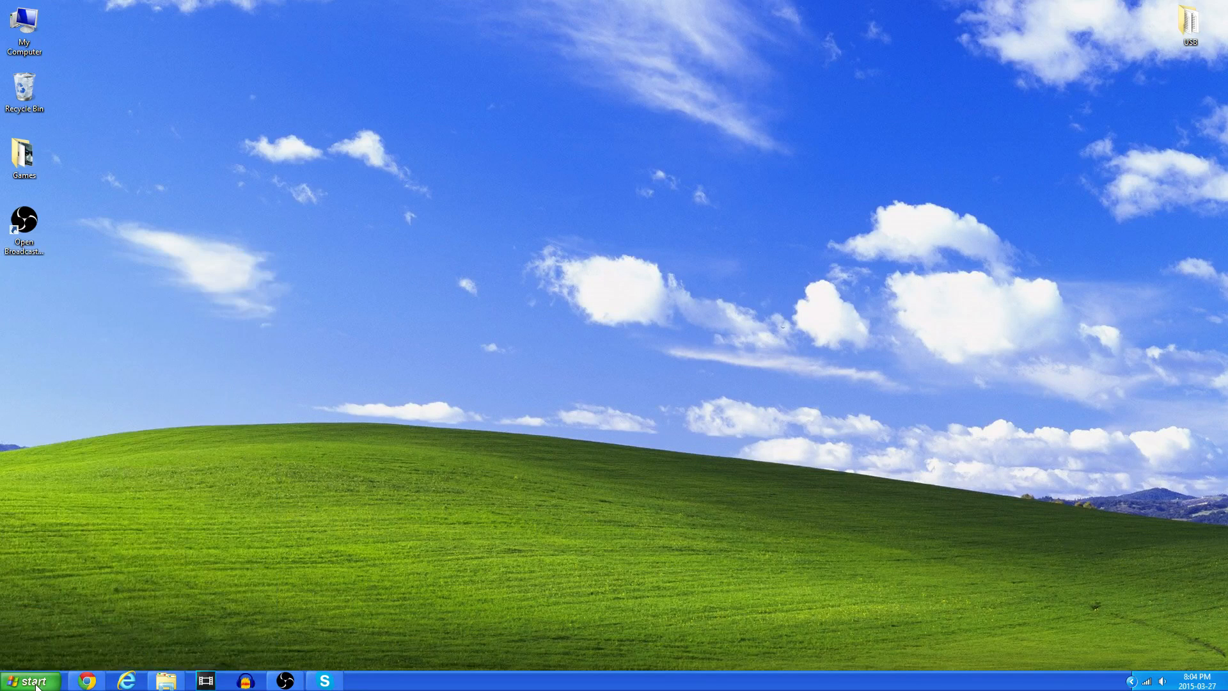
Step: From the new classic Start button, bring up the Classic Start Menu settings
{"action": "left_click", "coordinate": [29, 679]}
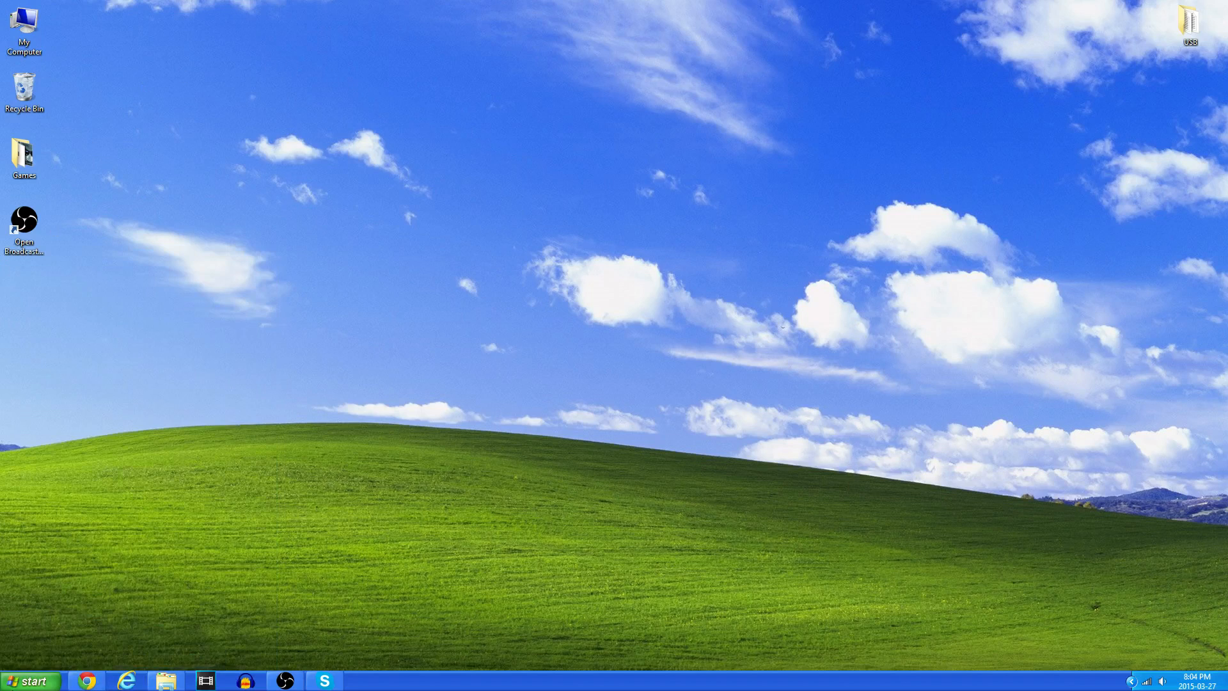
{"action": "left_click", "coordinate": [29, 678]}
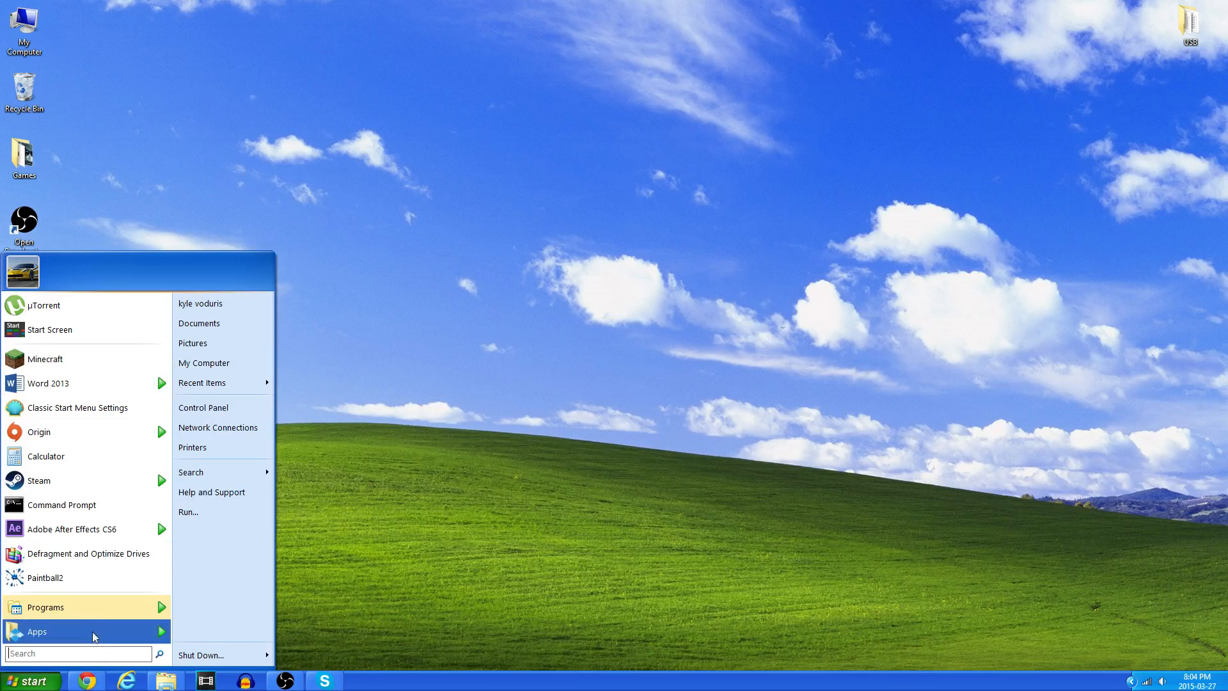
{"action": "left_click", "coordinate": [45, 607]}
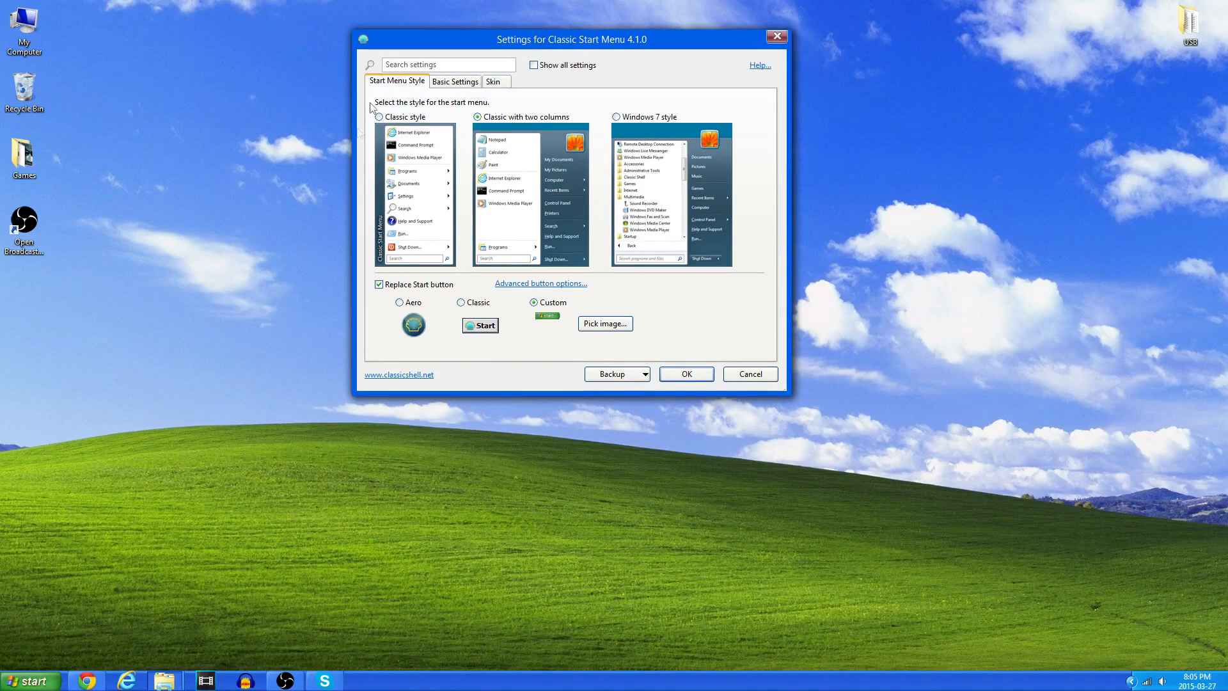
{"action": "mouse_move", "coordinate": [446, 486]}
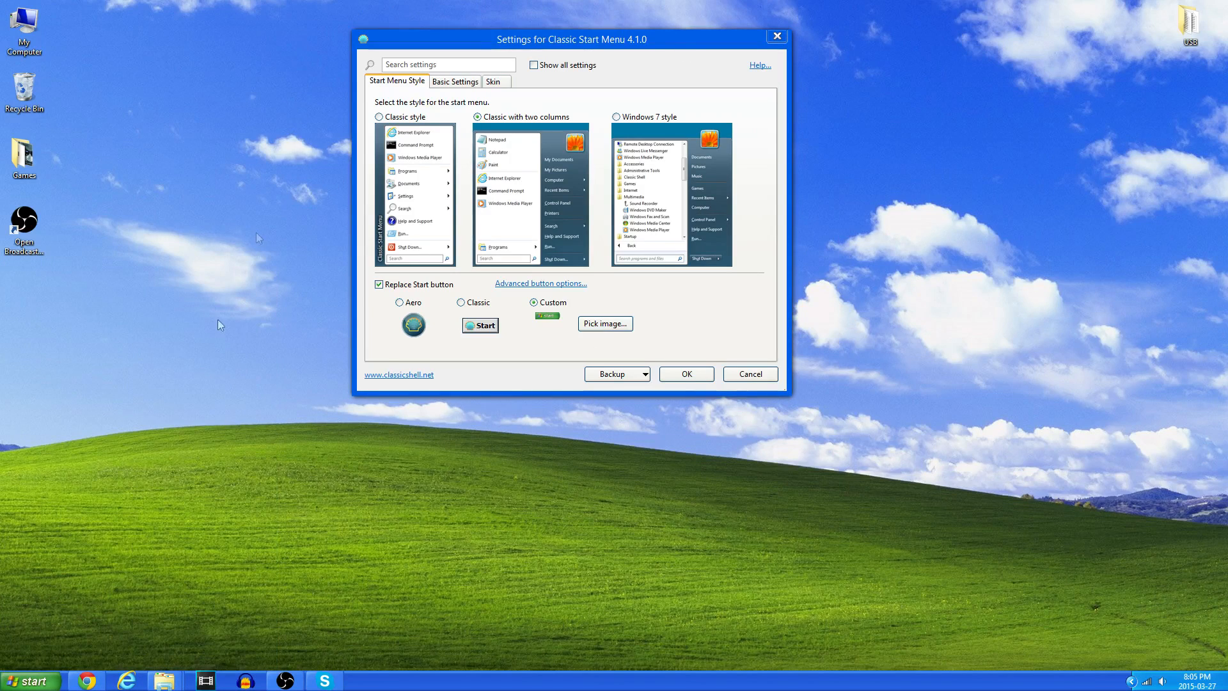
{"action": "mouse_move", "coordinate": [355, 19]}
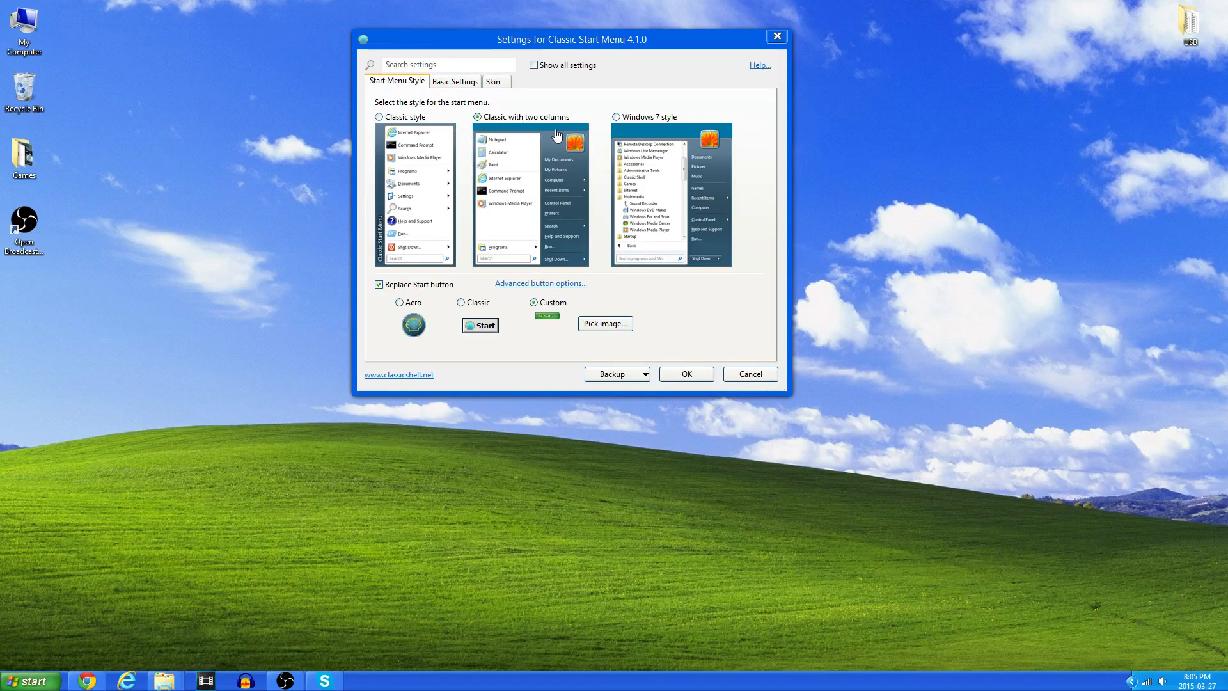
{"action": "mouse_move", "coordinate": [373, 294]}
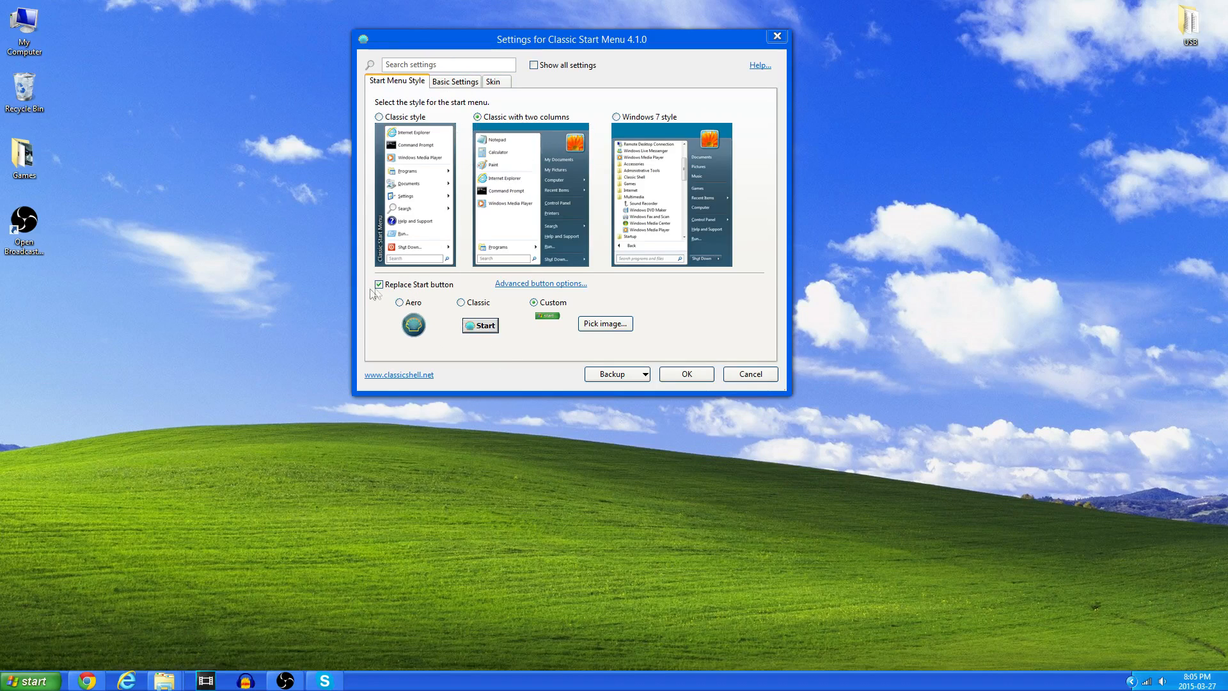
{"action": "mouse_move", "coordinate": [354, 260]}
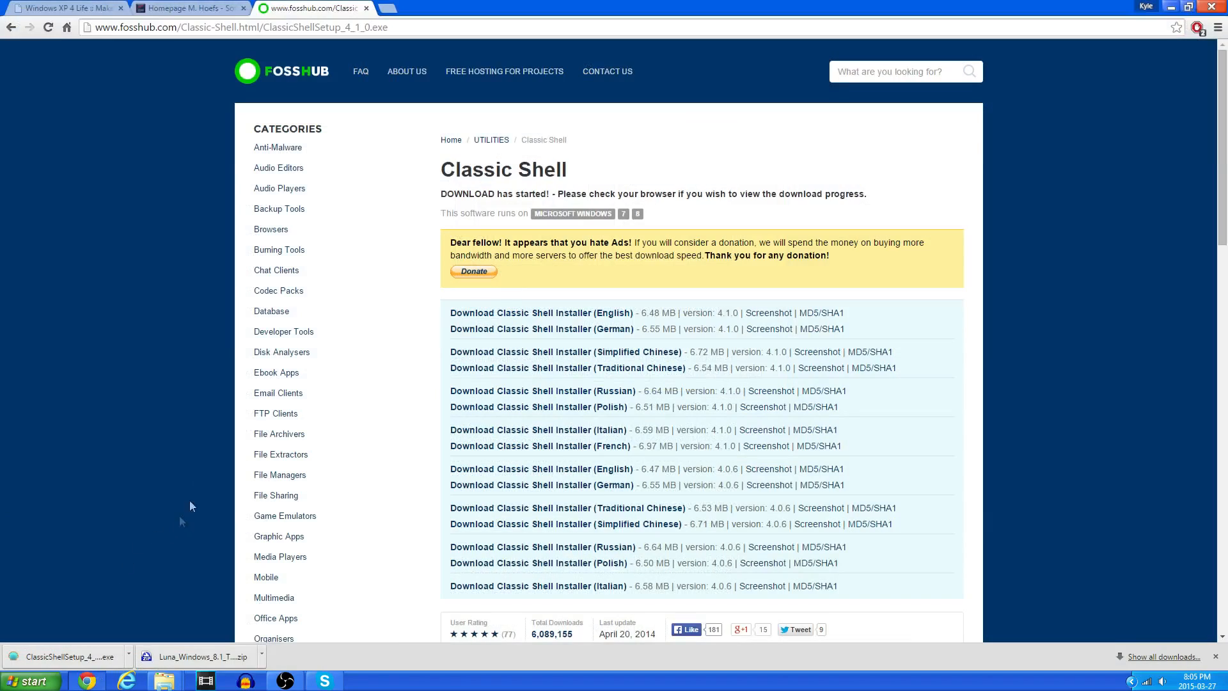
Step: From the Windows XP 4 Life page in Chrome, save the green XP start button image to the Desktop
{"action": "left_click", "coordinate": [66, 8]}
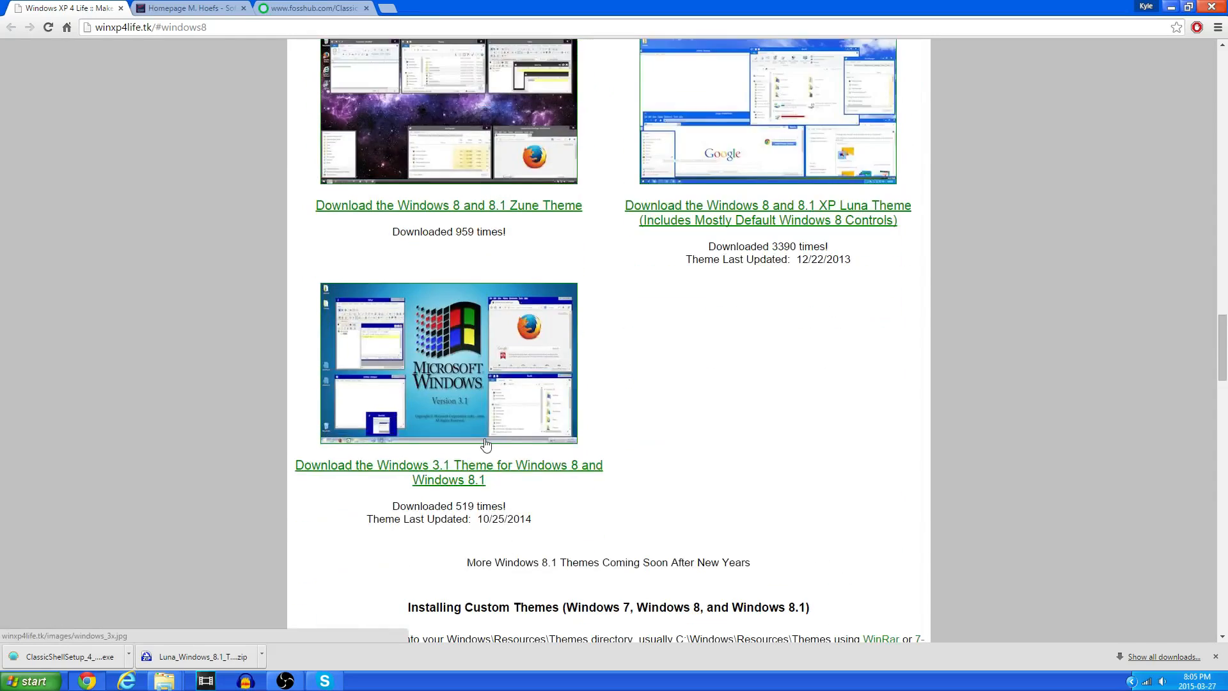
{"action": "scroll", "scroll_direction": "down", "scroll_amount": 3}
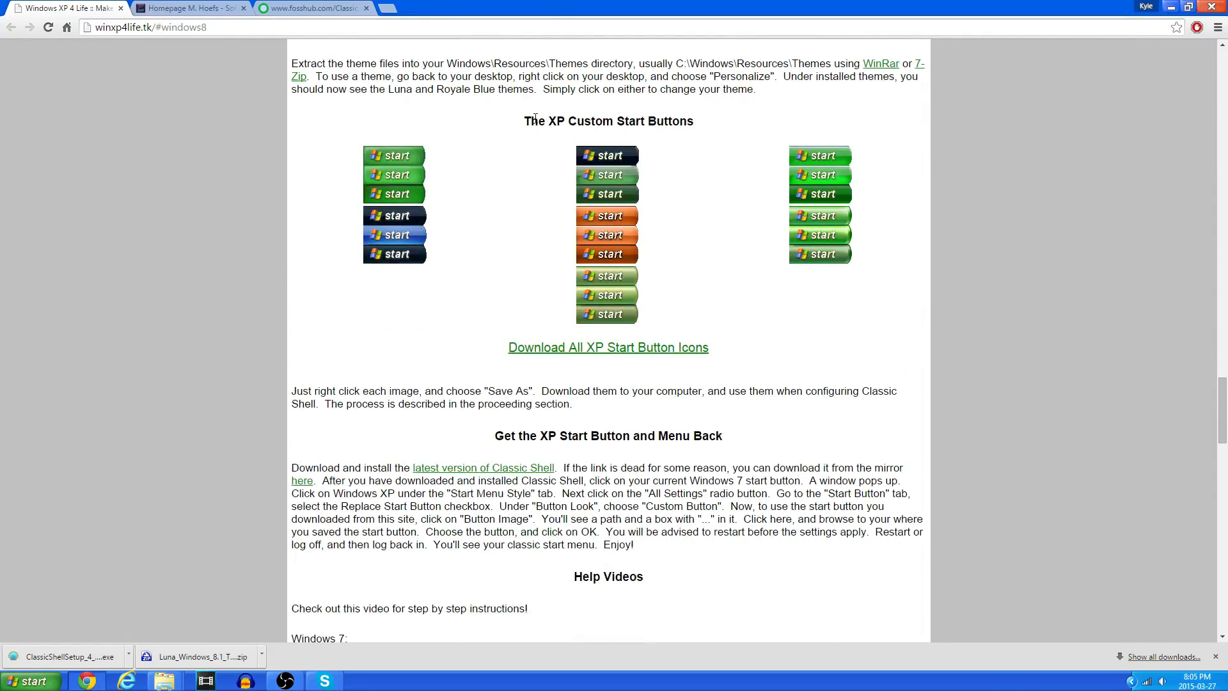
{"action": "mouse_move", "coordinate": [641, 138]}
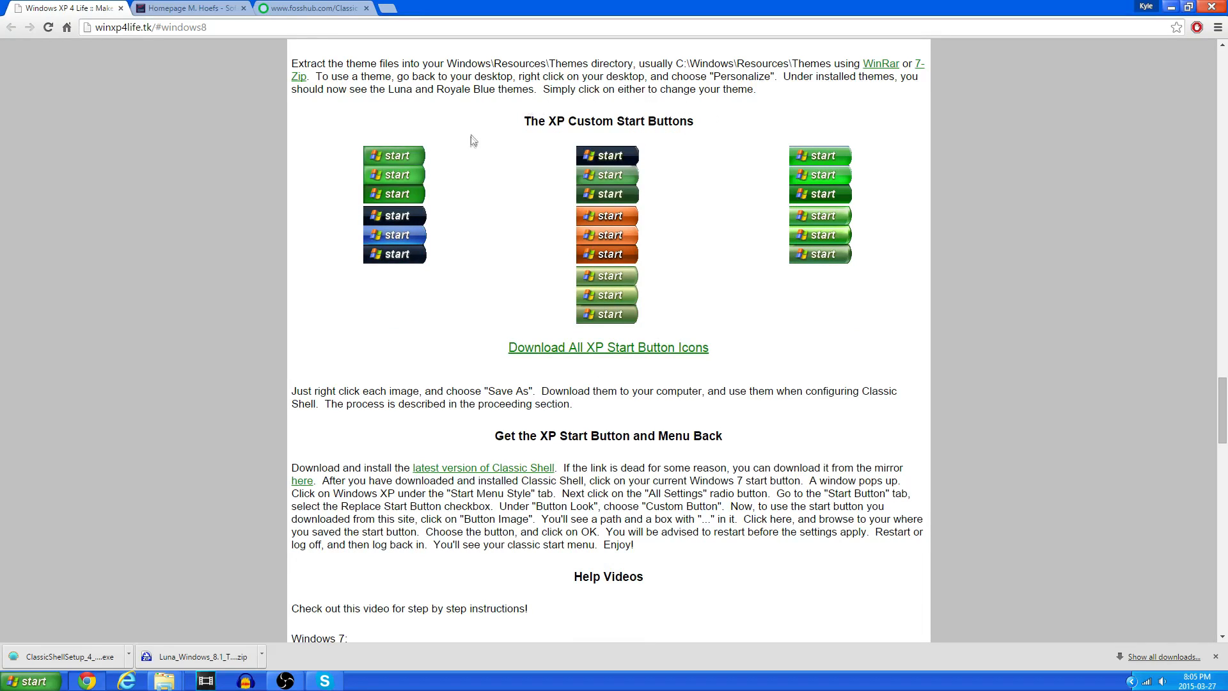
{"action": "mouse_move", "coordinate": [383, 165]}
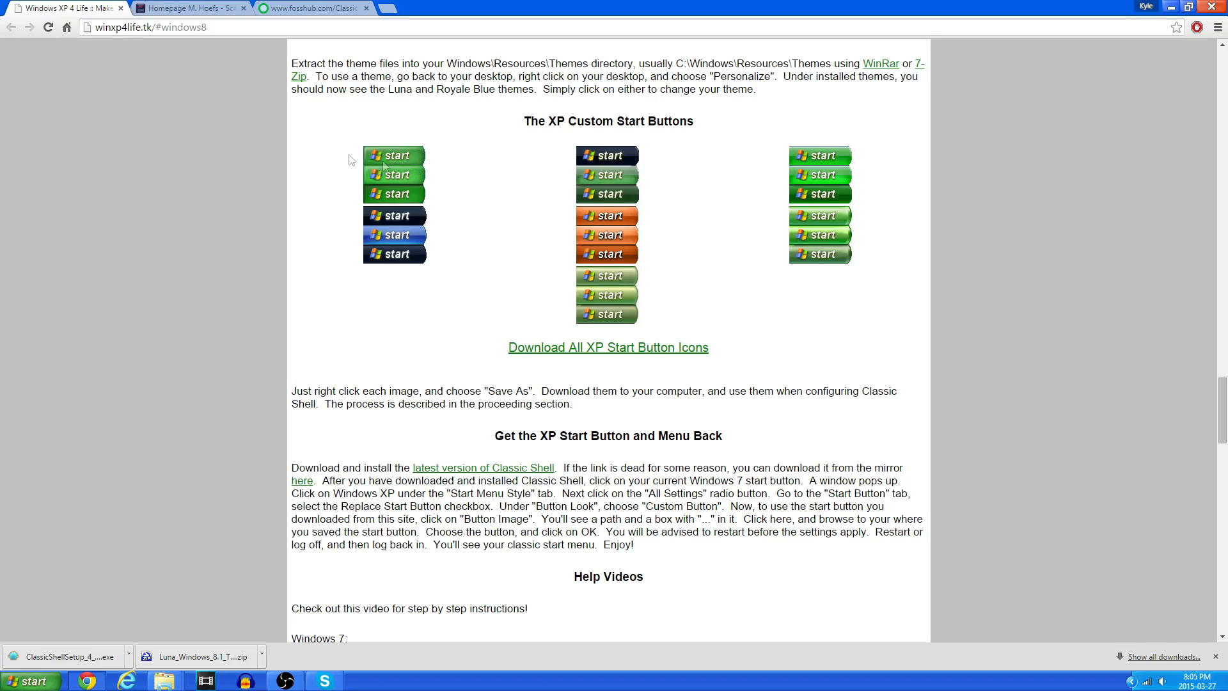
{"action": "mouse_move", "coordinate": [430, 184]}
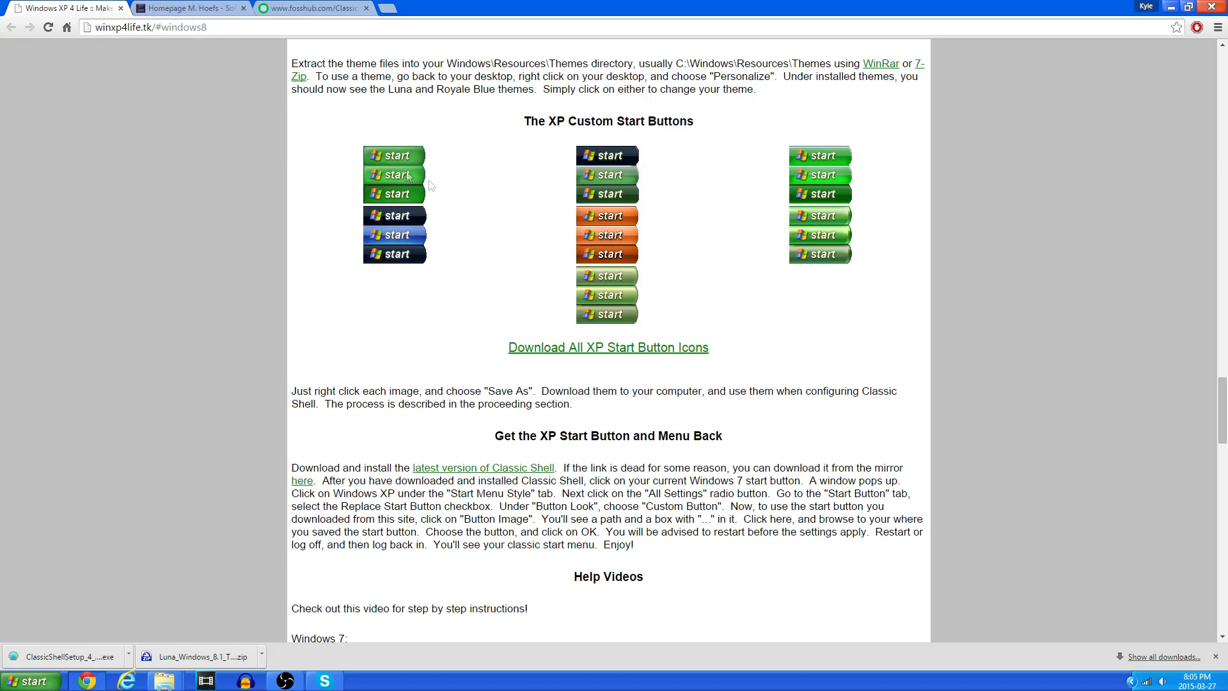
{"action": "mouse_move", "coordinate": [402, 142]}
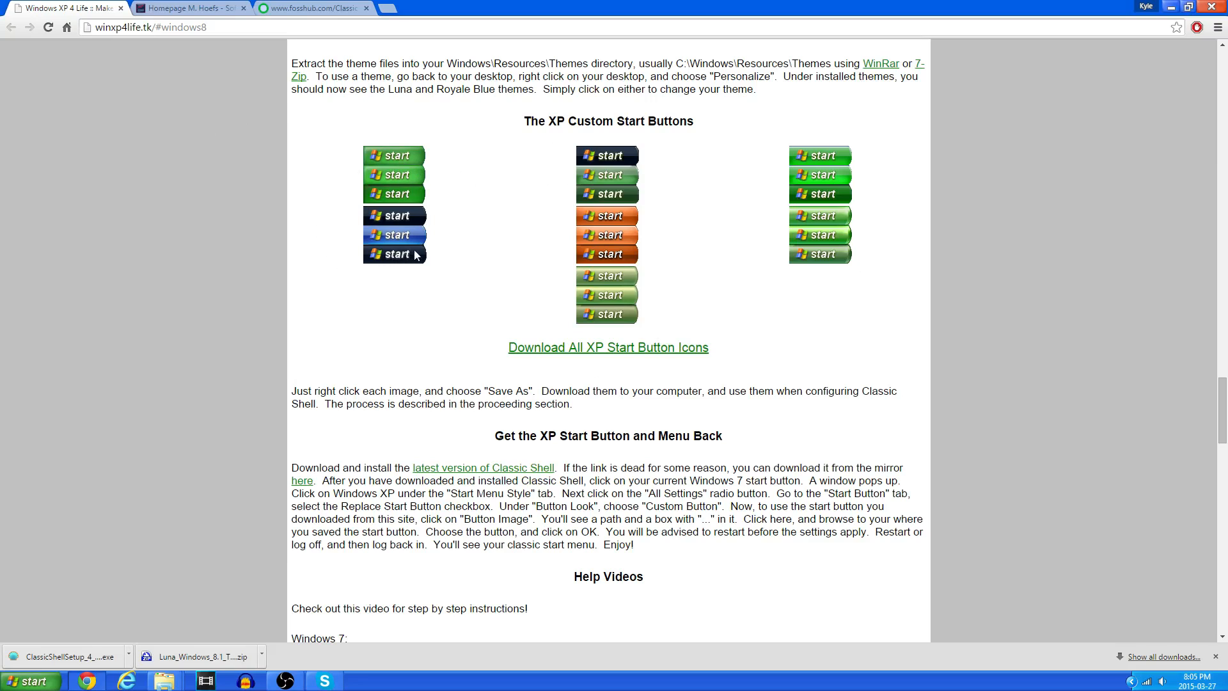
{"action": "right_click", "coordinate": [394, 254]}
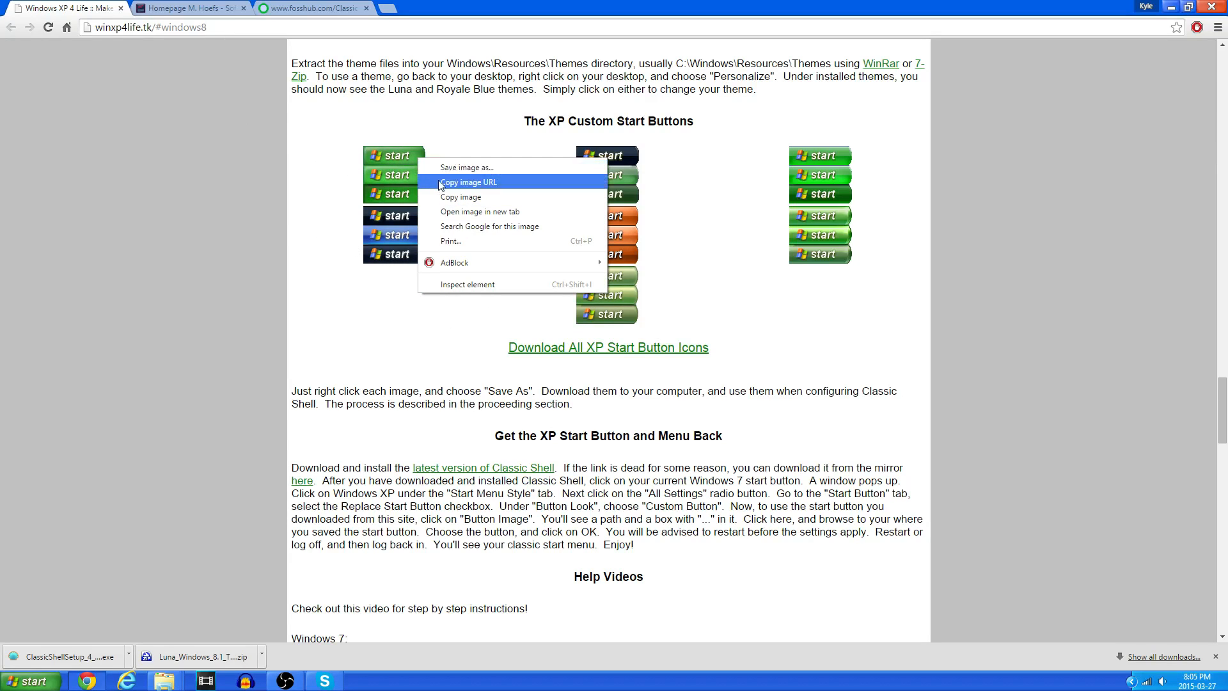
{"action": "mouse_move", "coordinate": [466, 167]}
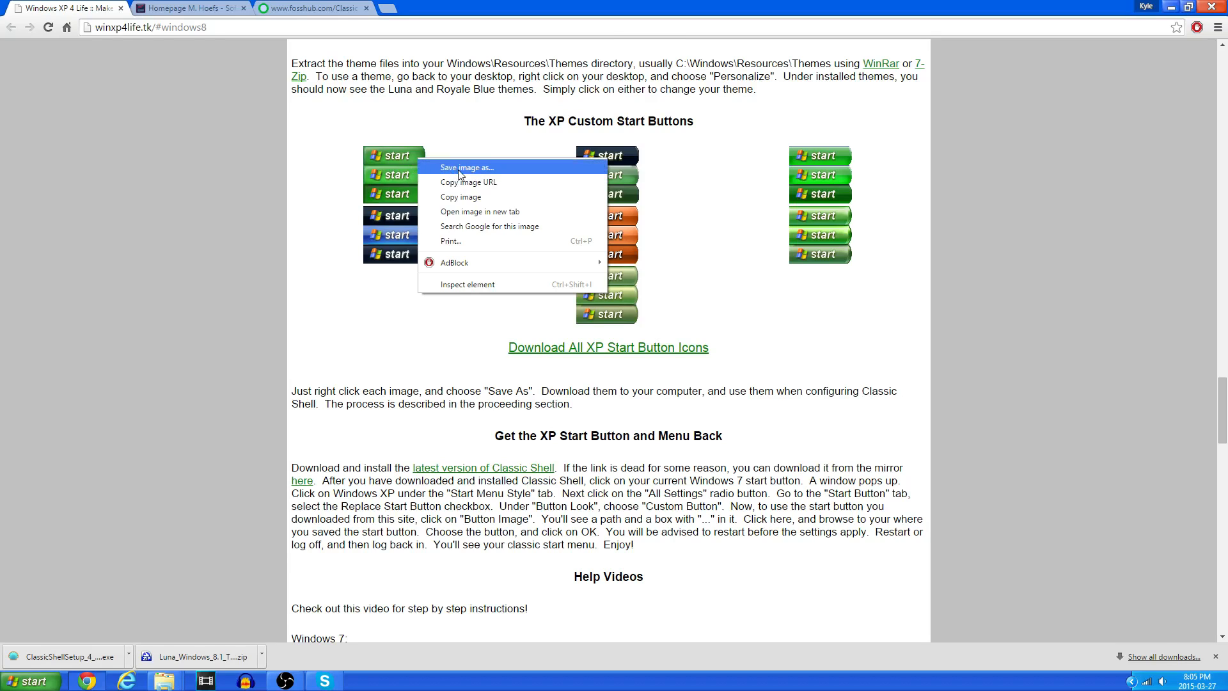
{"action": "left_click", "coordinate": [465, 166]}
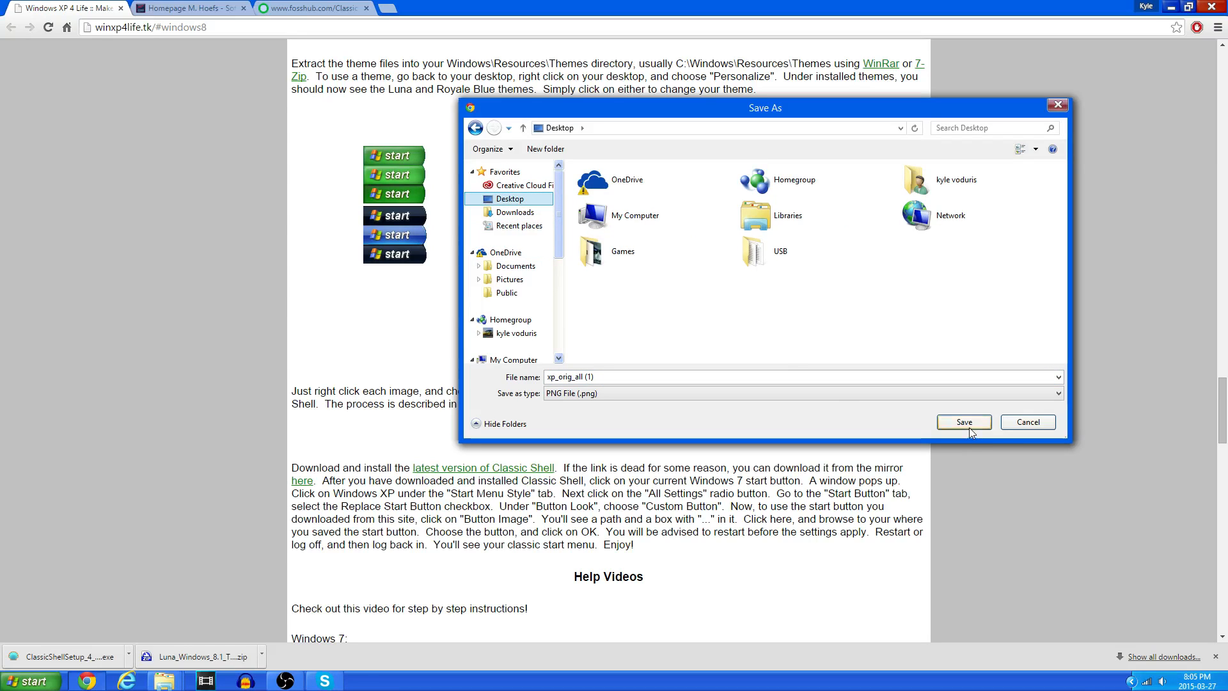
{"action": "left_click", "coordinate": [962, 422]}
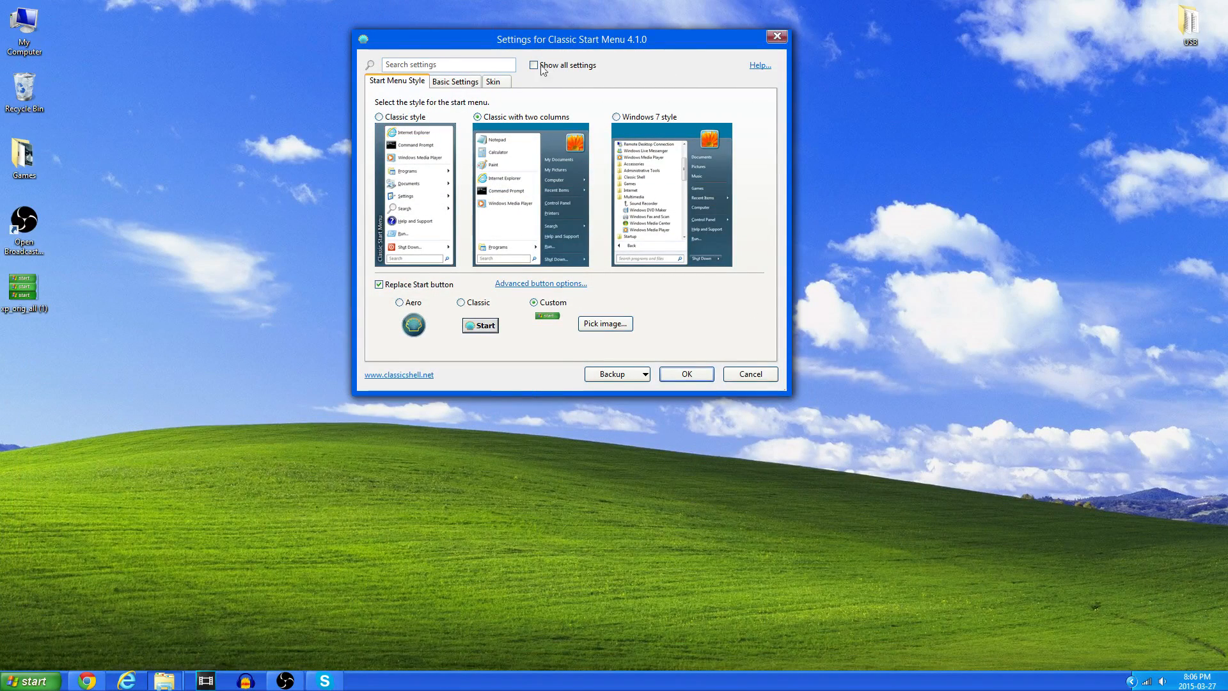
Step: Browse to the Desktop to pick the saved XP start image as the custom Start button
{"action": "left_click", "coordinate": [604, 323]}
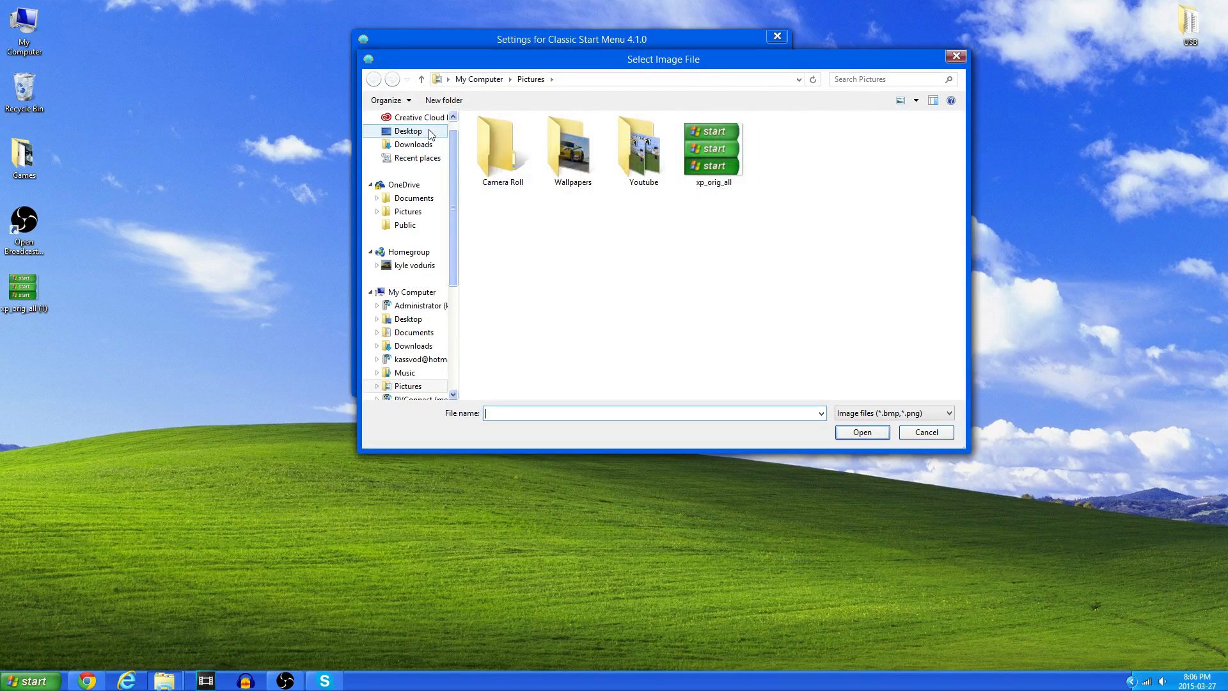
{"action": "left_click", "coordinate": [925, 432]}
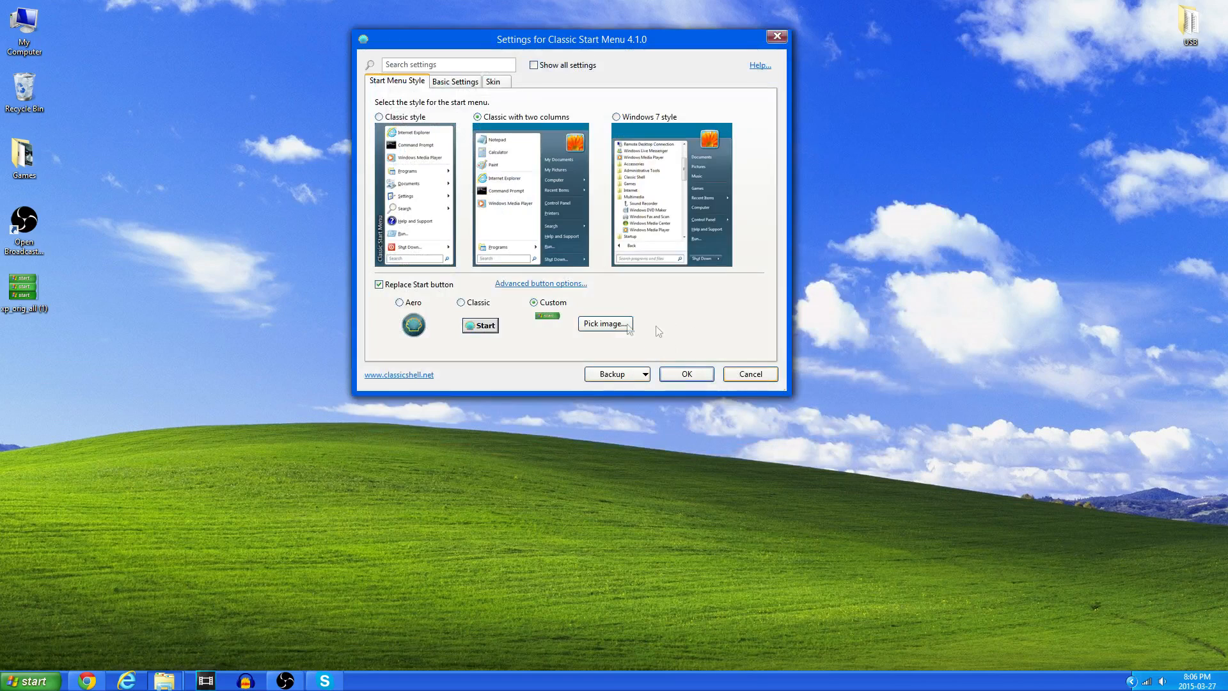
Step: Choose the 'Windows XP Luna' start menu skin and confirm the Classic Shell settings with OK
{"action": "left_click", "coordinate": [492, 82]}
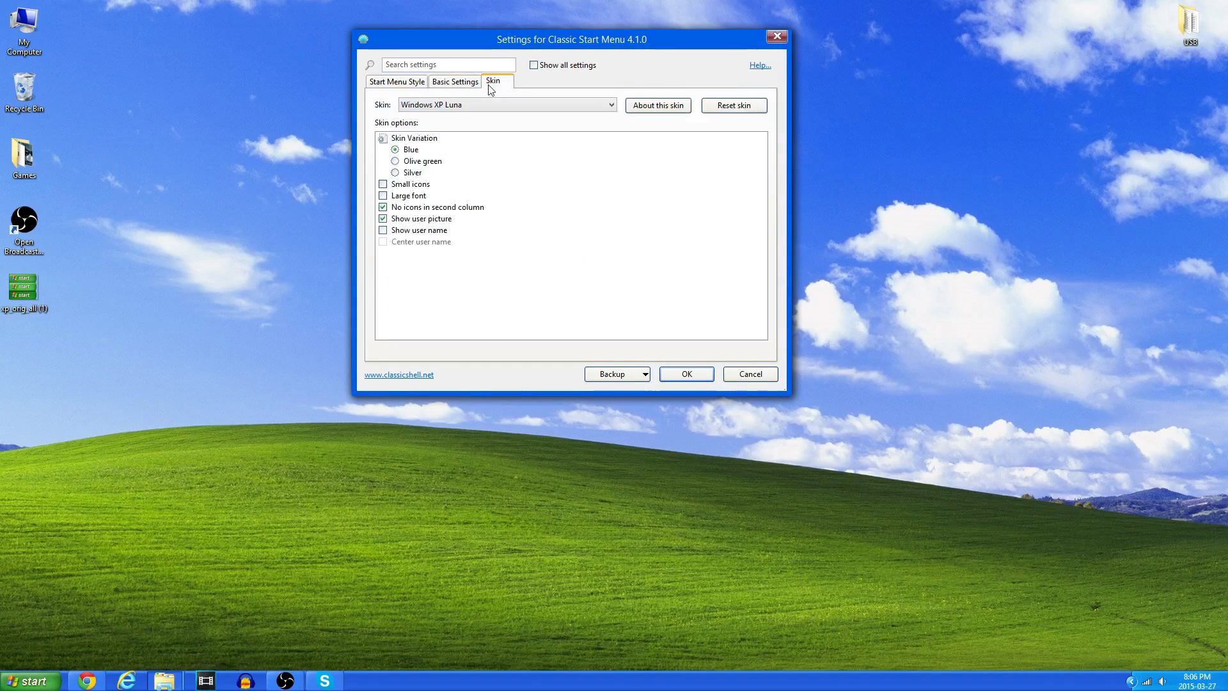
{"action": "left_click", "coordinate": [506, 103]}
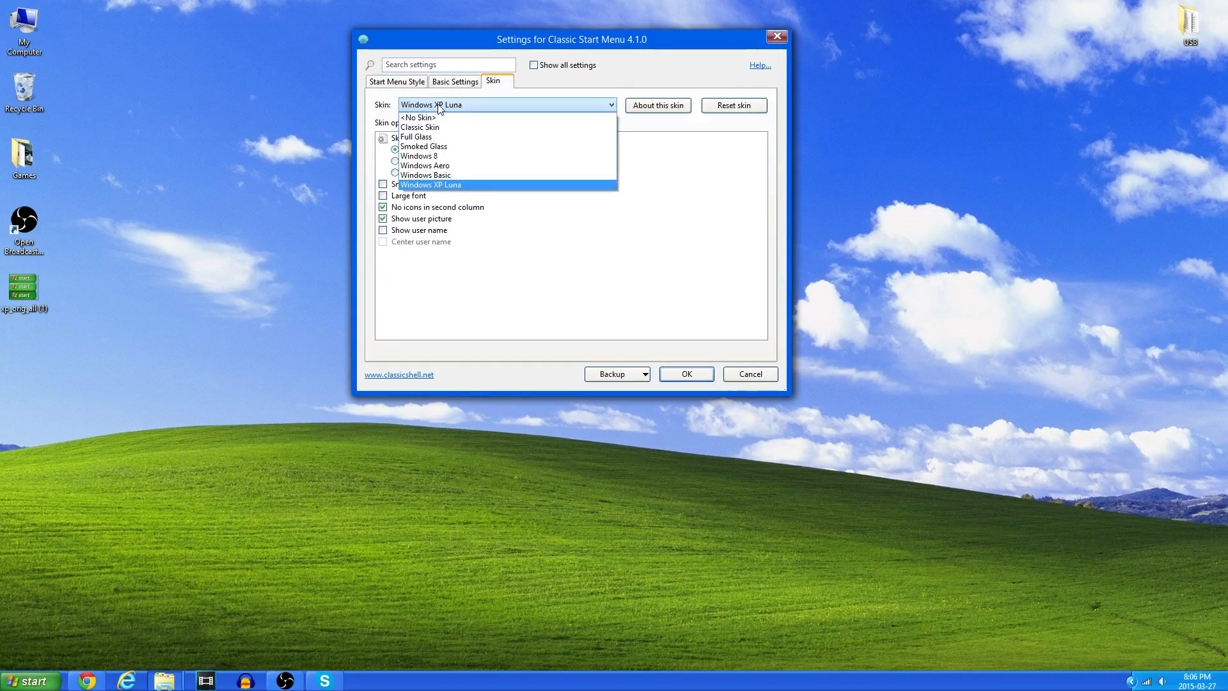
{"action": "mouse_move", "coordinate": [461, 194]}
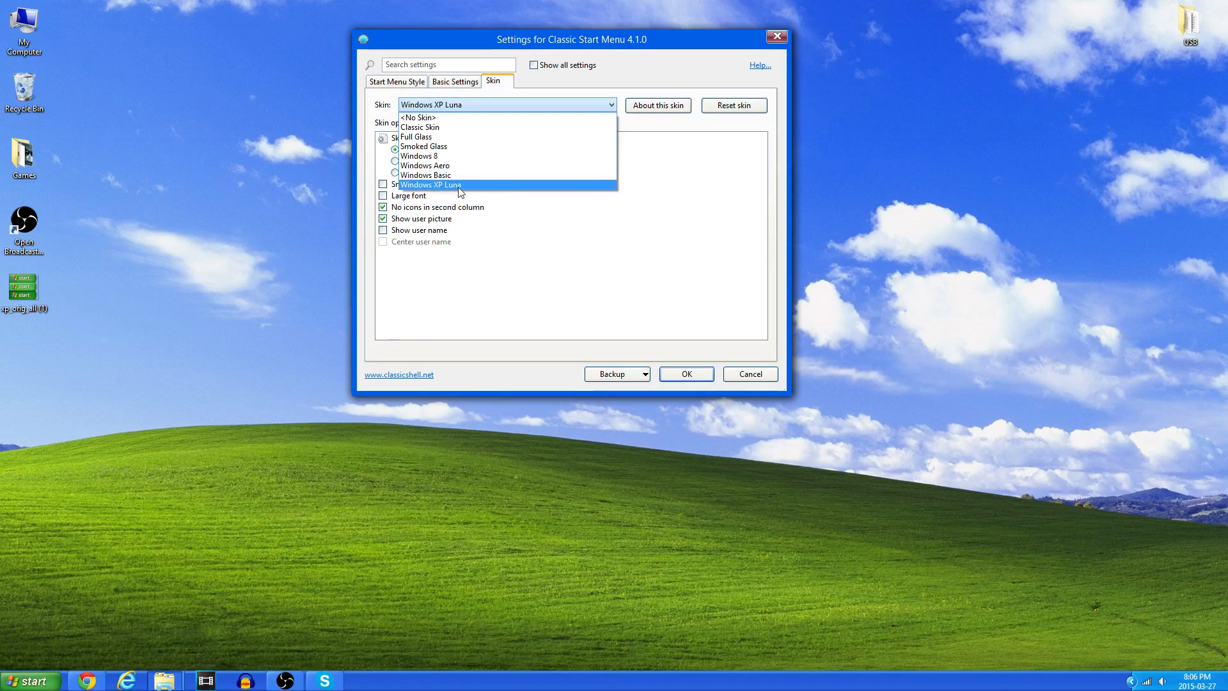
{"action": "left_click", "coordinate": [431, 184]}
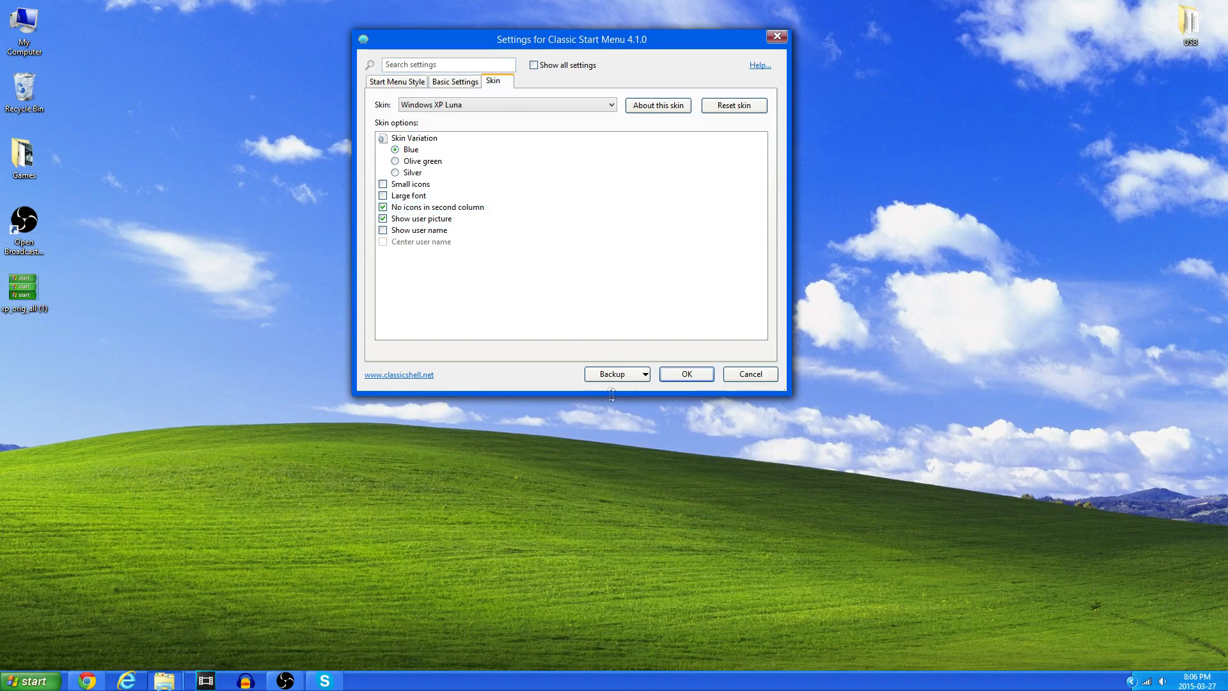
{"action": "left_click", "coordinate": [396, 80]}
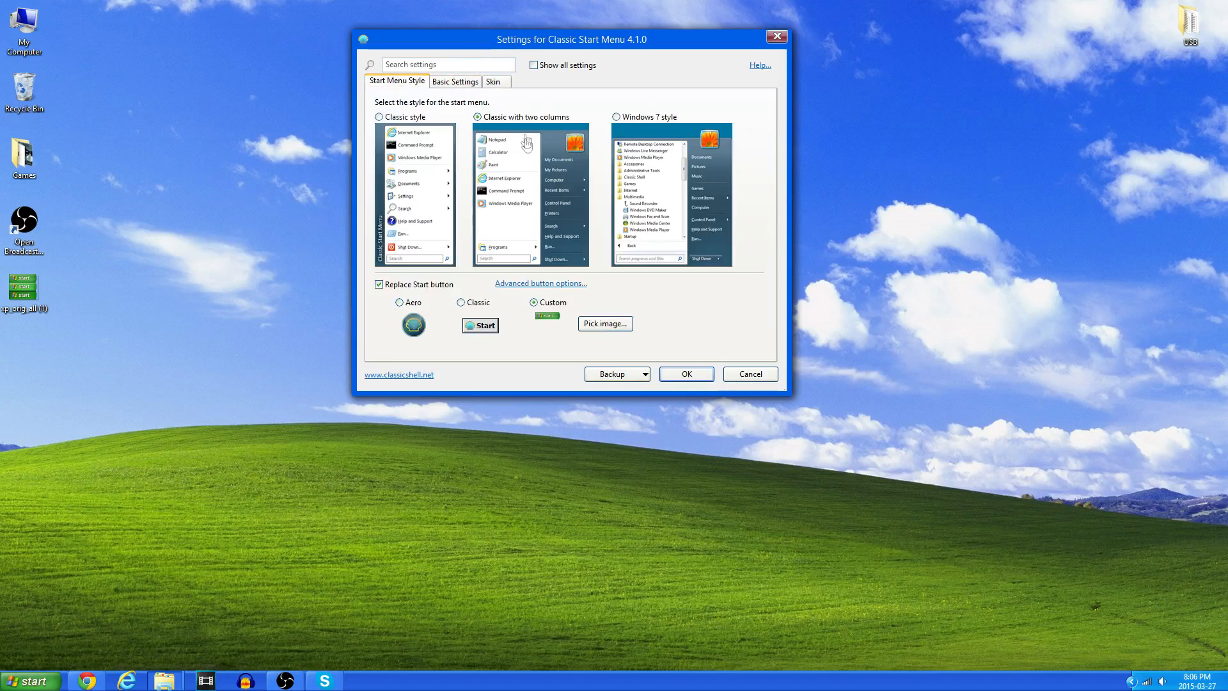
{"action": "left_click", "coordinate": [686, 373]}
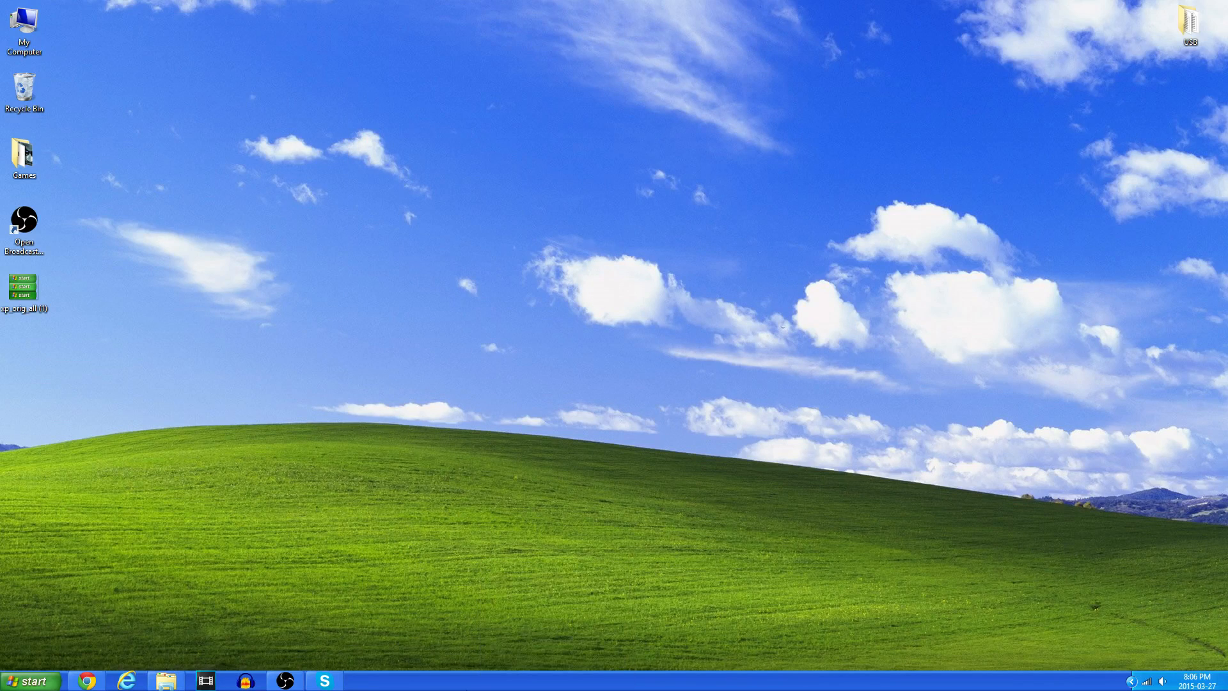
Step: In Taskbar Properties, set buttons on the main and other taskbars to 'Never combine'
{"action": "right_click", "coordinate": [532, 680]}
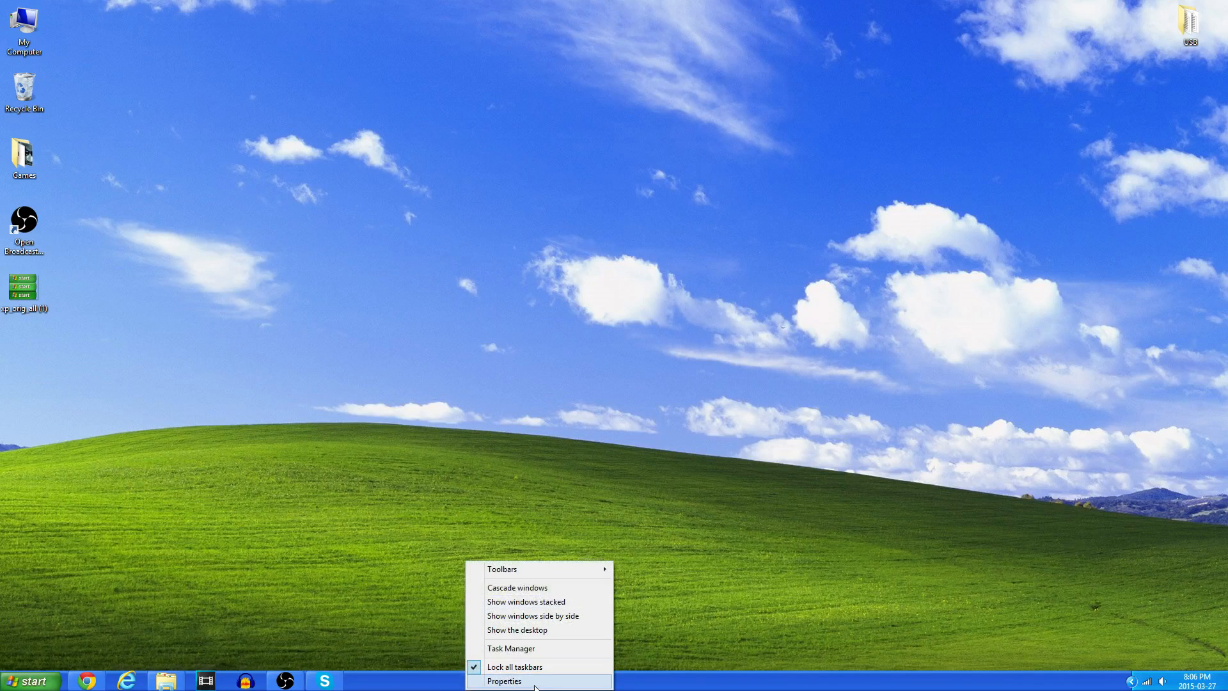
{"action": "left_click", "coordinate": [504, 681]}
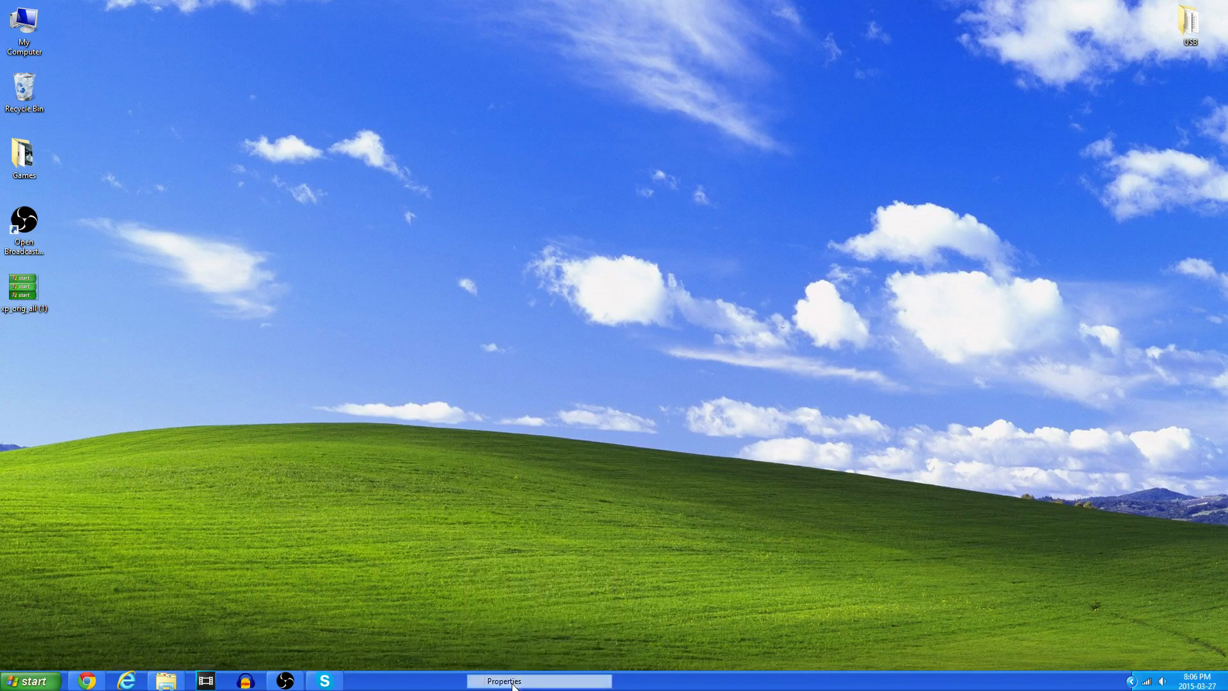
{"action": "left_click", "coordinate": [504, 679]}
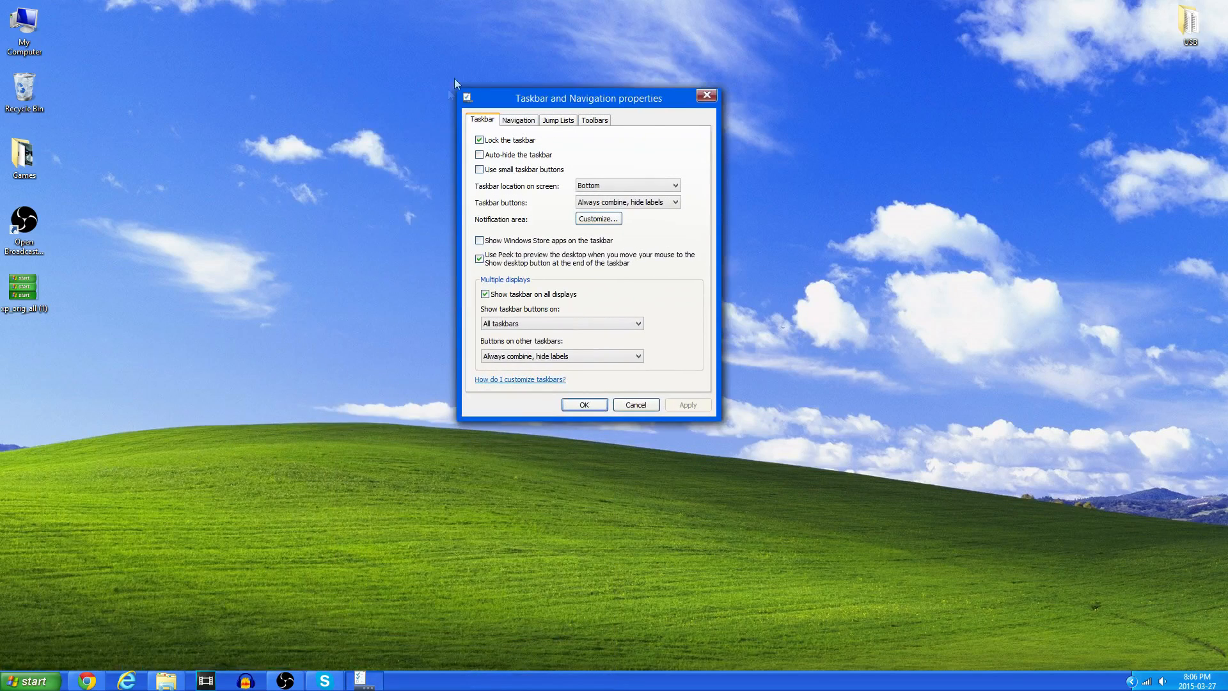
{"action": "mouse_move", "coordinate": [483, 183]}
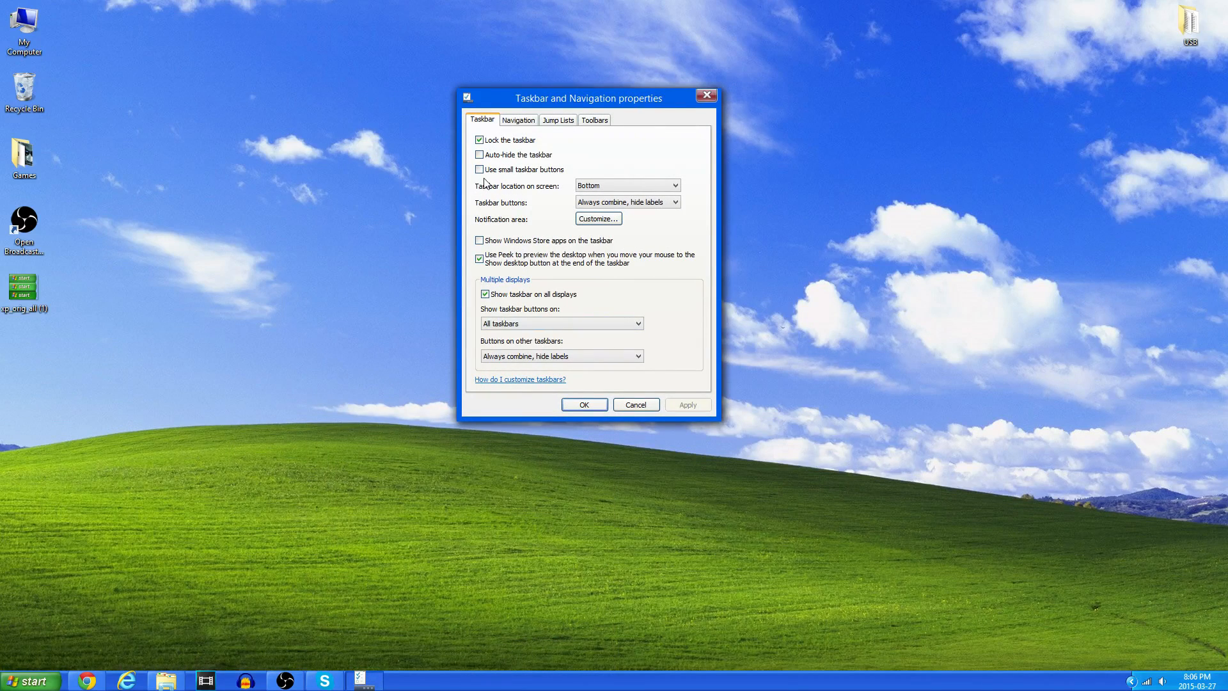
{"action": "left_click", "coordinate": [627, 186]}
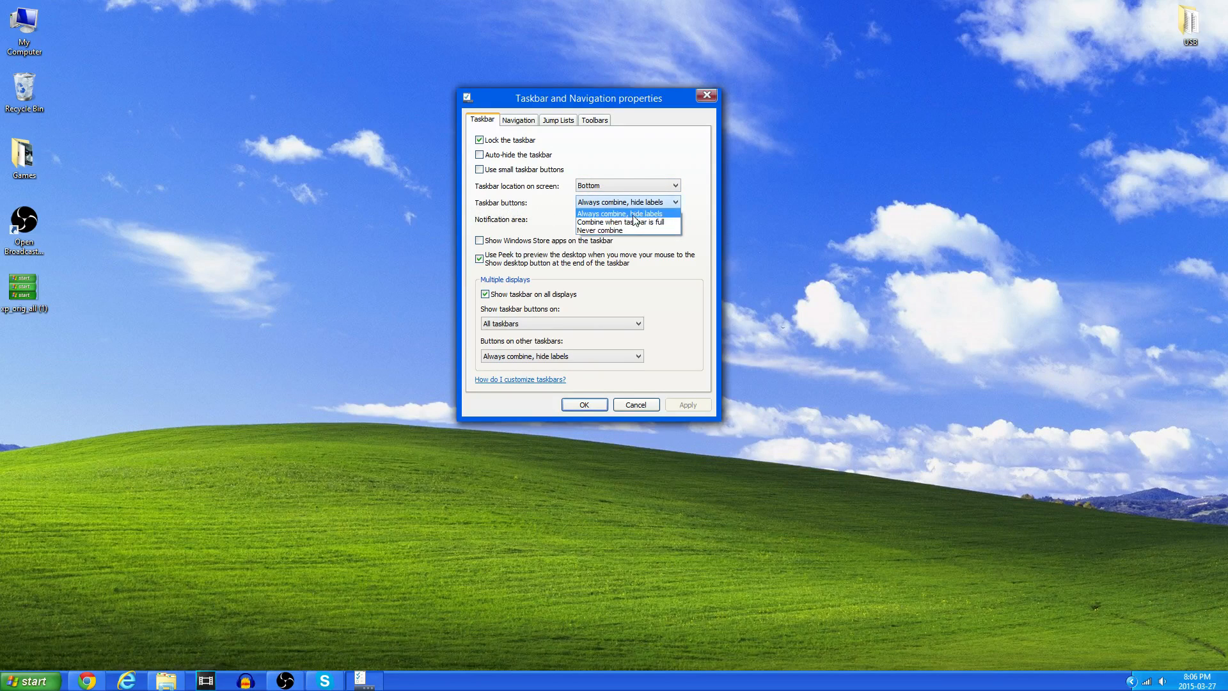
{"action": "mouse_move", "coordinate": [599, 230]}
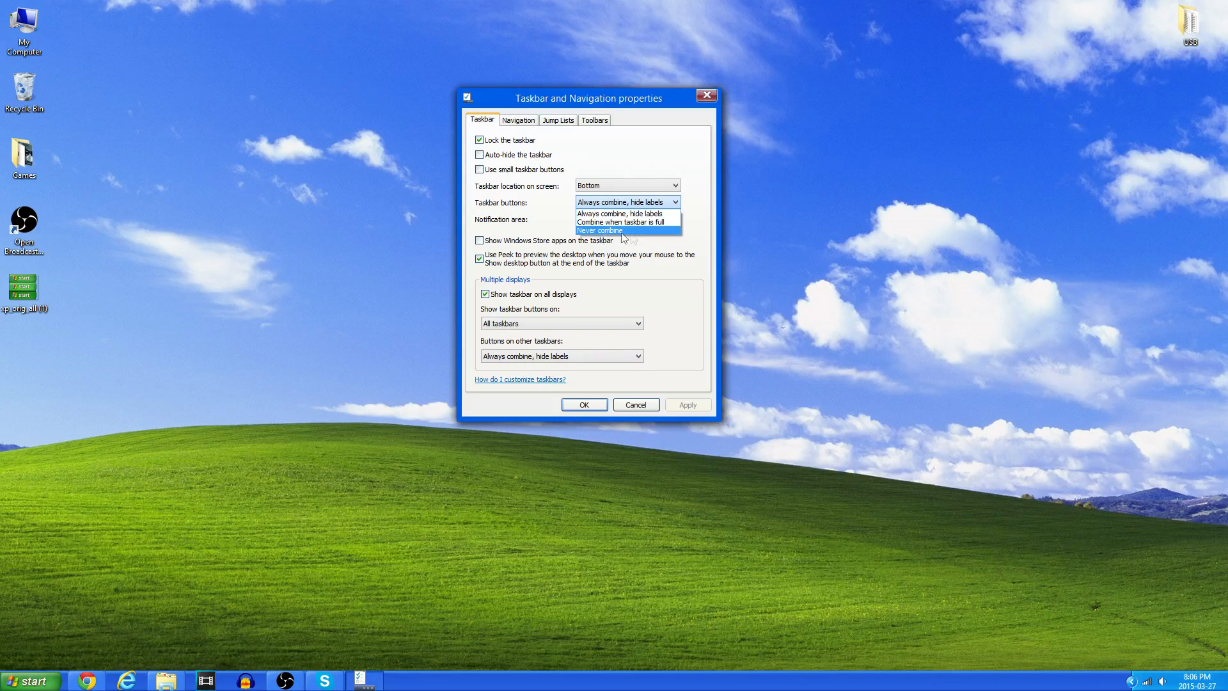
{"action": "left_click", "coordinate": [599, 231]}
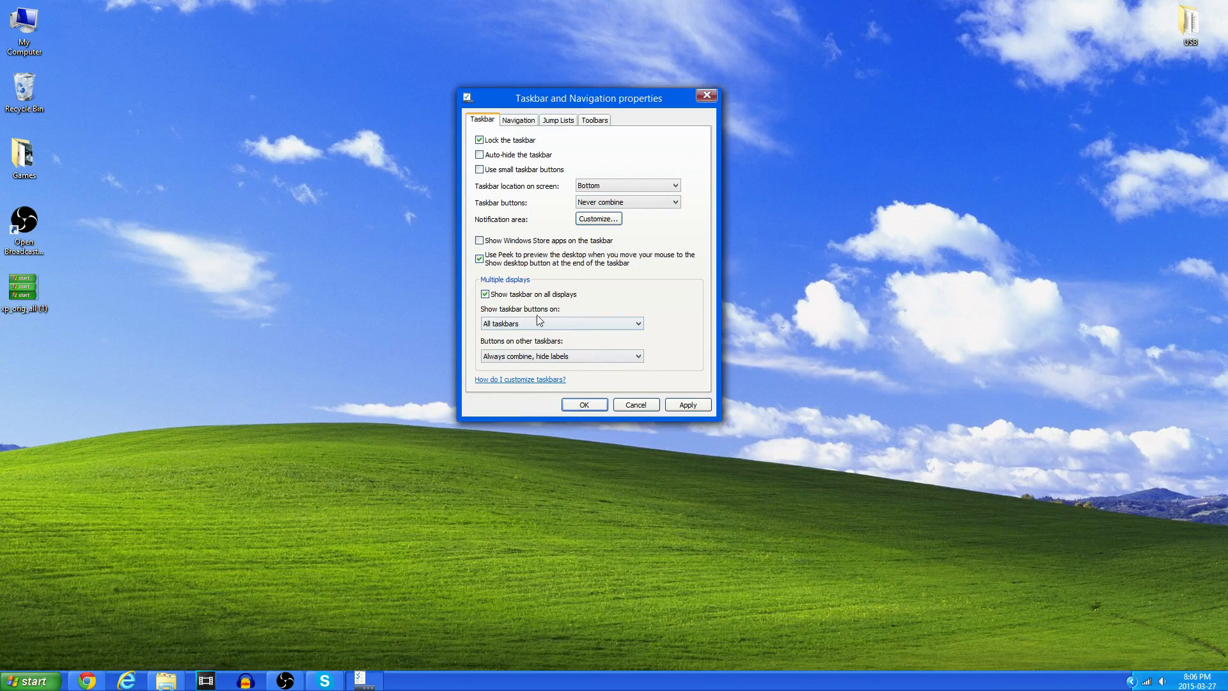
{"action": "left_click", "coordinate": [561, 356]}
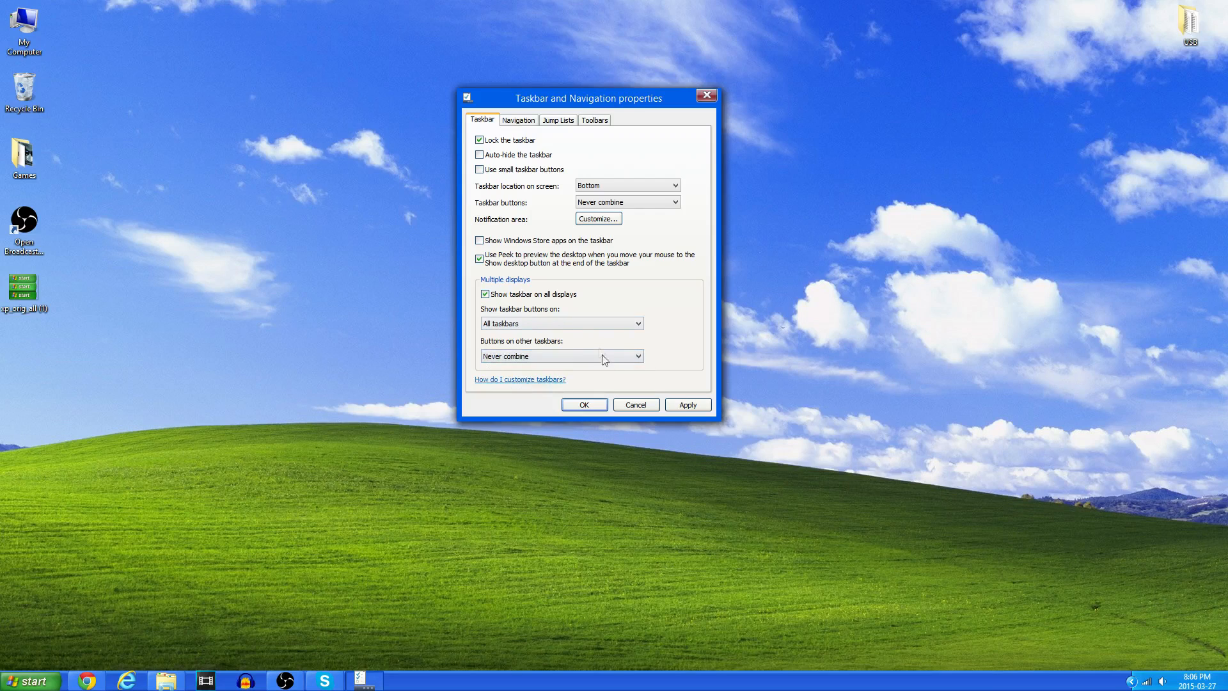
{"action": "mouse_move", "coordinate": [561, 131]}
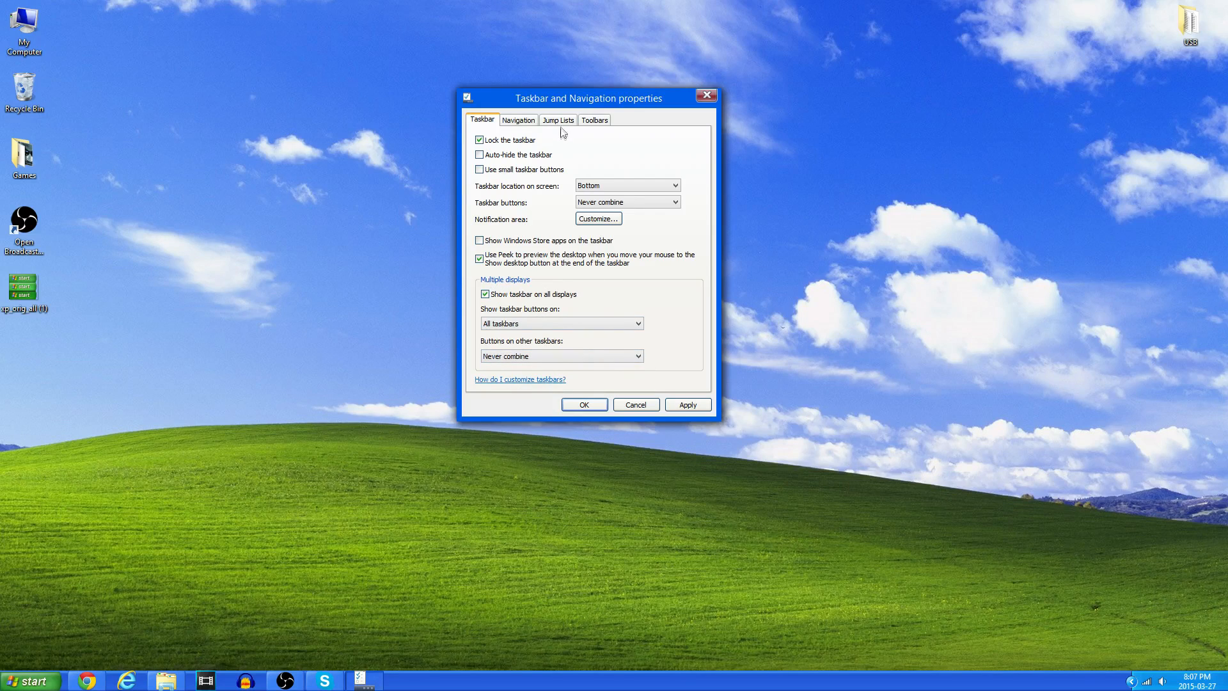
Step: Enable 'Use small taskbar buttons', apply the settings and close the properties
{"action": "left_click", "coordinate": [518, 120]}
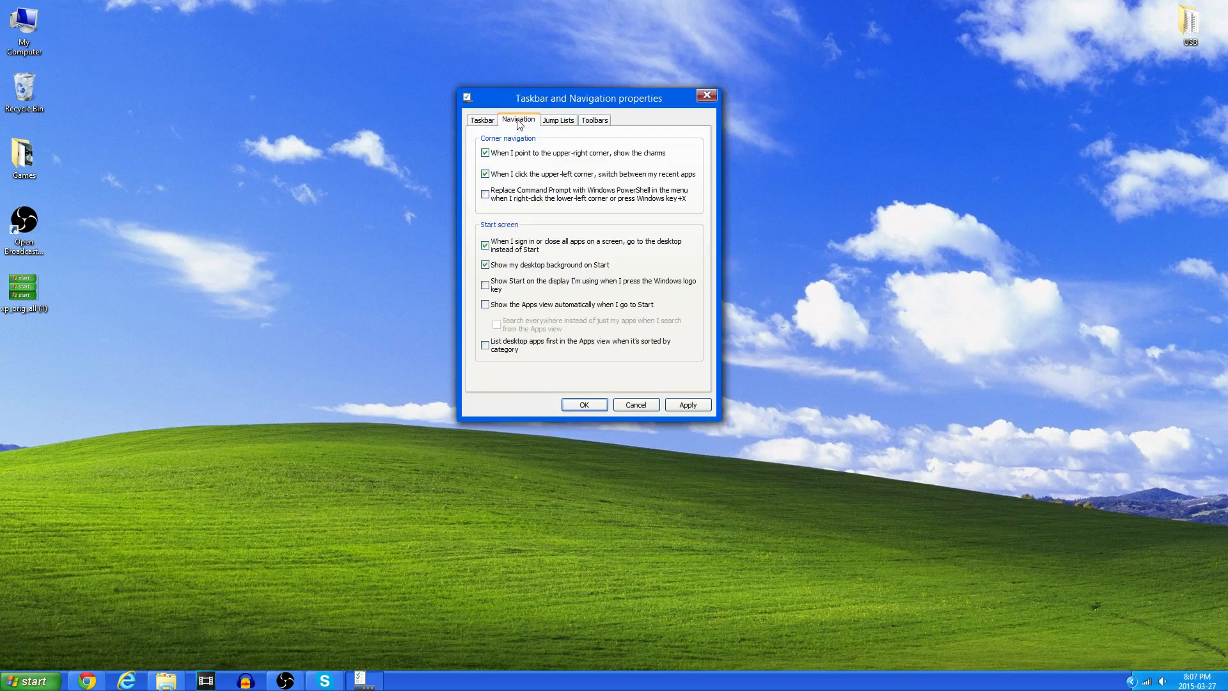
{"action": "left_click", "coordinate": [483, 121]}
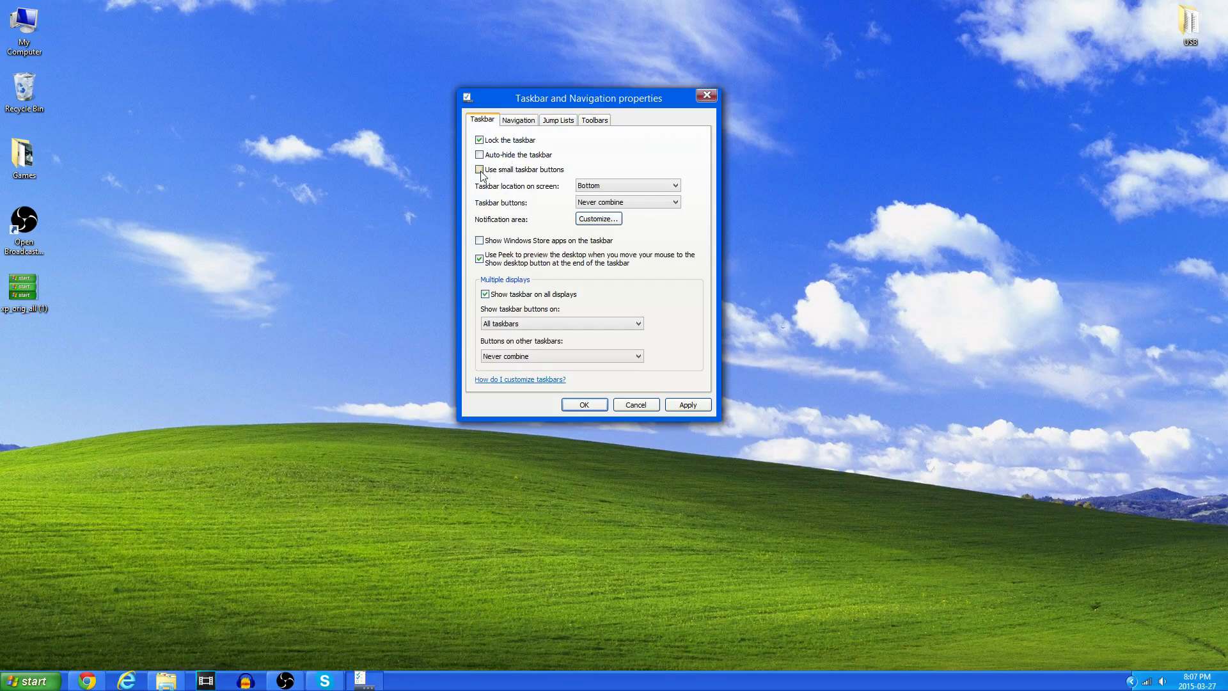
{"action": "left_click", "coordinate": [479, 168]}
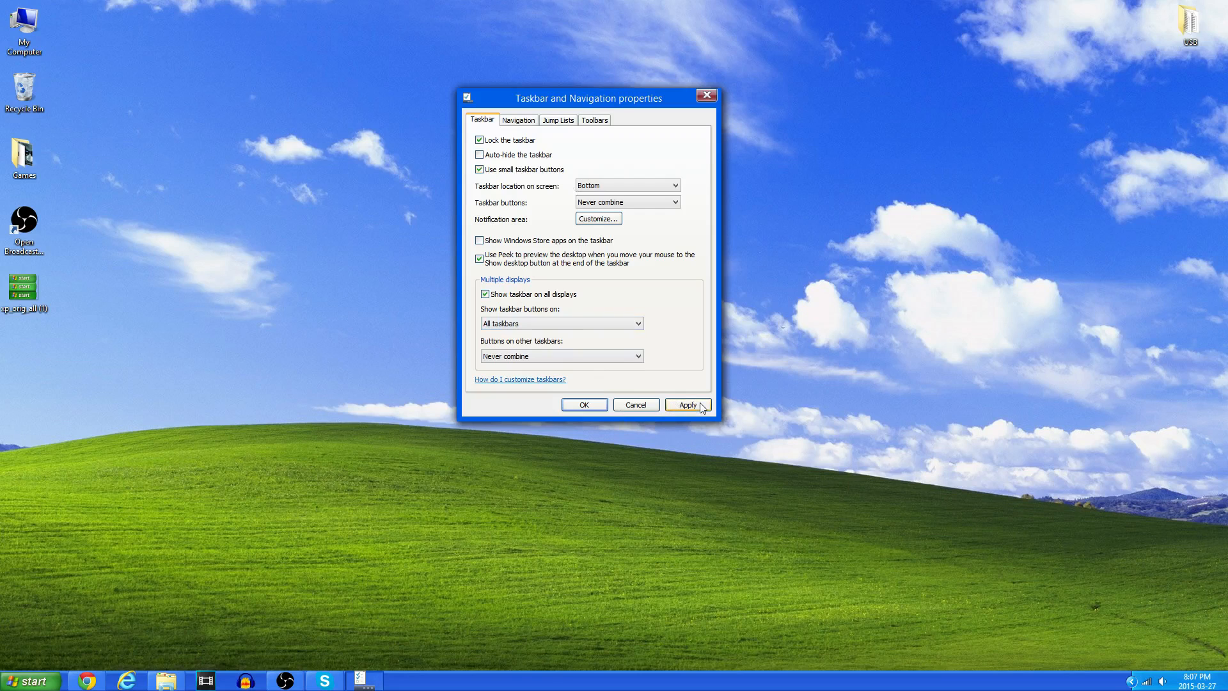
{"action": "left_click", "coordinate": [687, 406]}
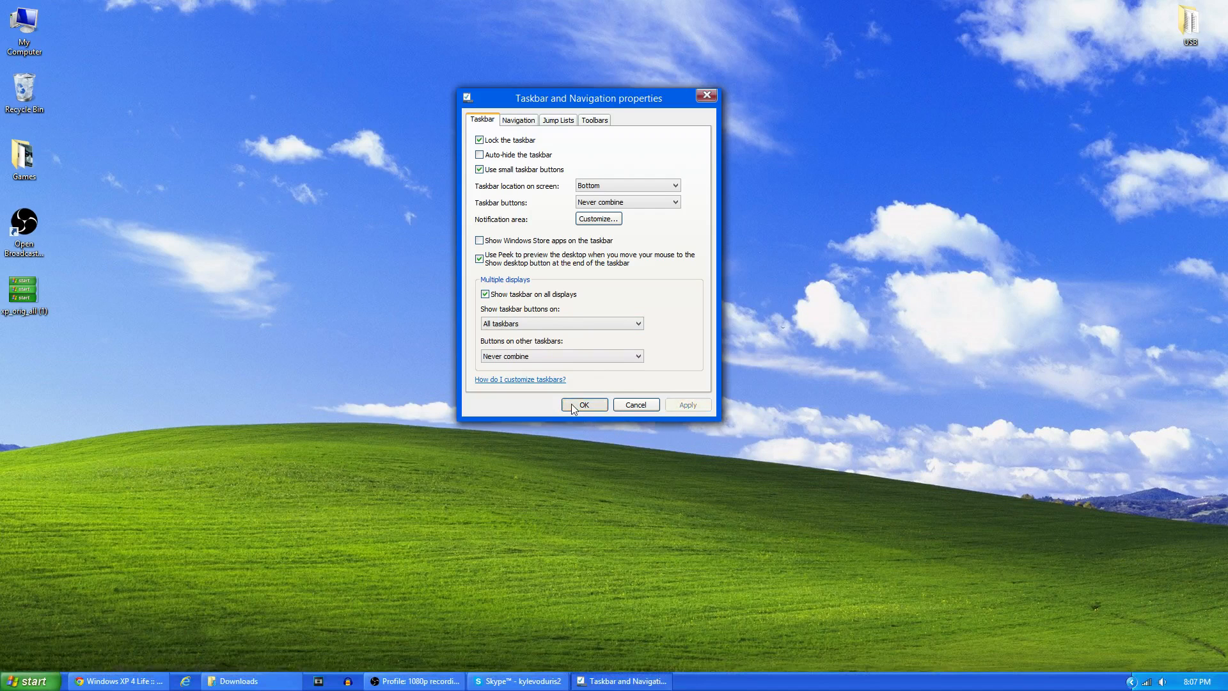
{"action": "left_click", "coordinate": [583, 404]}
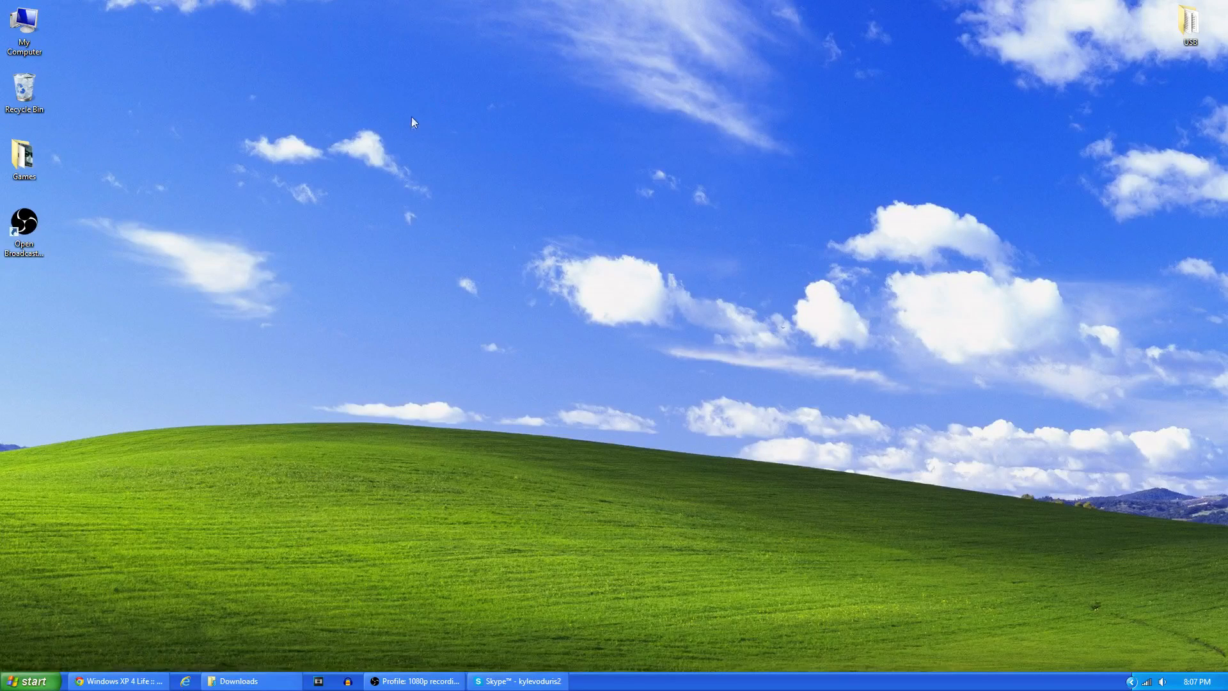
{"action": "mouse_move", "coordinate": [407, 128]}
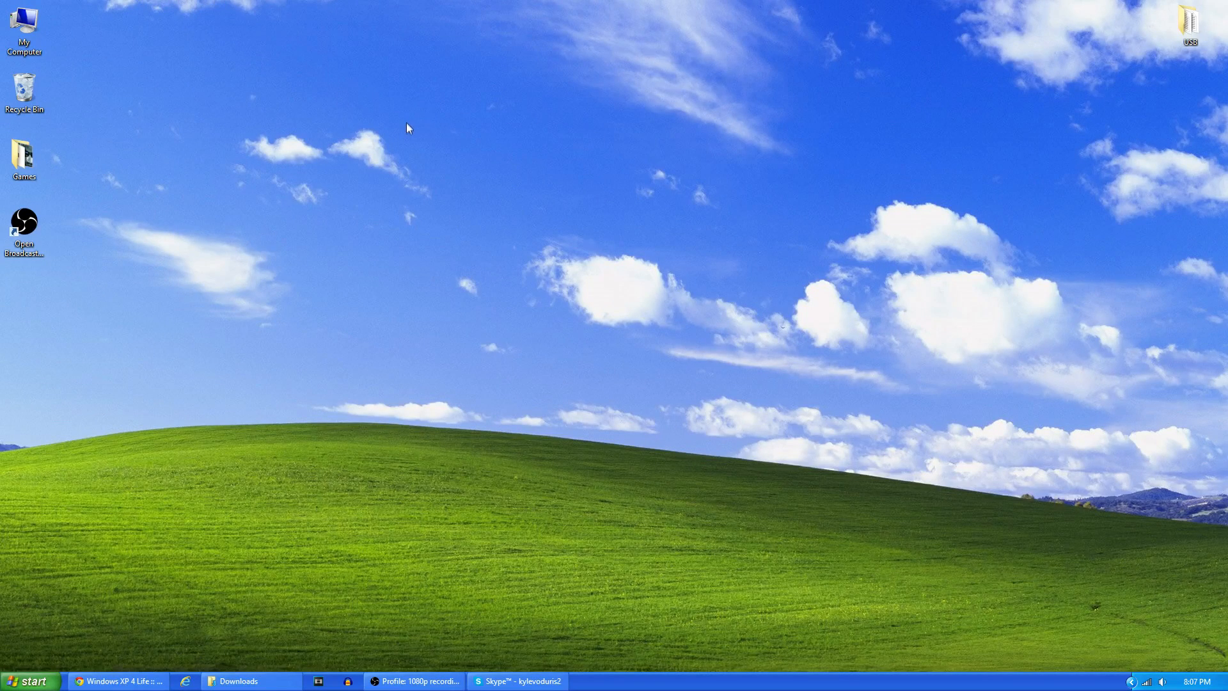